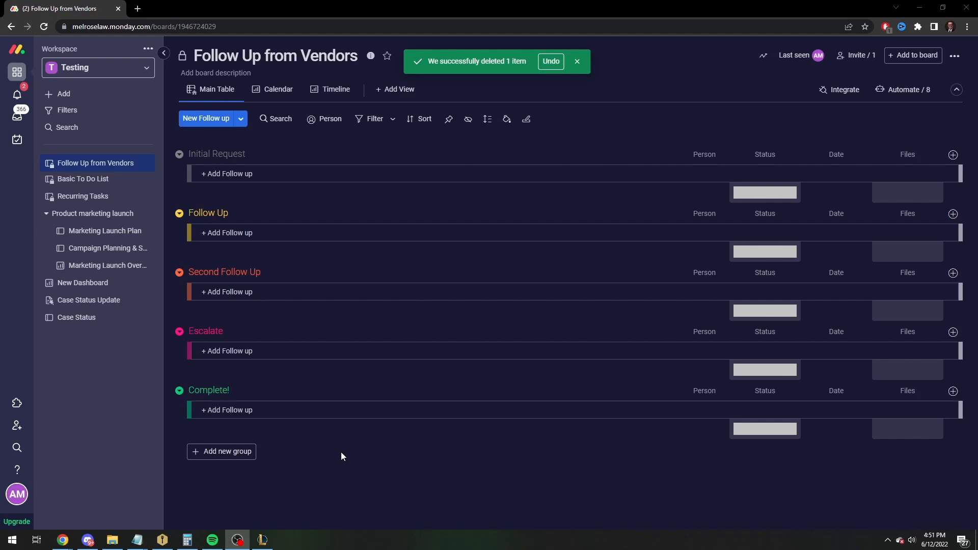
mouse_move(510, 488)
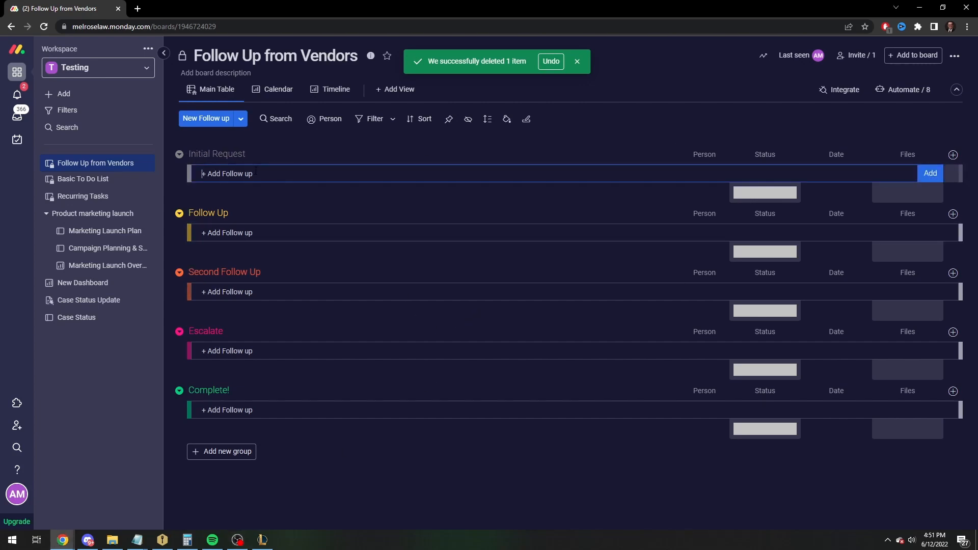
mouse_move(245, 46)
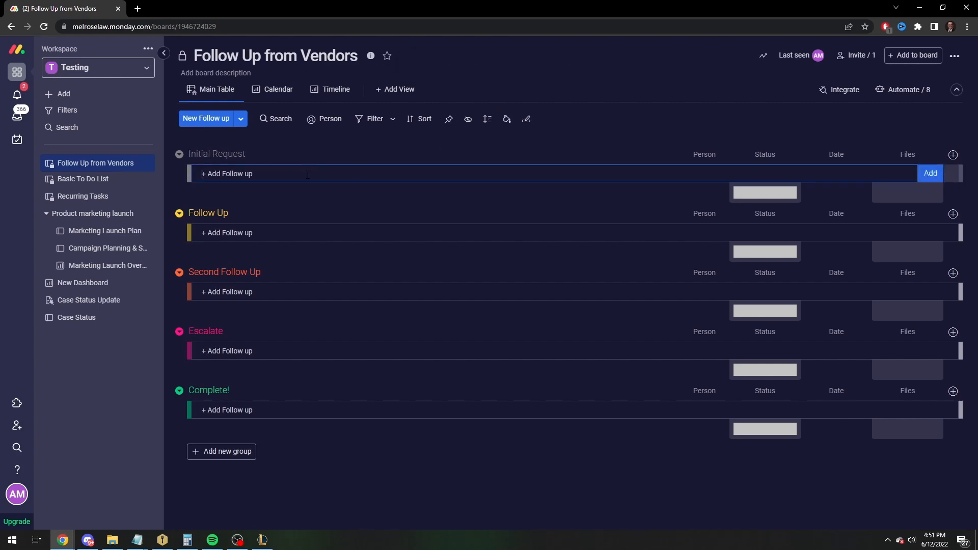
Step: Add a throwaway 'Test' item, peek at its status choices, then delete it
type("Test")
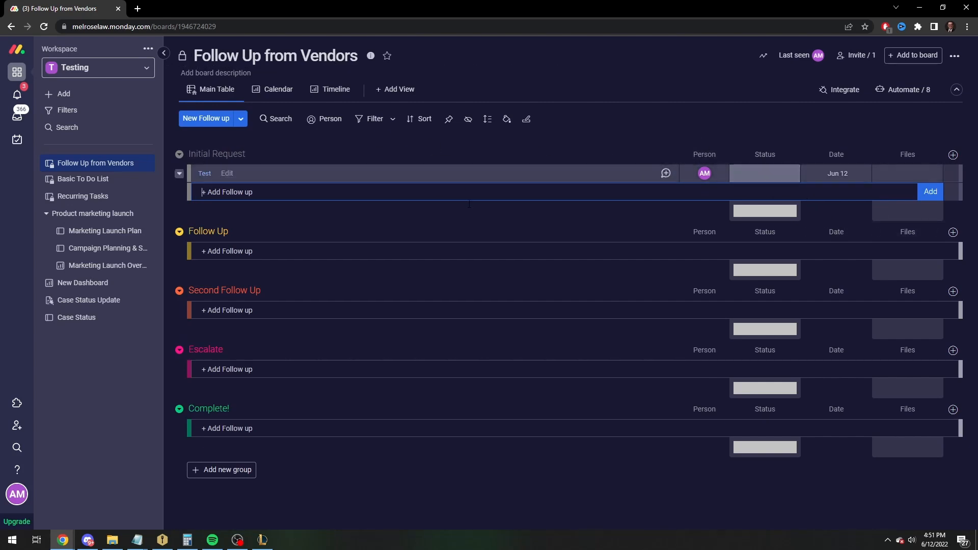
left_click(763, 173)
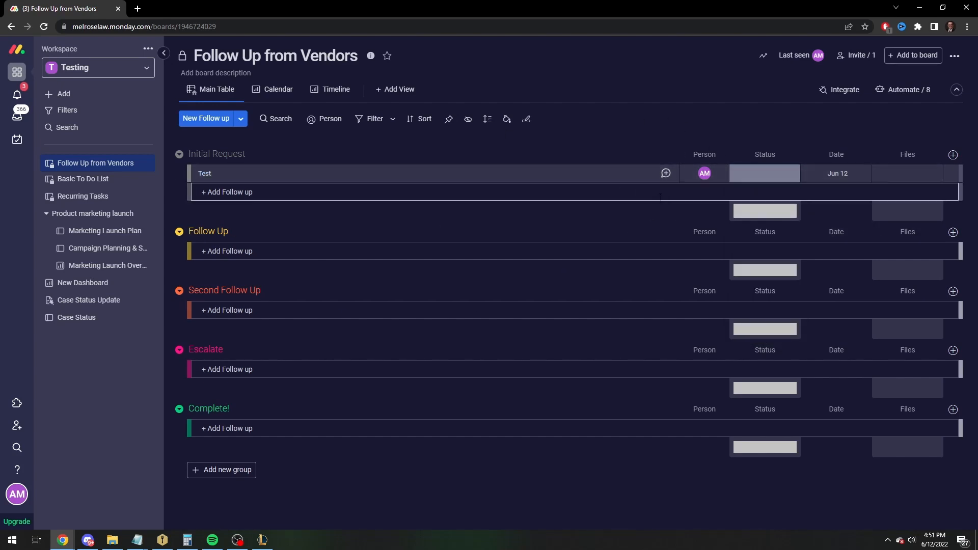
left_click(764, 173)
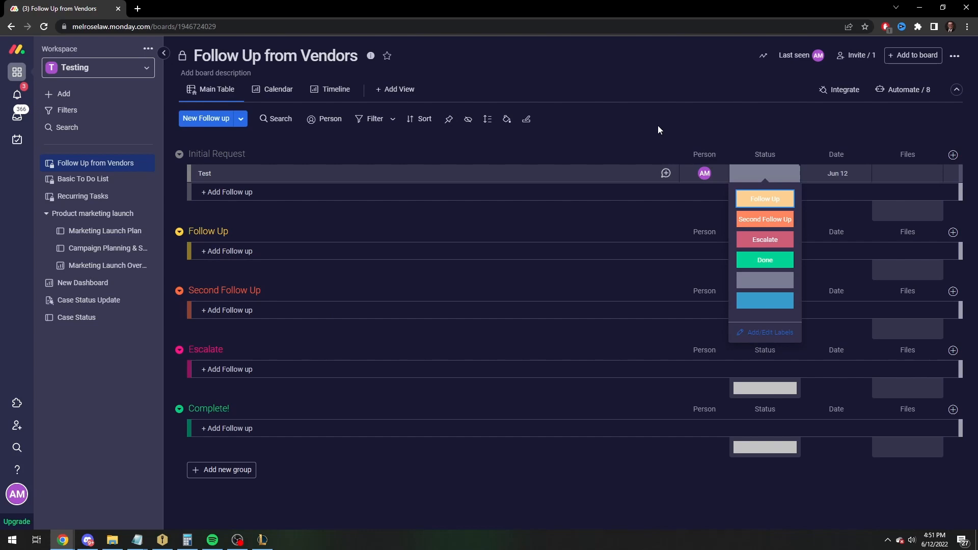
left_click(764, 173)
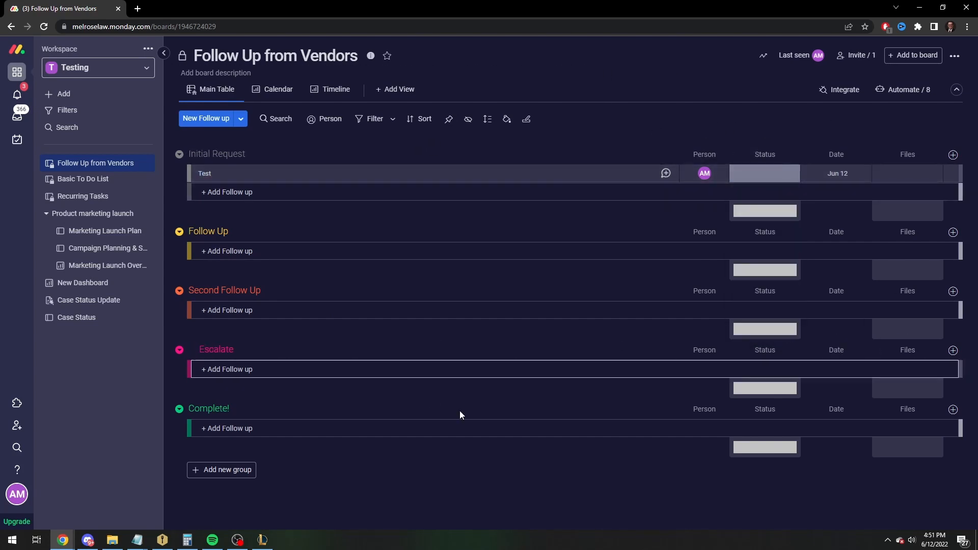
left_click(764, 173)
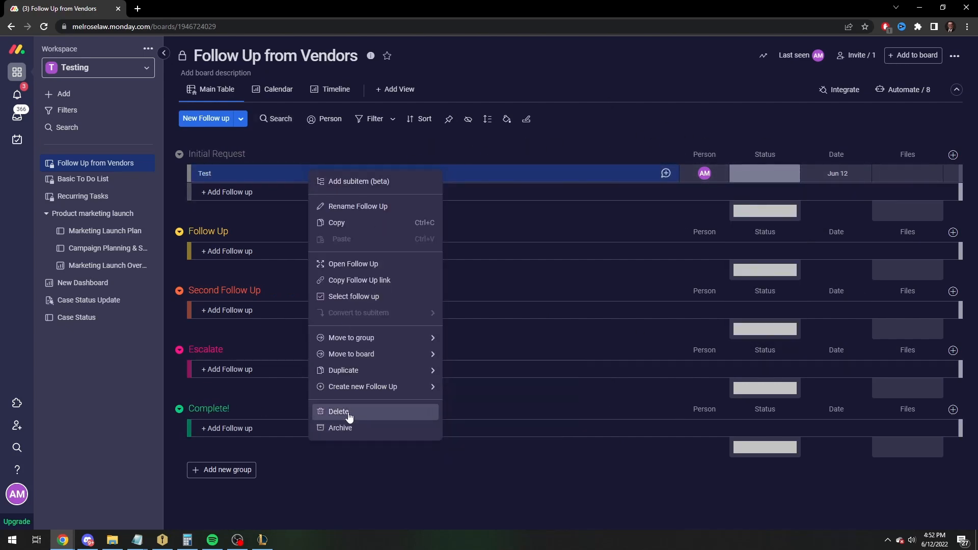
left_click(338, 410)
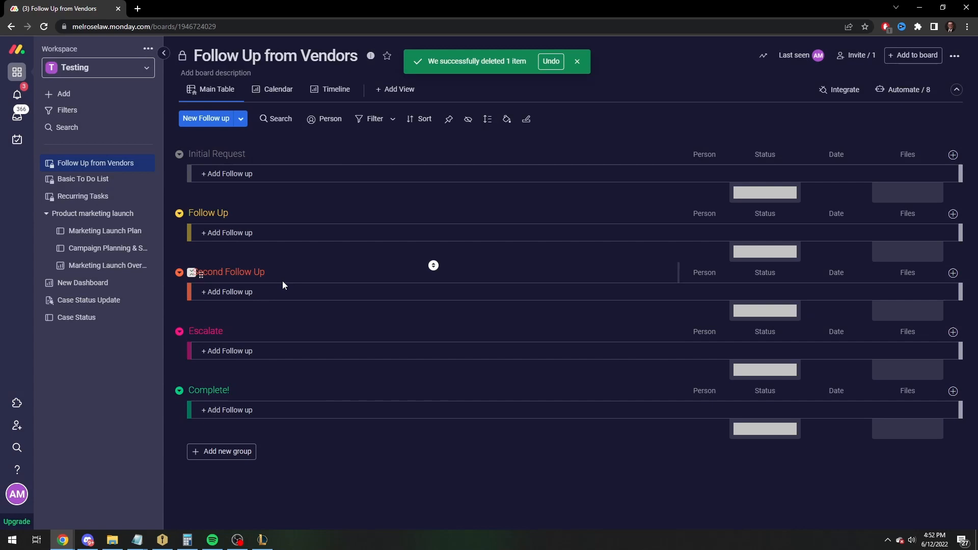
mouse_move(285, 258)
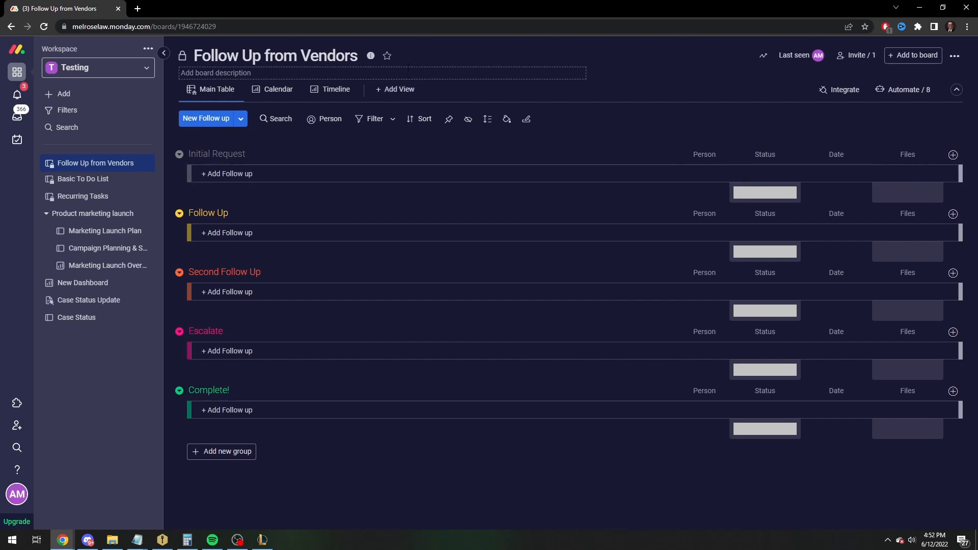
mouse_move(952, 154)
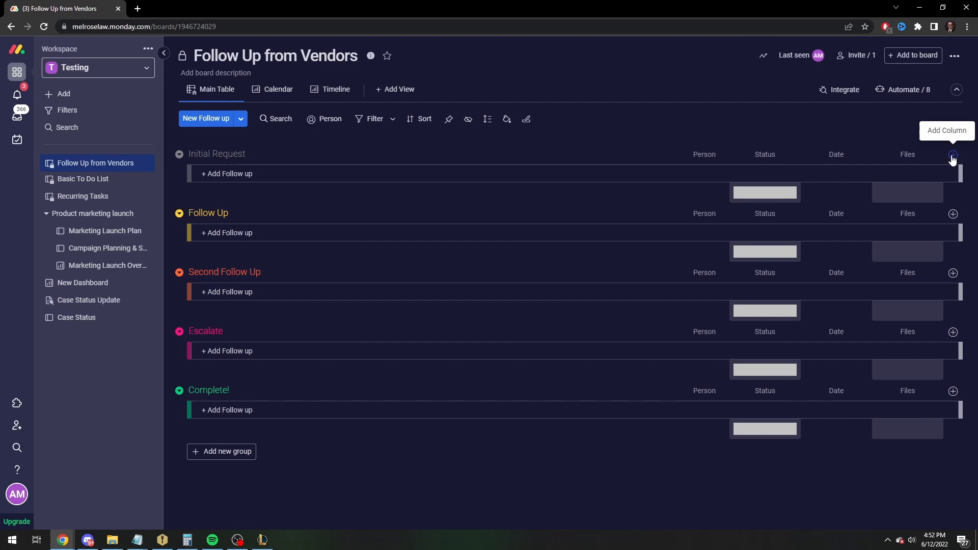
mouse_move(951, 160)
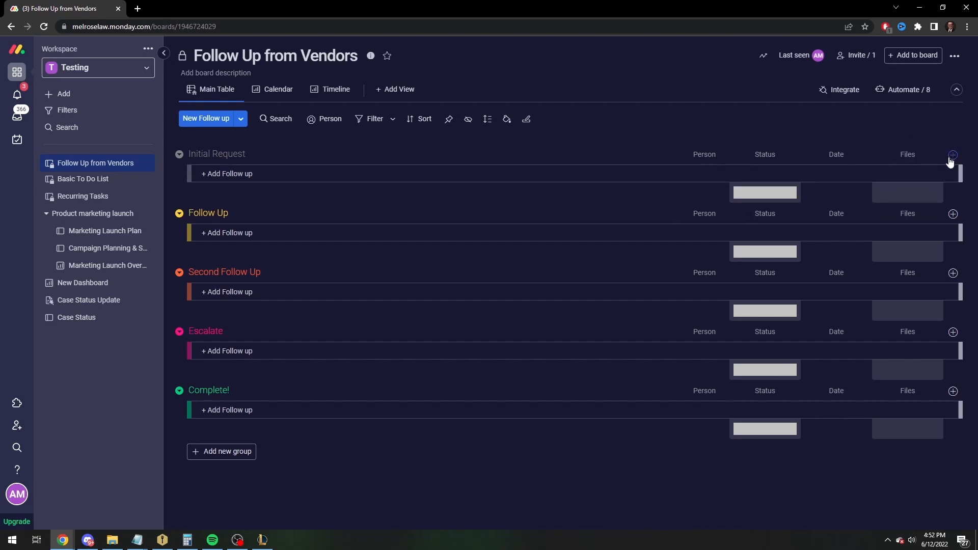
Step: Add a Button column from More columns and rename it Escalate
left_click(952, 154)
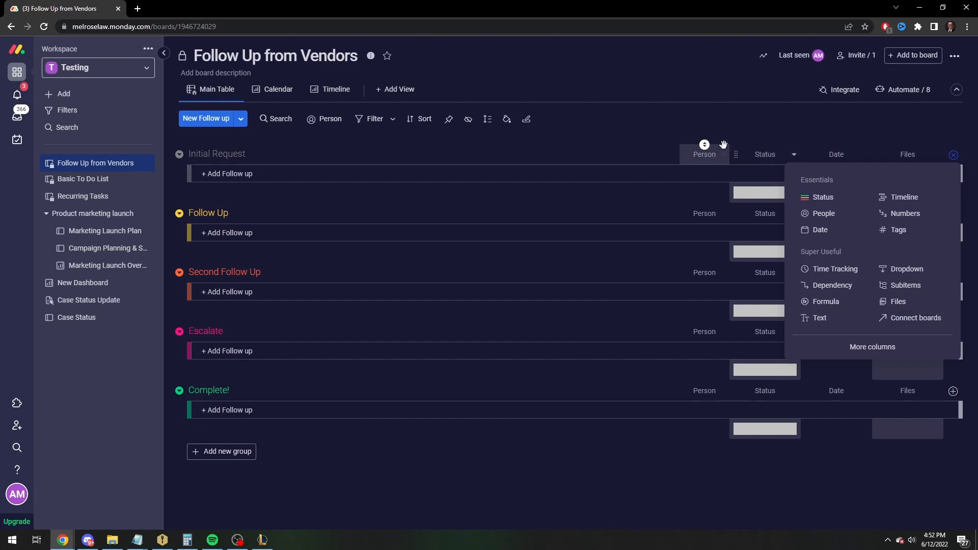
mouse_move(872, 346)
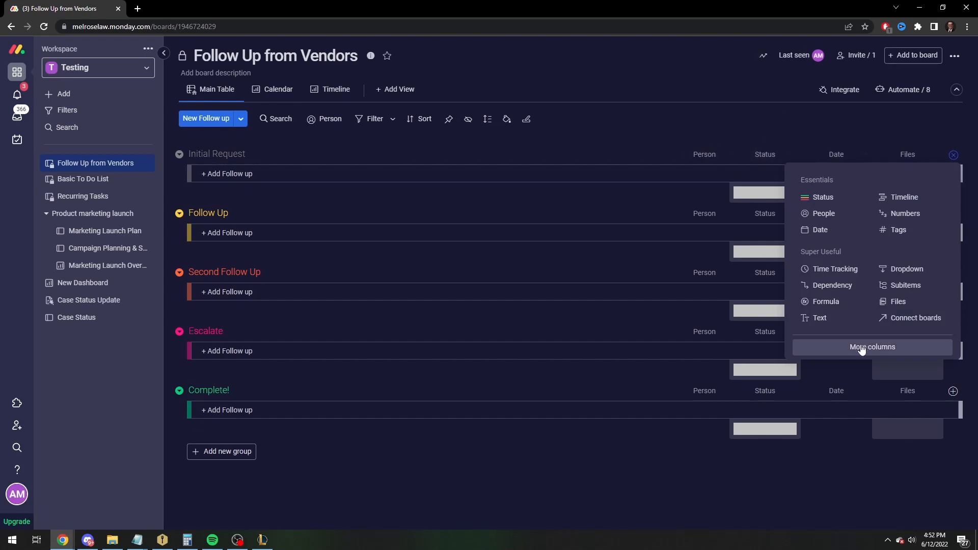
left_click(870, 346)
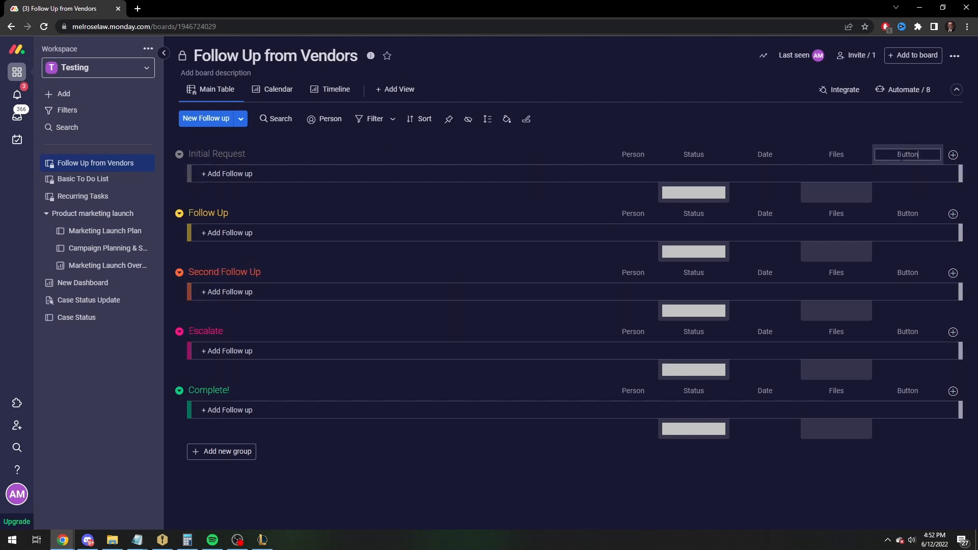
double_click(906, 154)
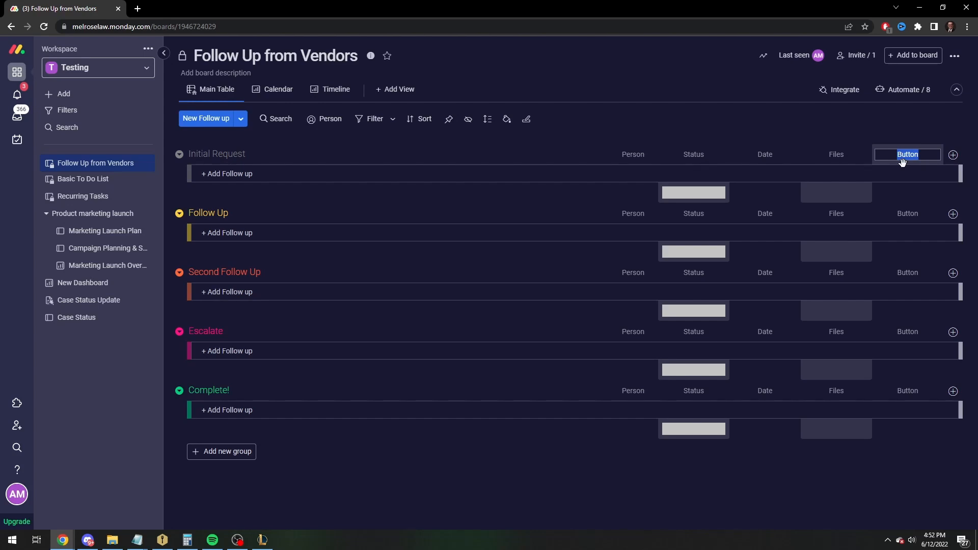
type("Es")
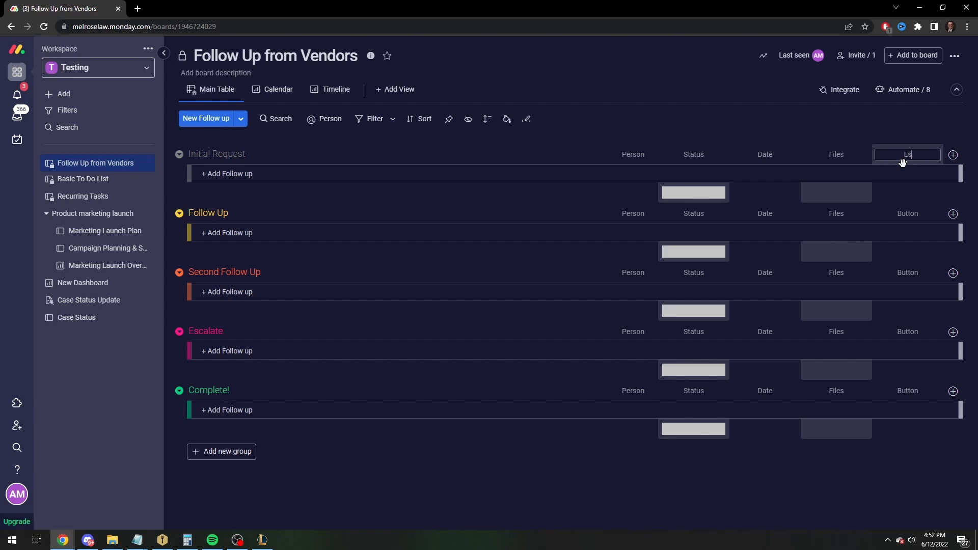
type("Escalate")
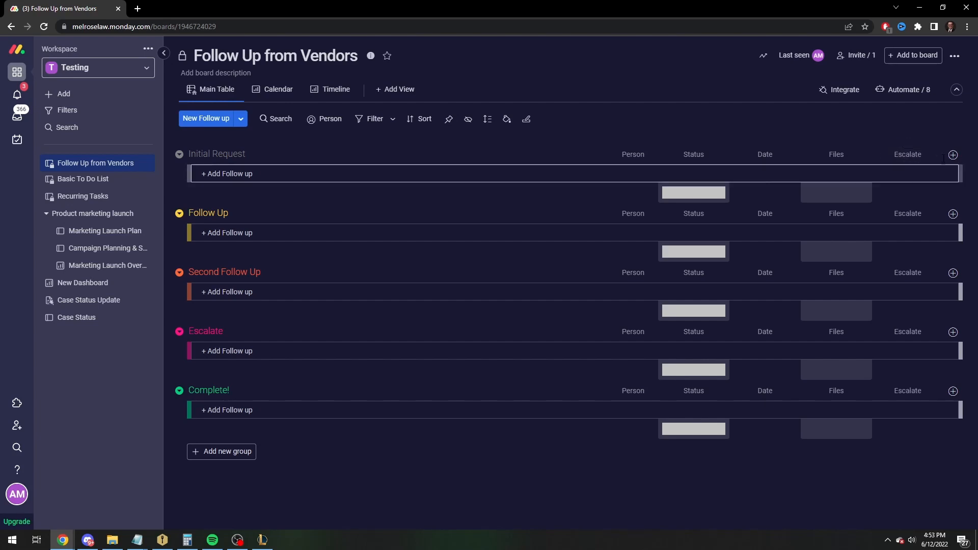
left_click(935, 153)
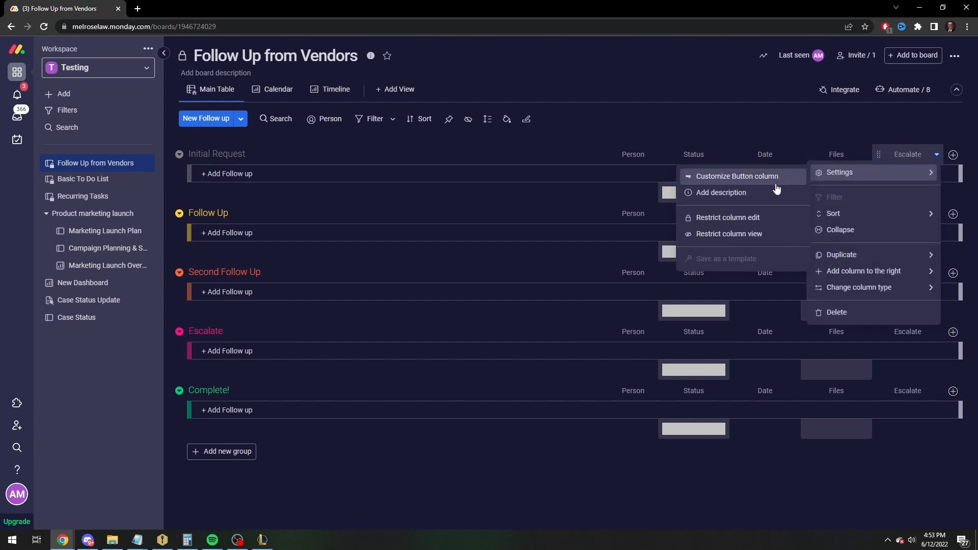
left_click(839, 172)
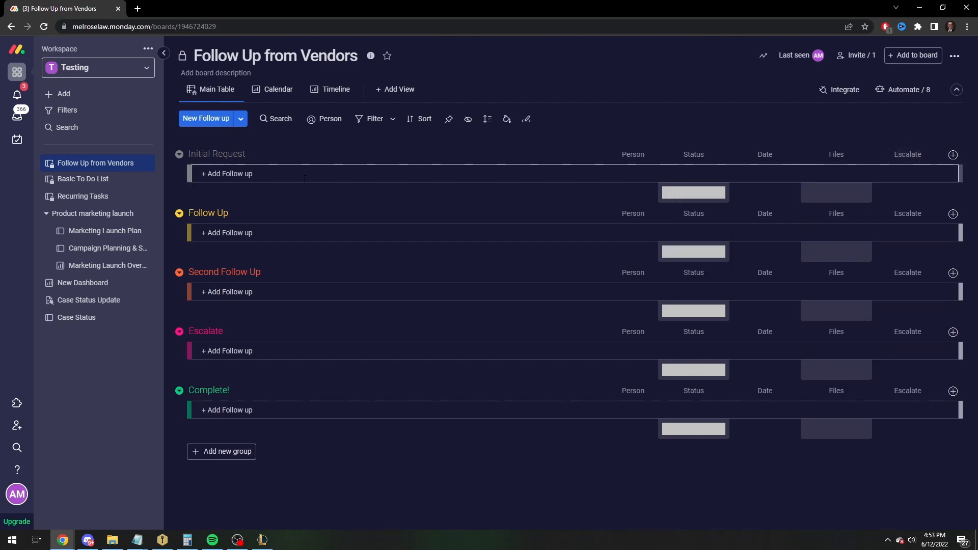
Step: Add an 'Invoice (Bob)' follow-up to Initial Request and begin configuring the Escalate button's automation
type("Invoice")
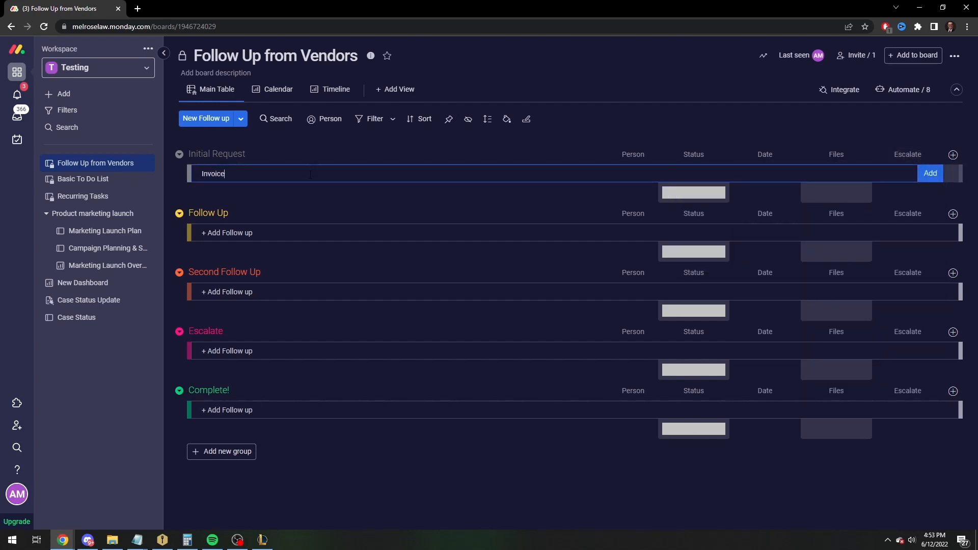
type("(Bob")
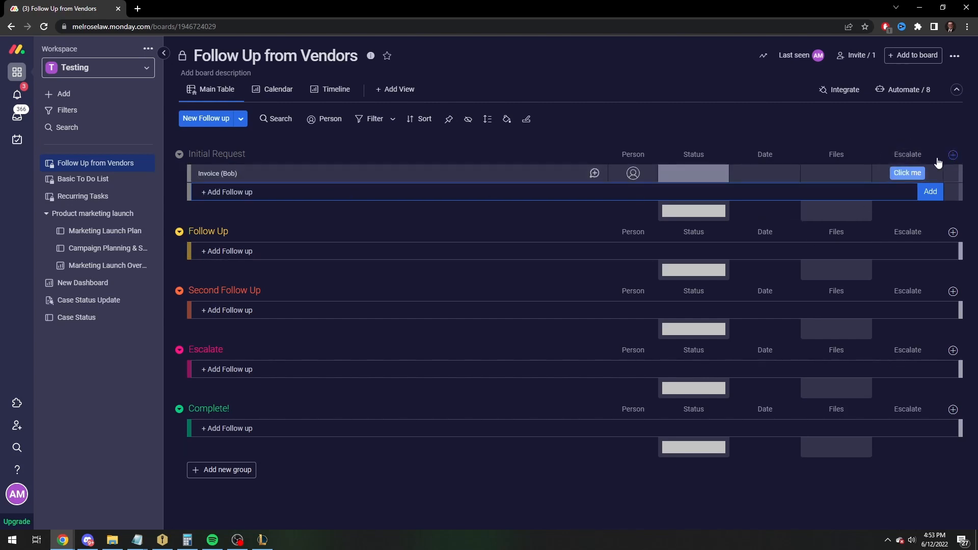
left_click(936, 153)
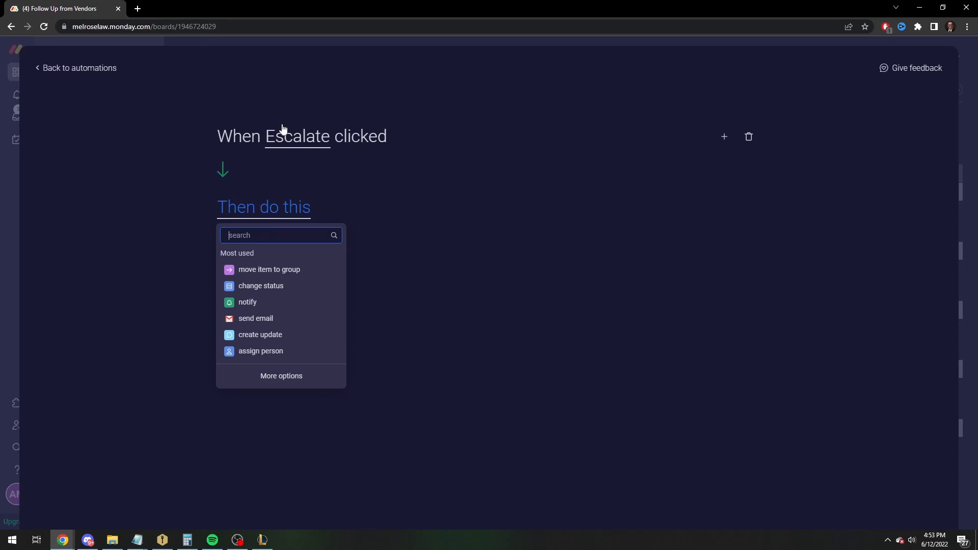
mouse_move(267, 133)
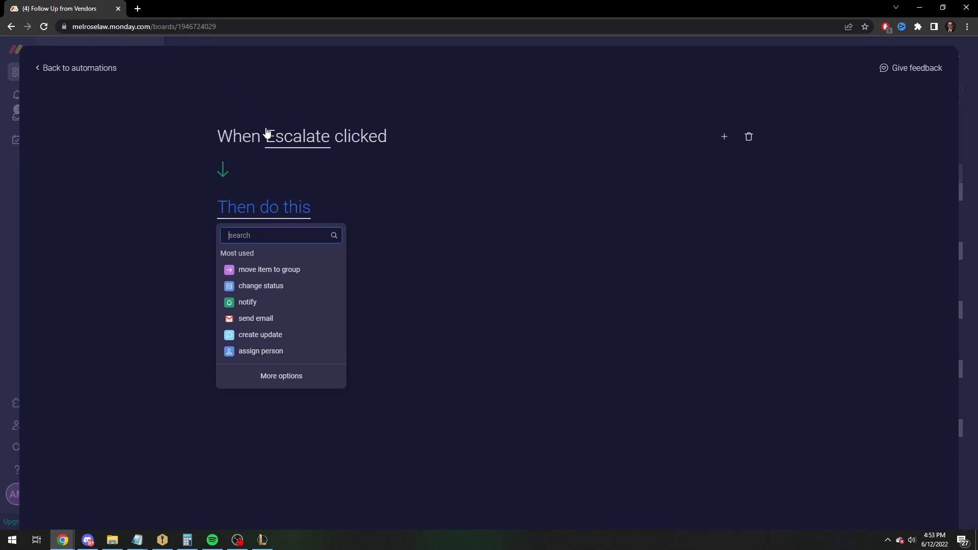
mouse_move(269, 179)
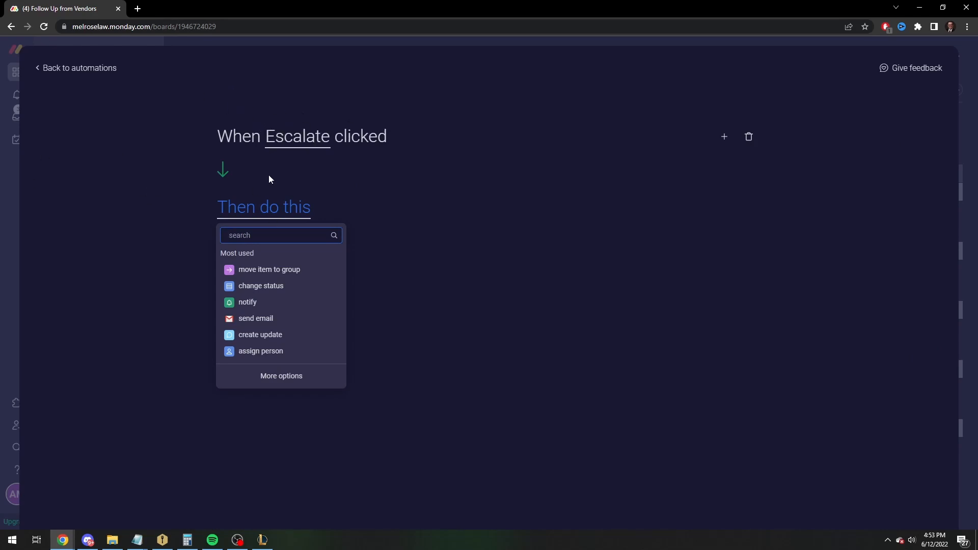
Step: Make the automation move the item to the Escalate group, then add a notify action
type("mom")
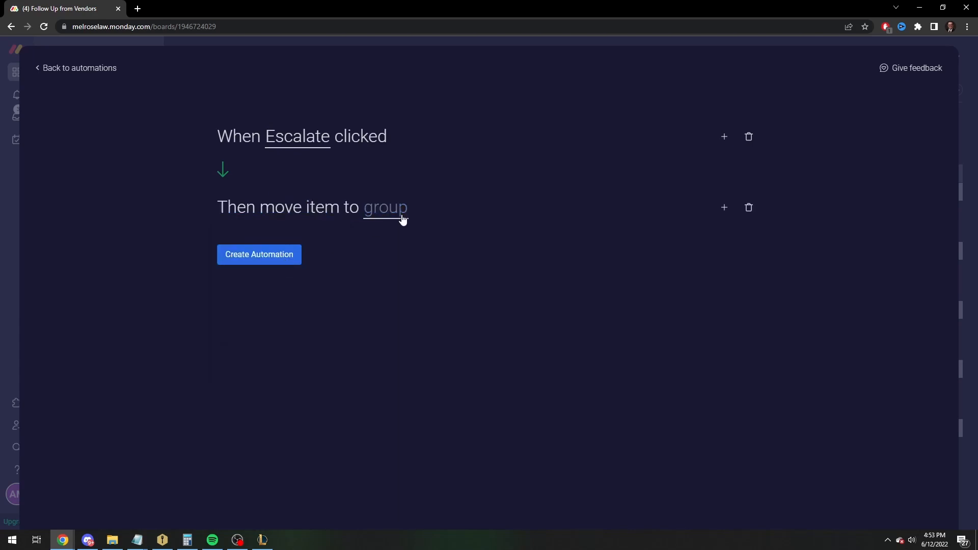
left_click(384, 207)
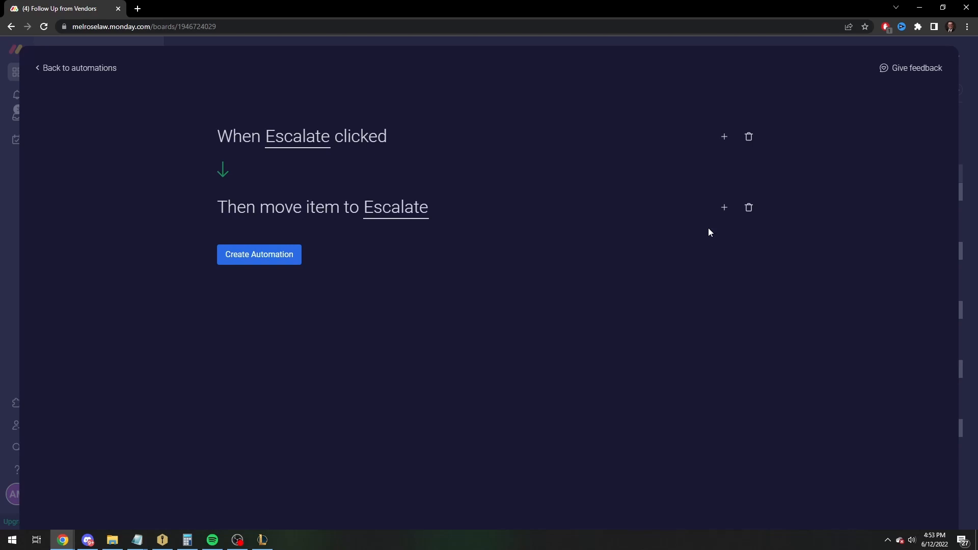
type("not")
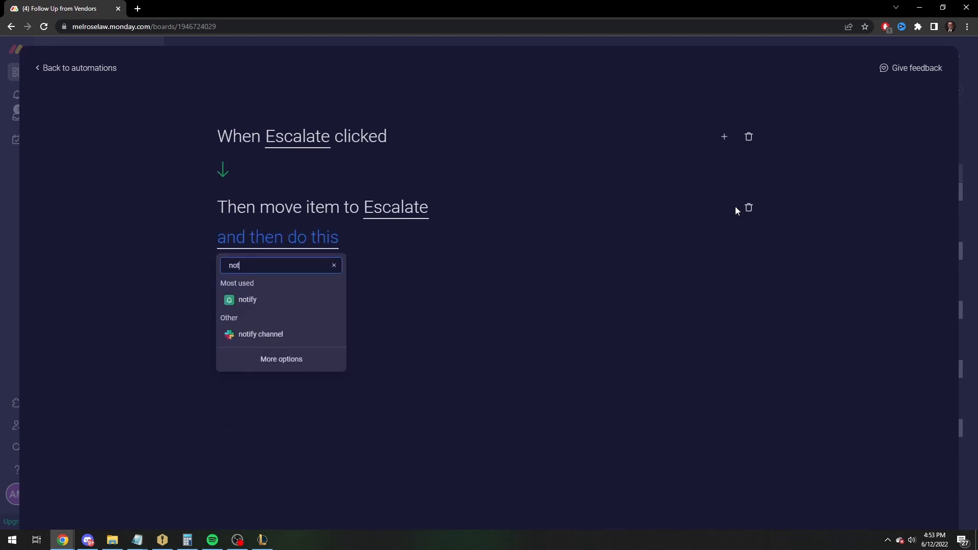
left_click(247, 300)
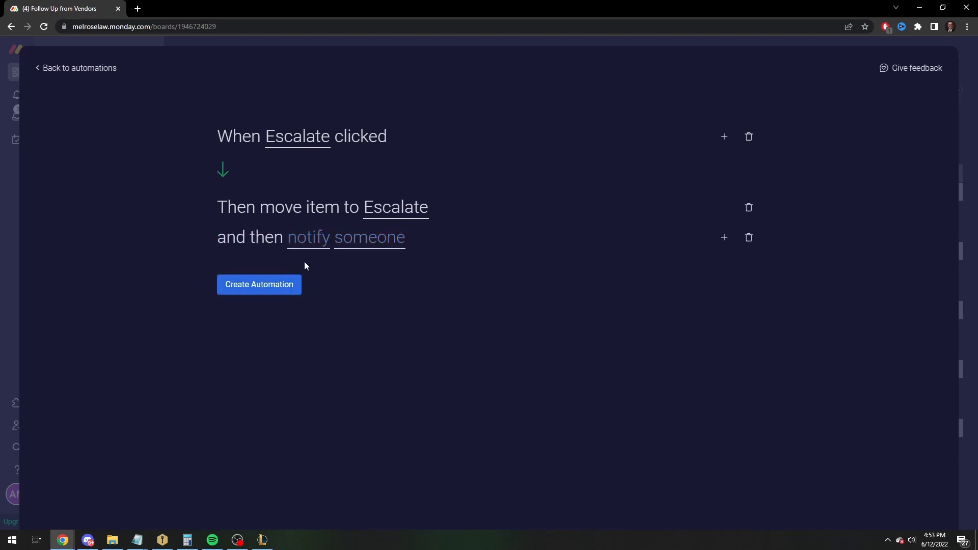
Step: Write the notification message '{item name} is stuck. Please advise.'
left_click(307, 237)
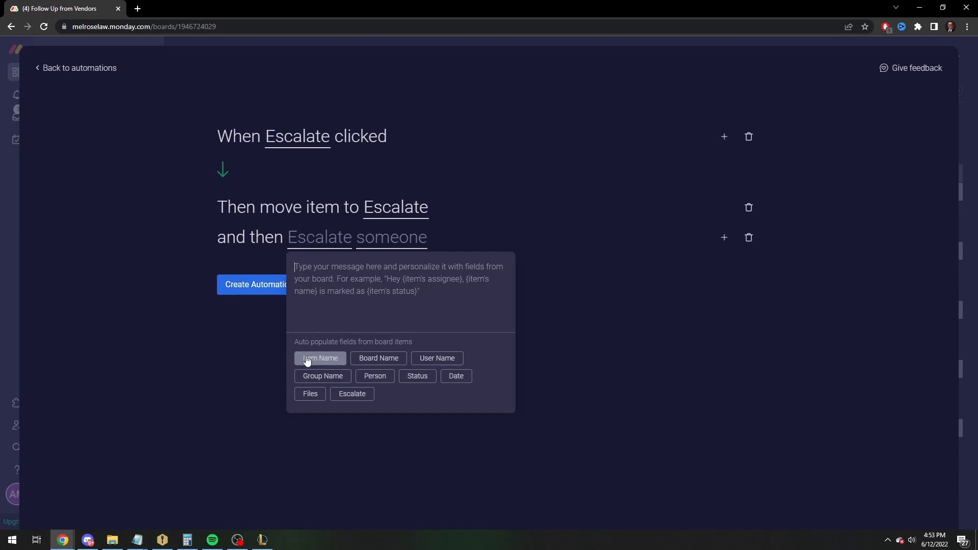
left_click(320, 357)
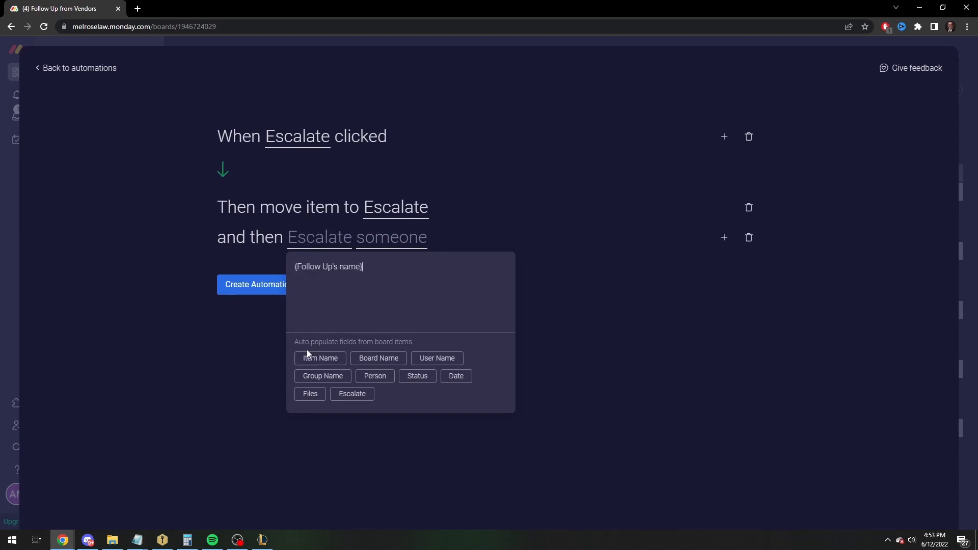
type("is stuc")
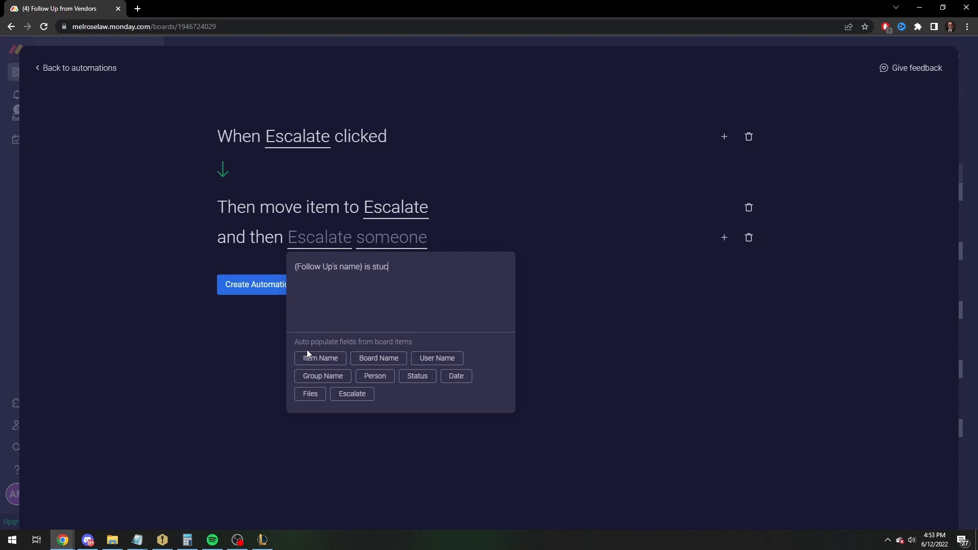
type("k.  Please")
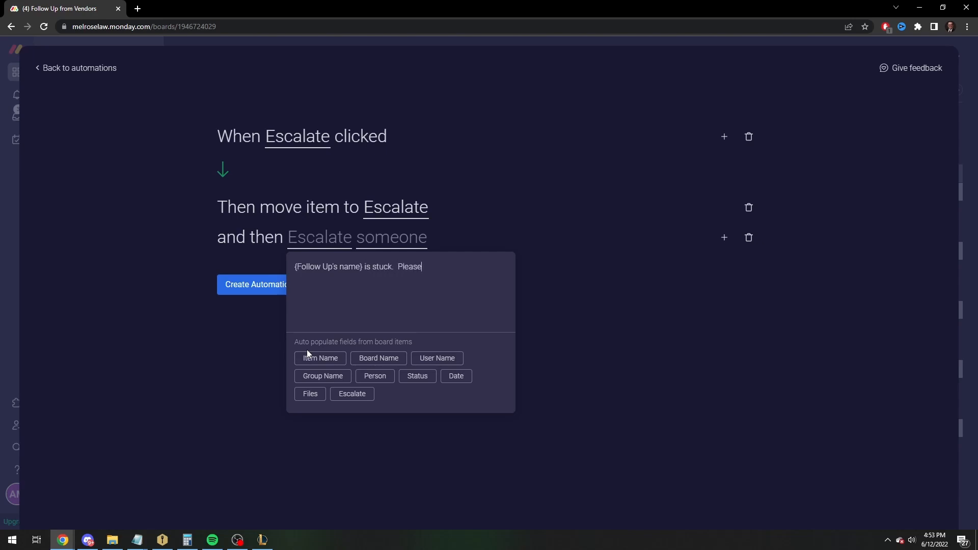
type("advise.")
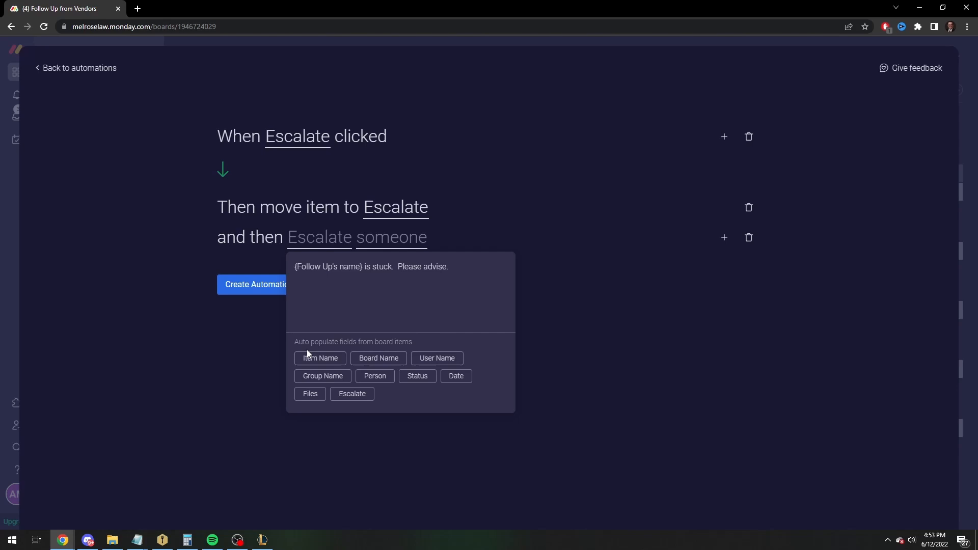
Step: Address the notification to a chosen team member and create the automation
left_click(307, 237)
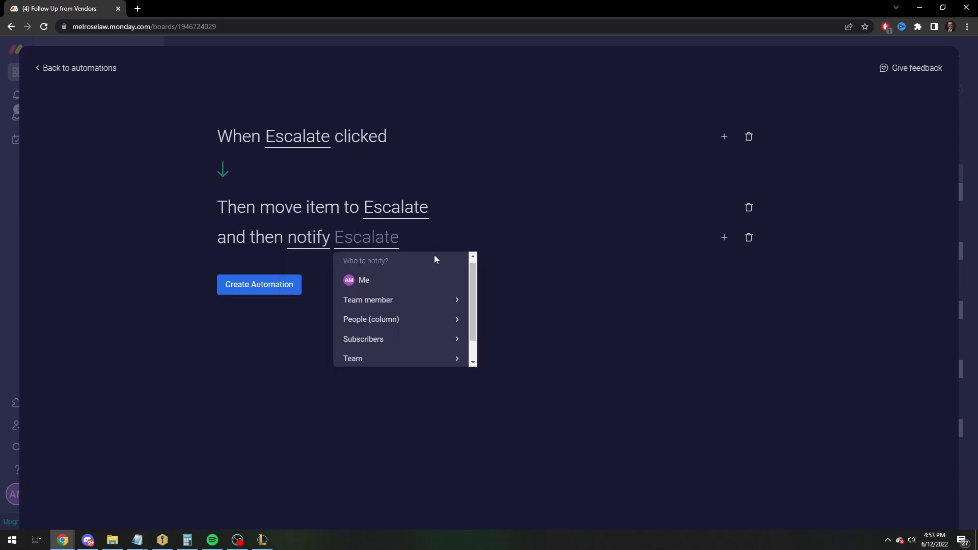
mouse_move(377, 300)
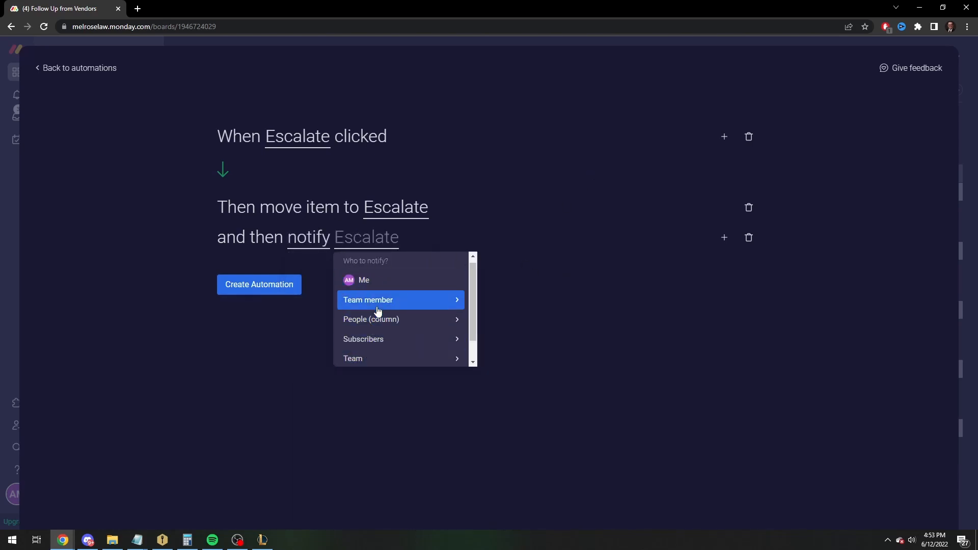
left_click(368, 299)
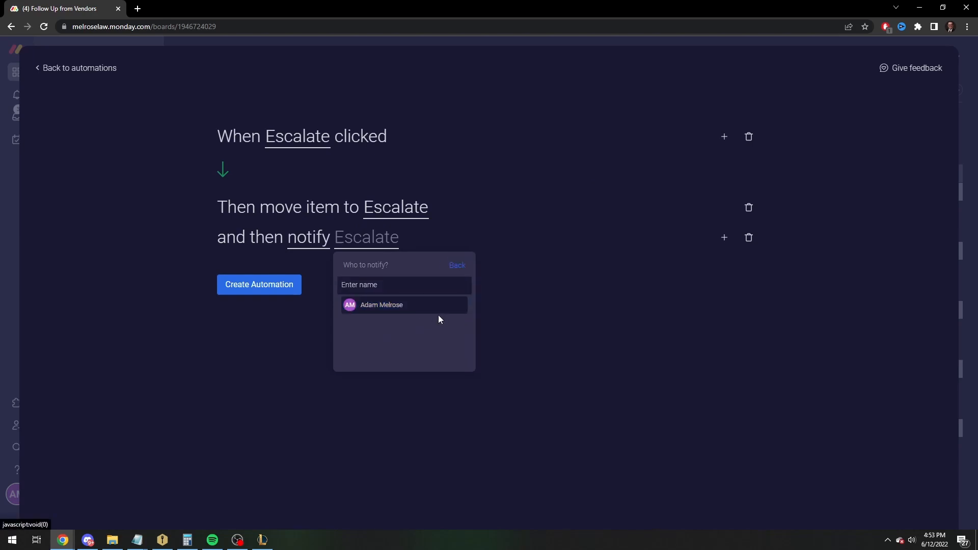
left_click(381, 305)
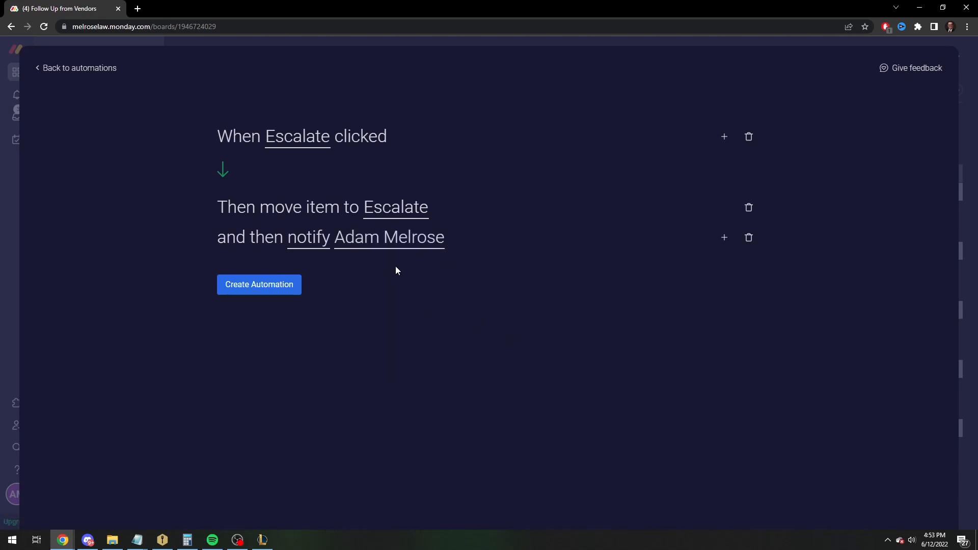
mouse_move(218, 258)
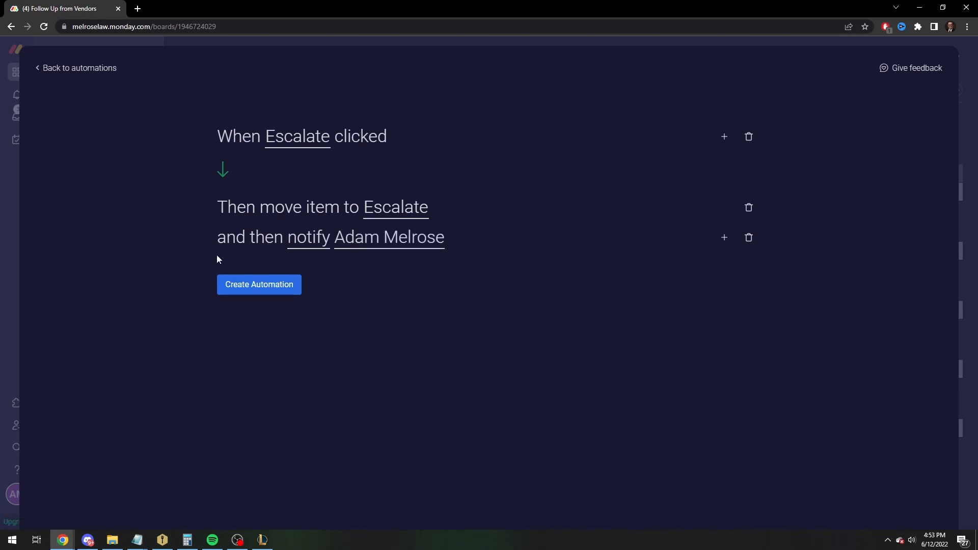
left_click(258, 284)
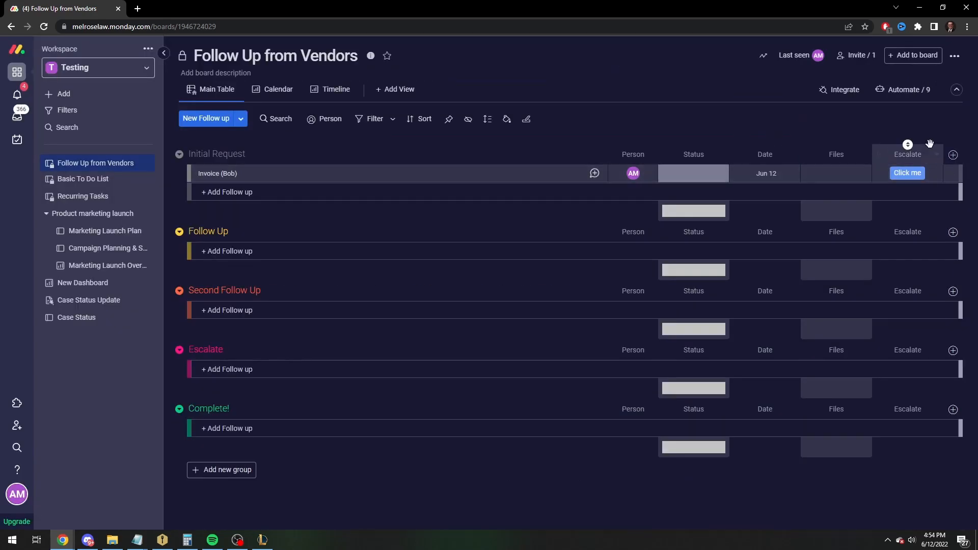
Step: Customize the button to read 'Escalate' in red, then escalate Invoice (Bob) with it
left_click(935, 154)
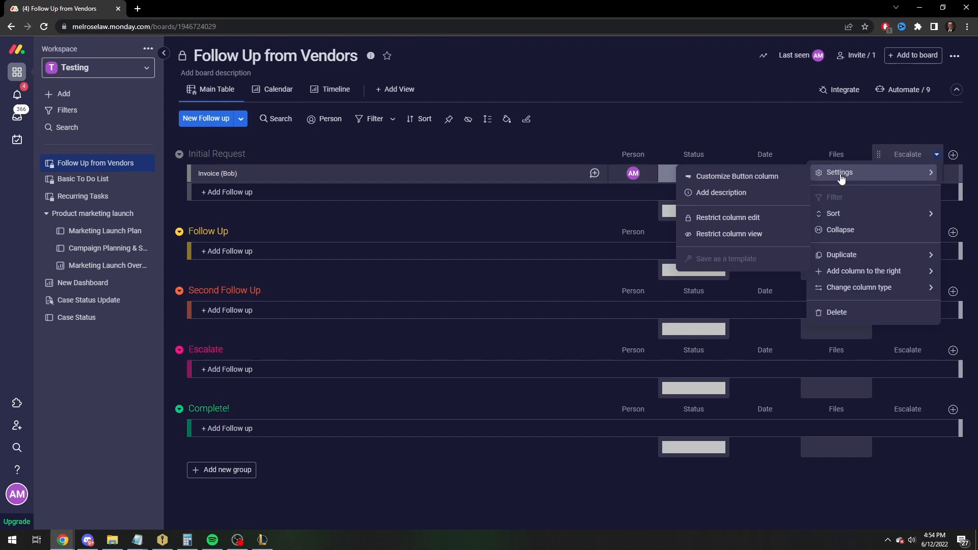
left_click(838, 172)
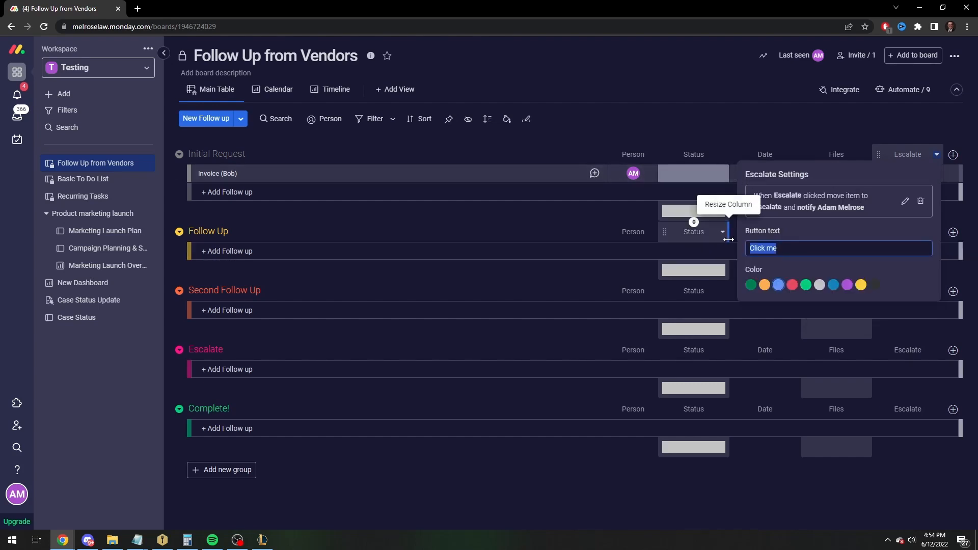
type("Escalate")
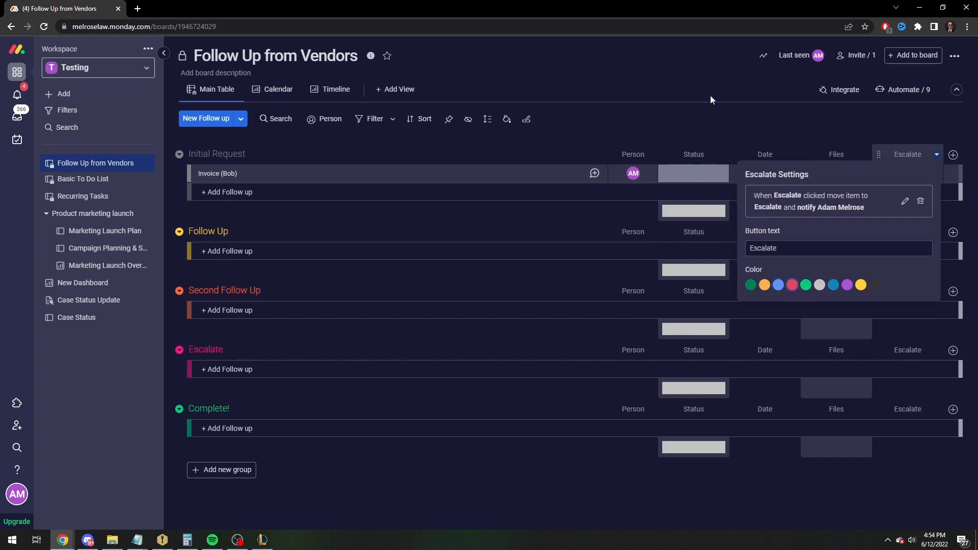
left_click(907, 173)
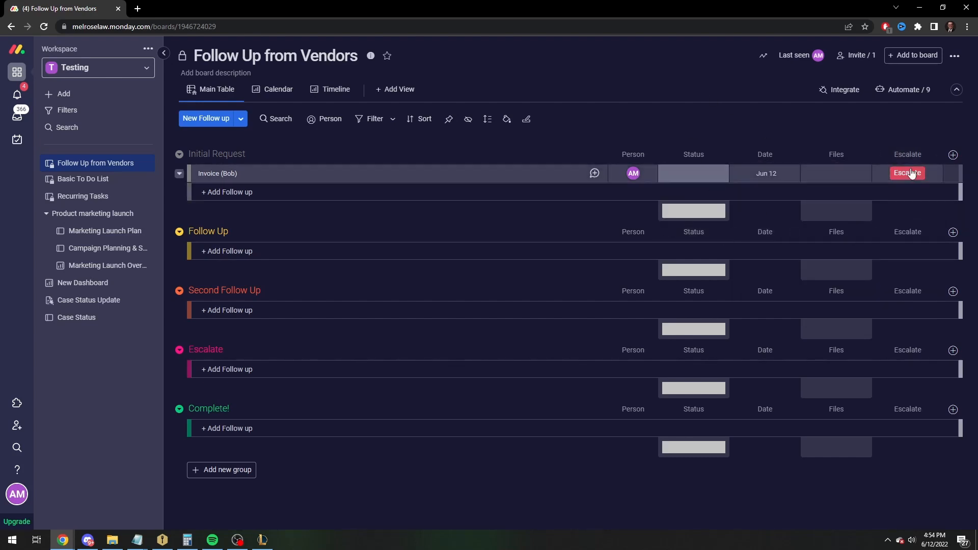
left_click(908, 173)
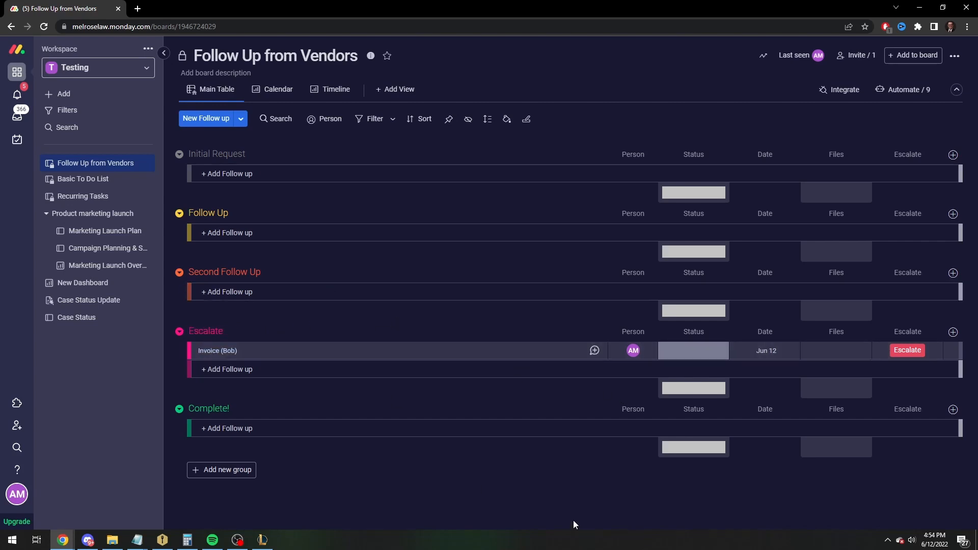
Step: Delete the Escalate button column from the board
left_click(208, 408)
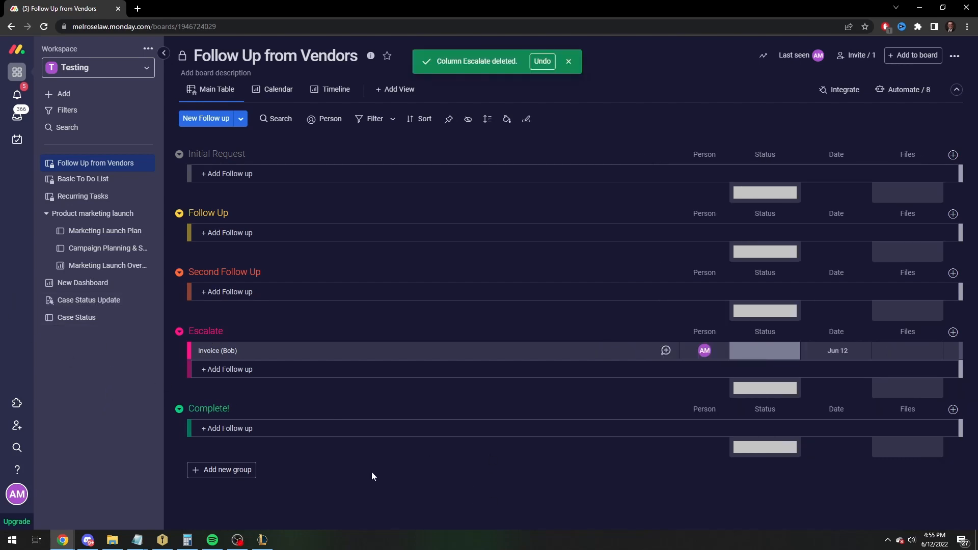
mouse_move(417, 458)
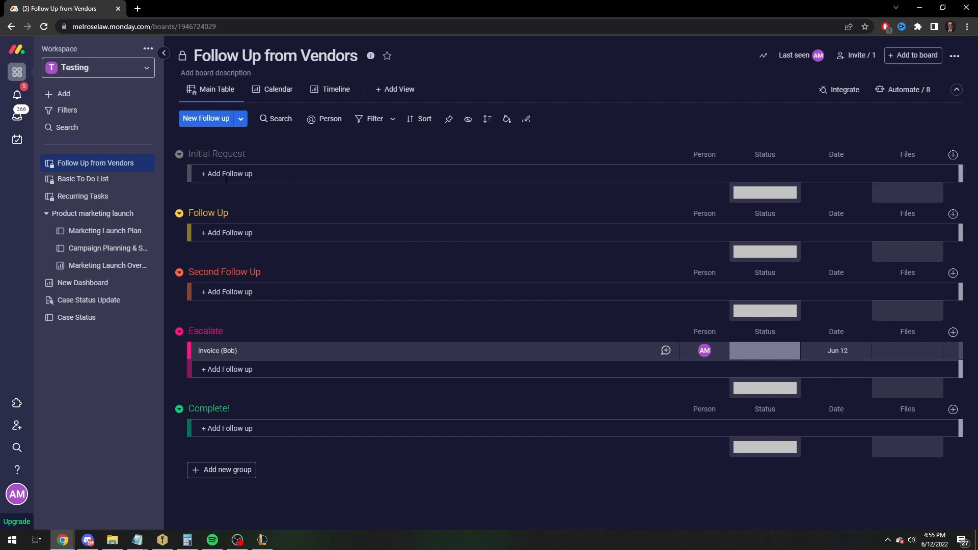
Step: Add an 'Invoice (Sally)' follow-up to the Initial Request group
left_click(226, 173)
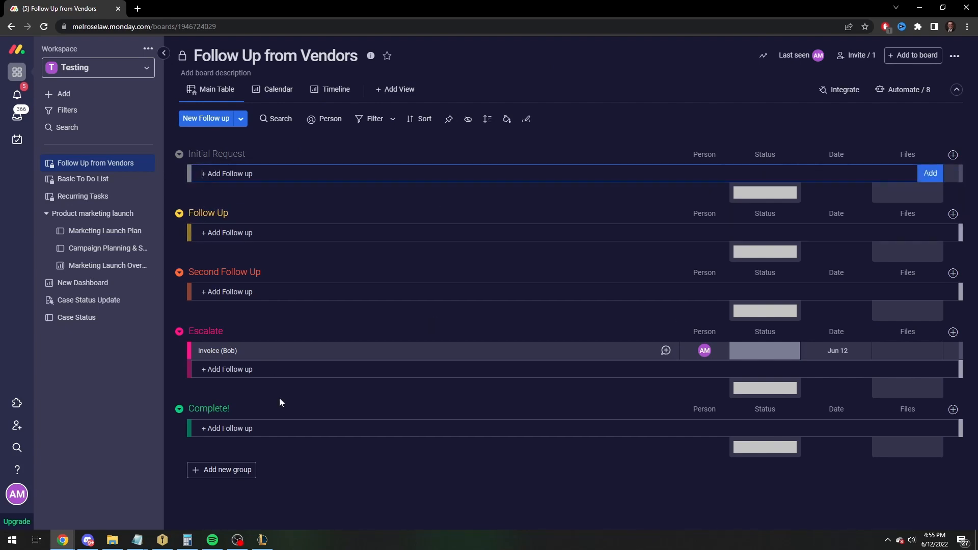
type("Invoice")
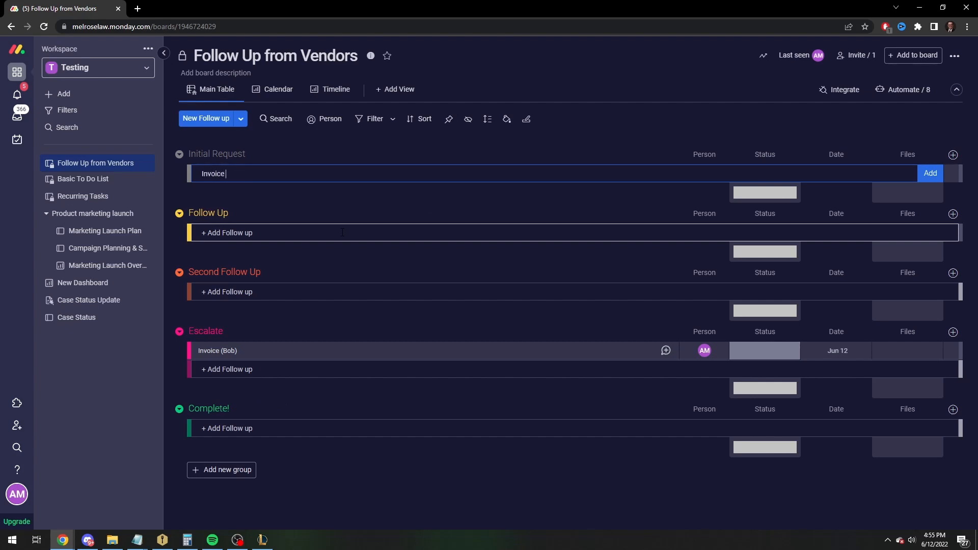
type("Sally)")
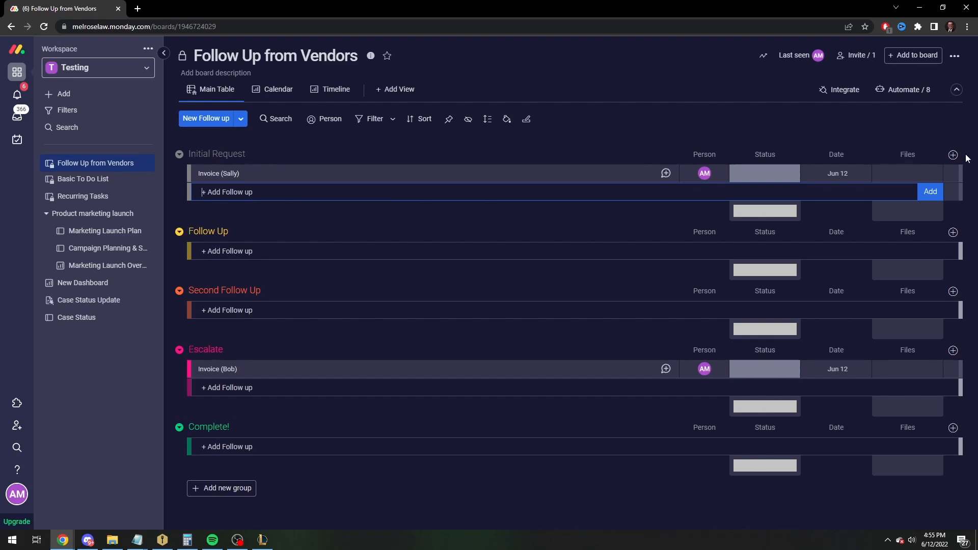
Step: Add a text column named Email and enter the client address (adam@...) for Invoice (Sally)
left_click(952, 155)
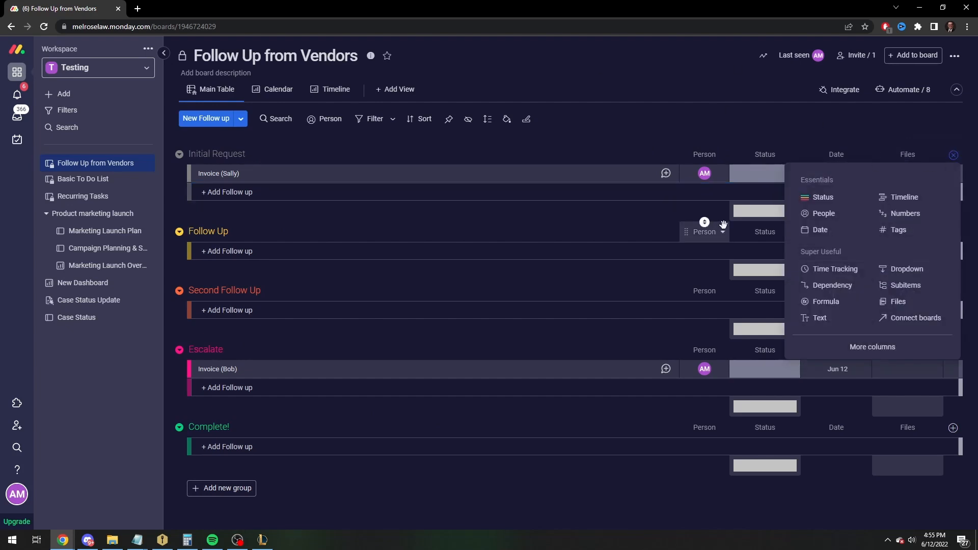
mouse_move(819, 318)
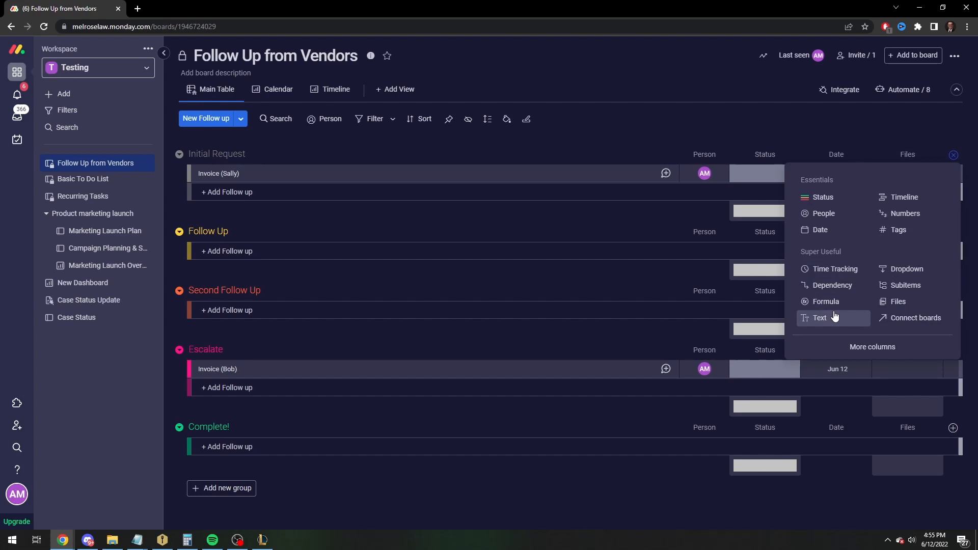
left_click(819, 318)
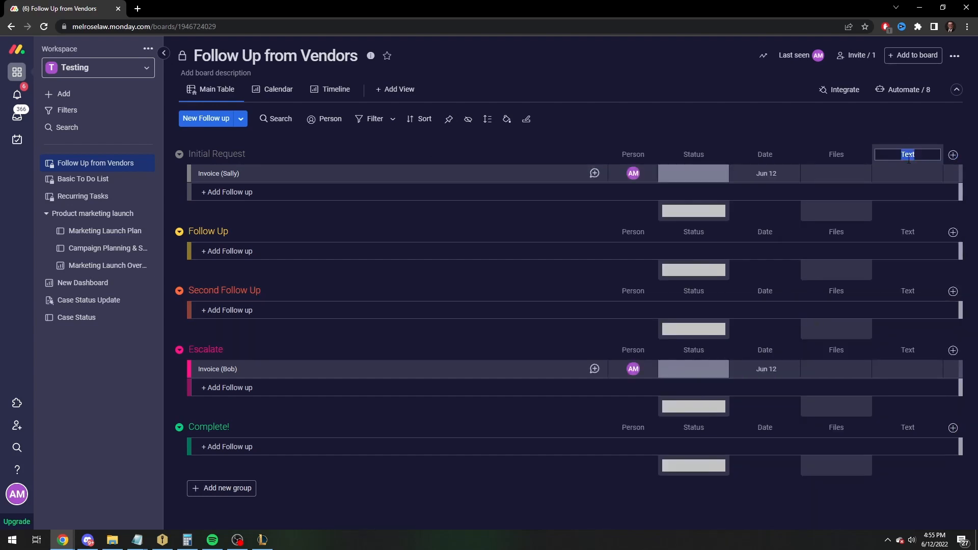
type("Email")
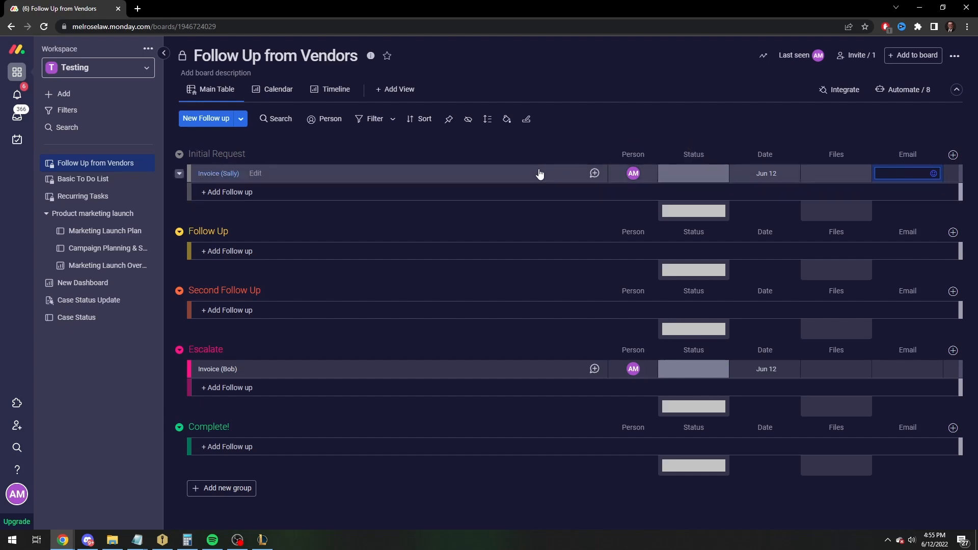
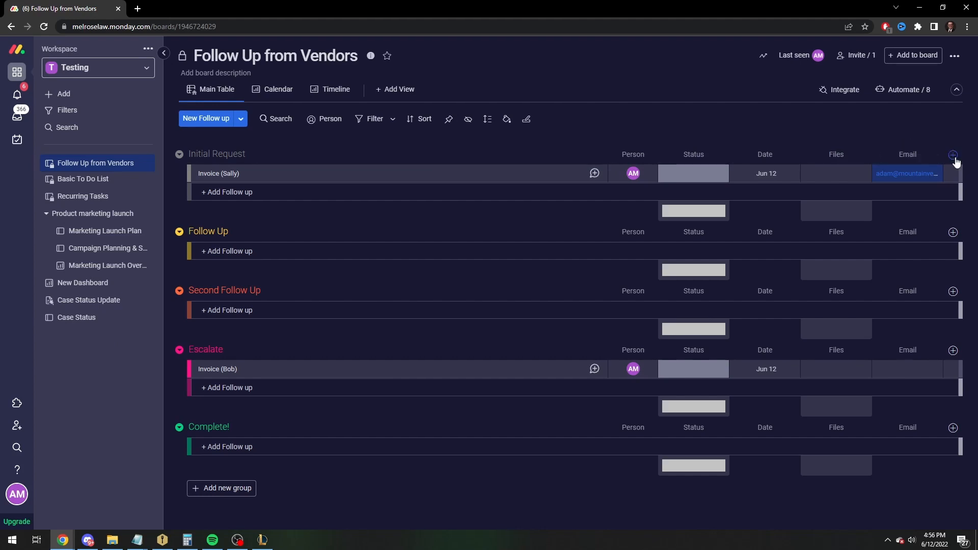
Step: Add a Button column 'Send Client email' from the Column Center and return to the board
left_click(952, 154)
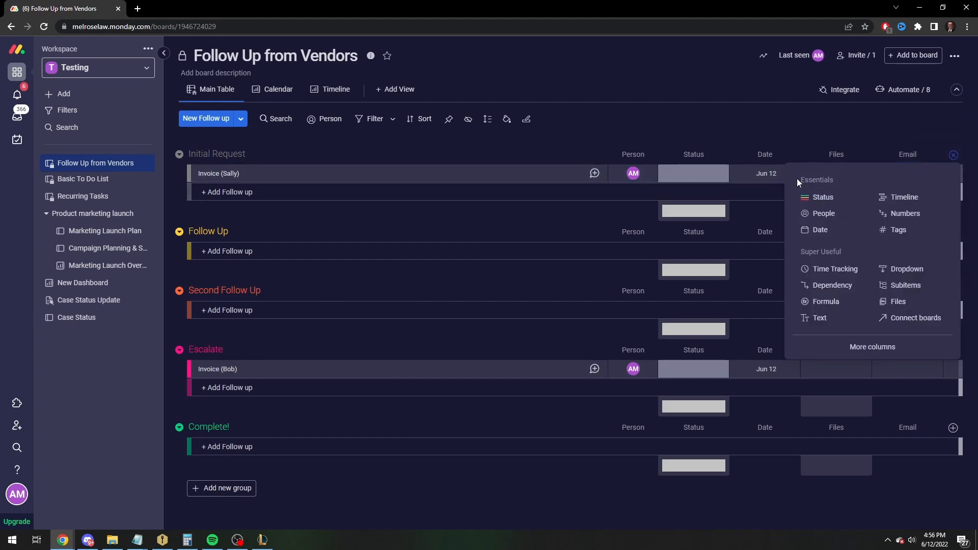
left_click(871, 346)
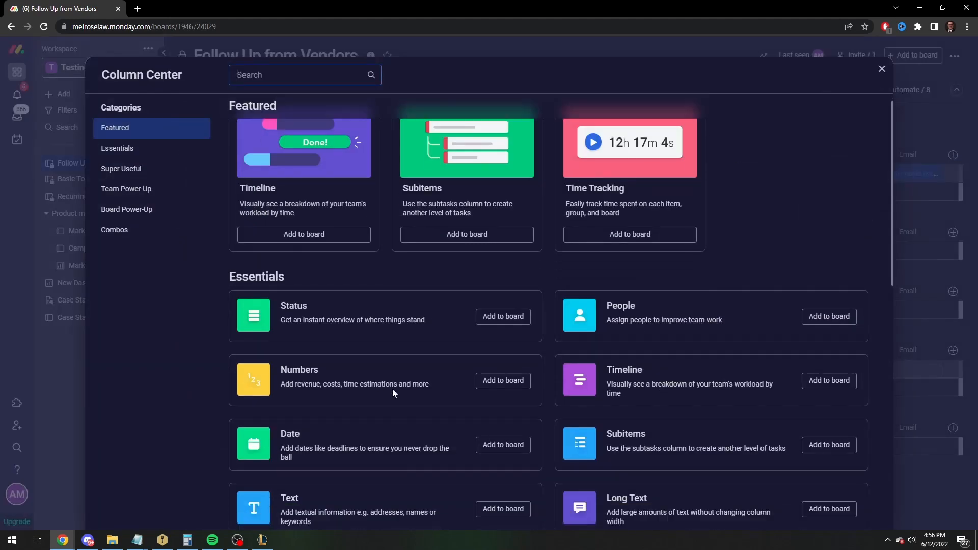
left_click(126, 190)
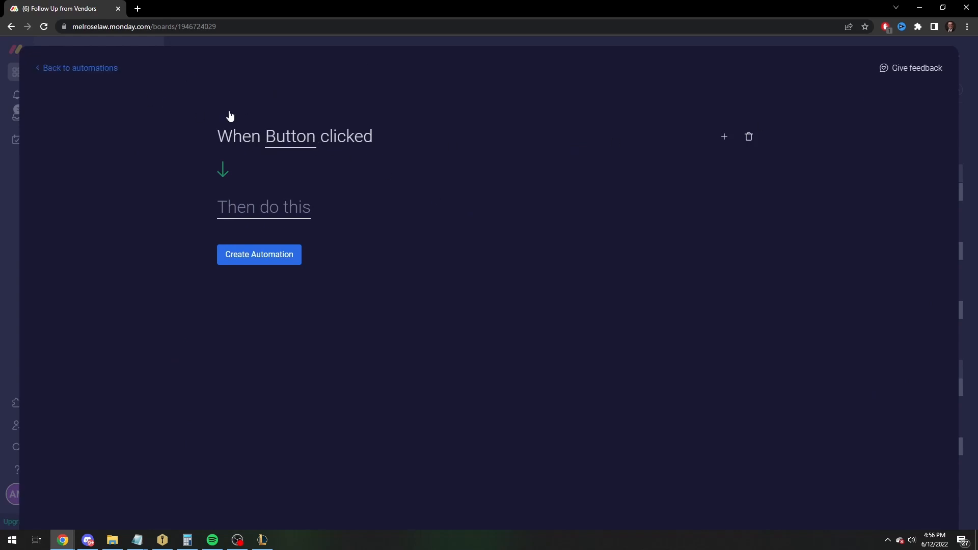
left_click(80, 67)
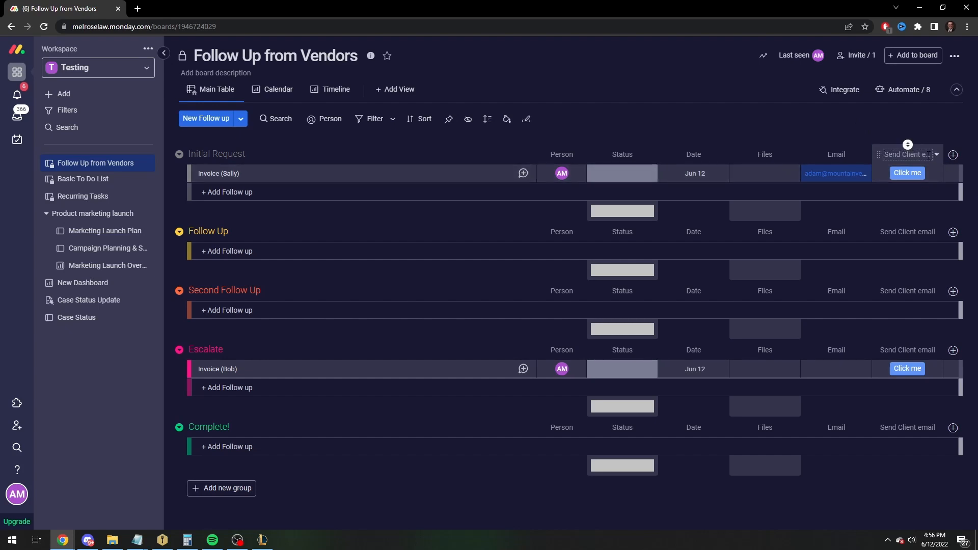
Step: Start an automation triggered by the button click whose action sends an email
left_click(903, 89)
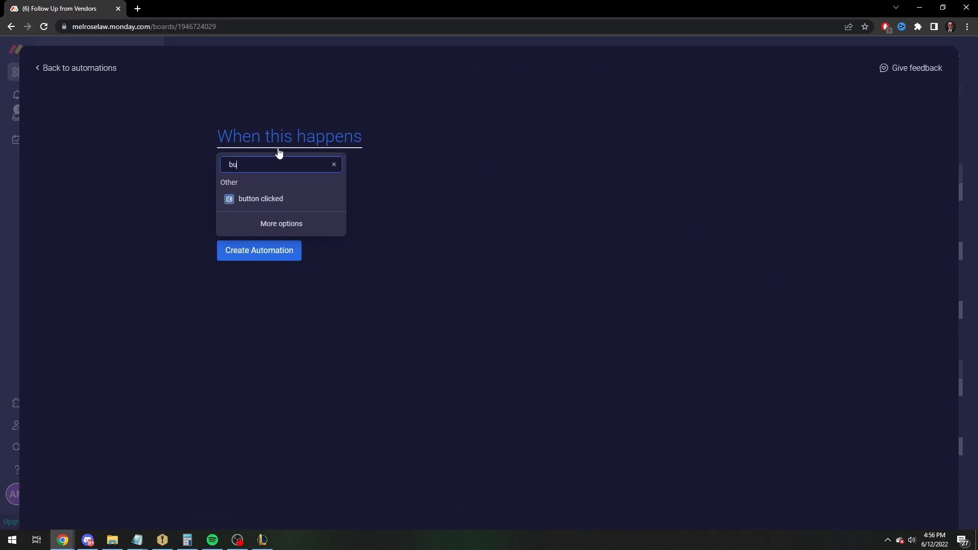
left_click(260, 199)
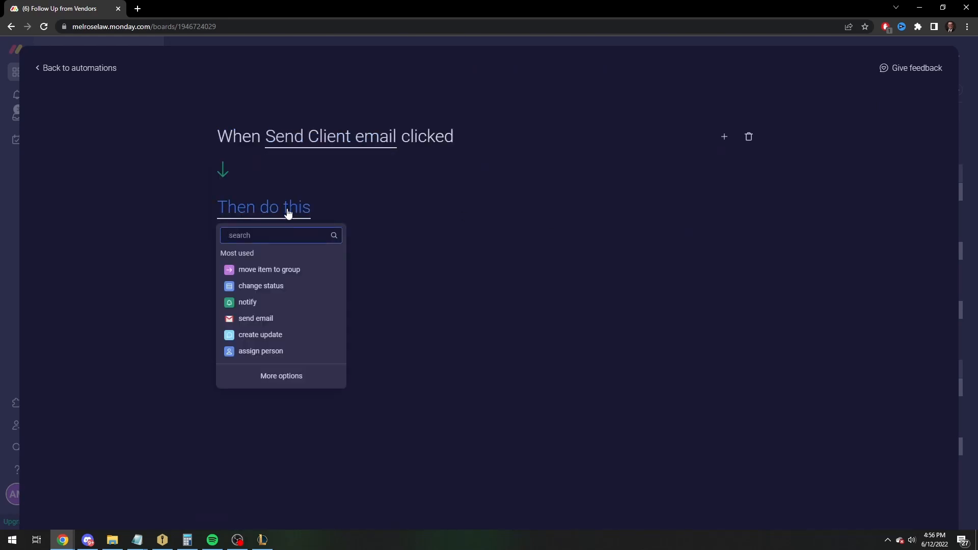
left_click(255, 318)
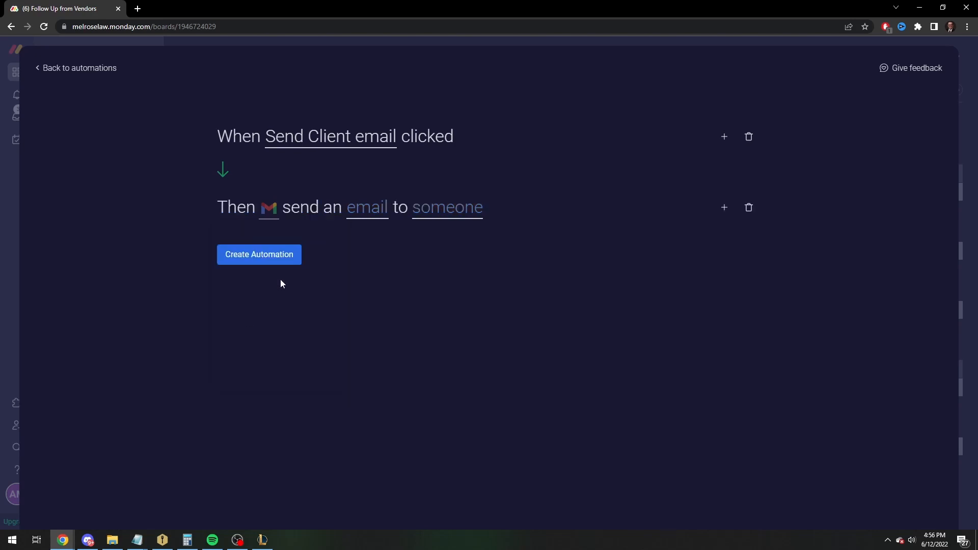
Step: Write subject 'Please Pay Invoice' and body 'Your invoice is due, please see attached'
left_click(367, 207)
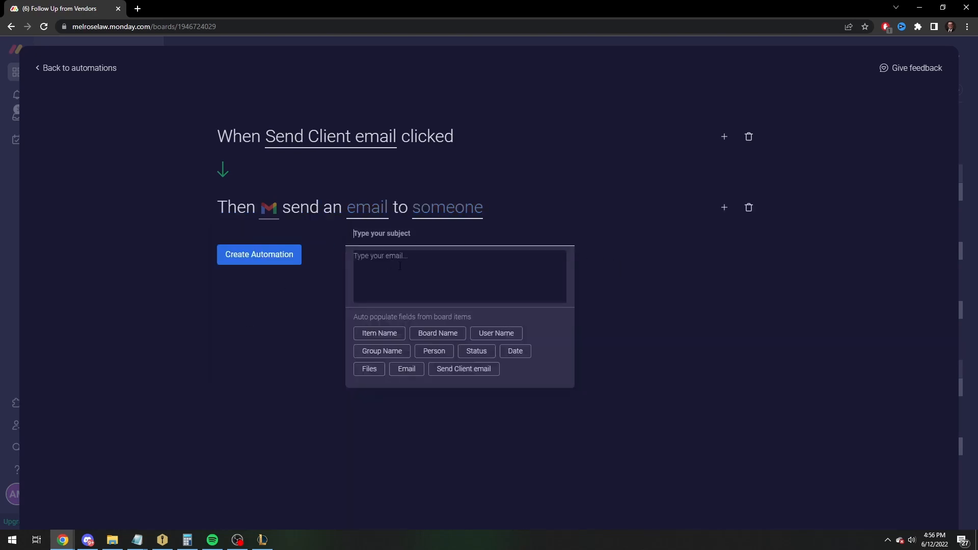
type("Please Pay Inv")
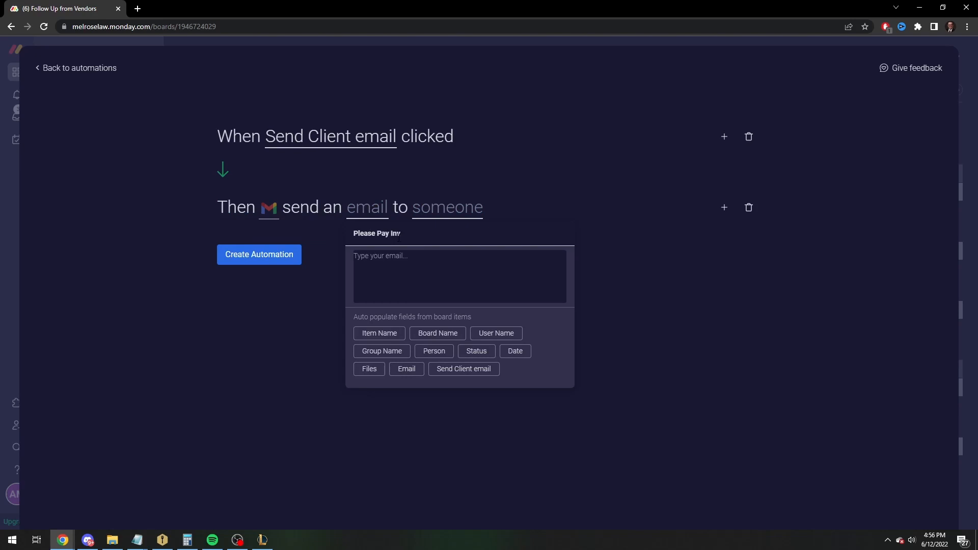
type("Your invoic")
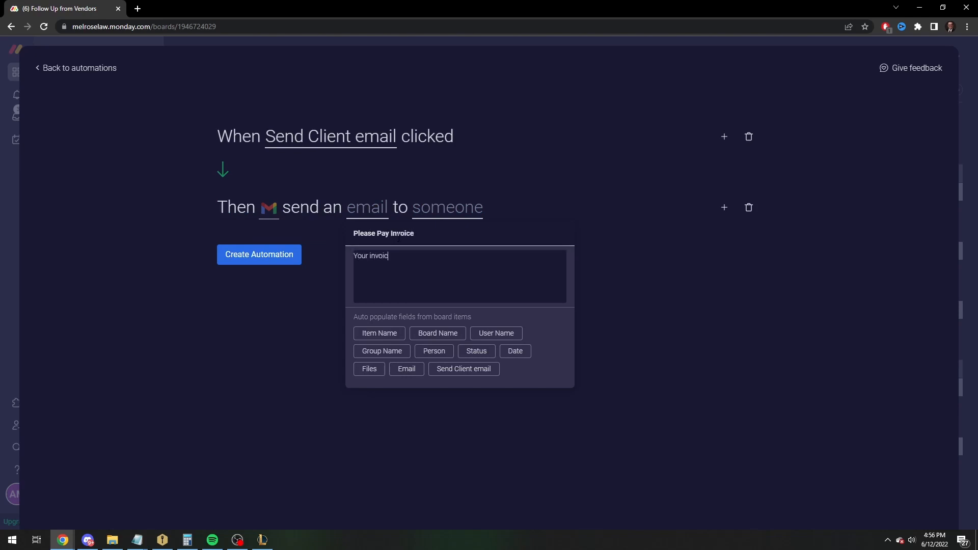
type("e is due, please see")
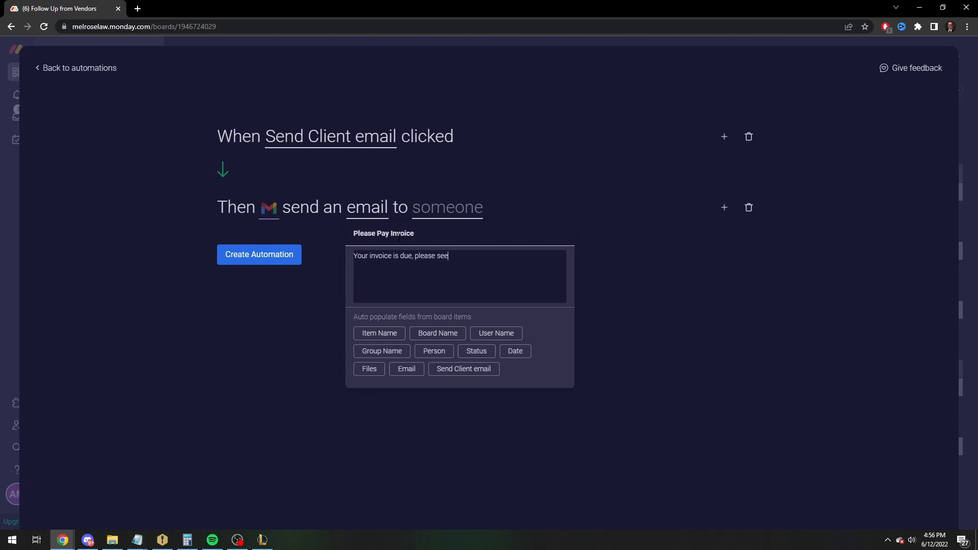
type("attached")
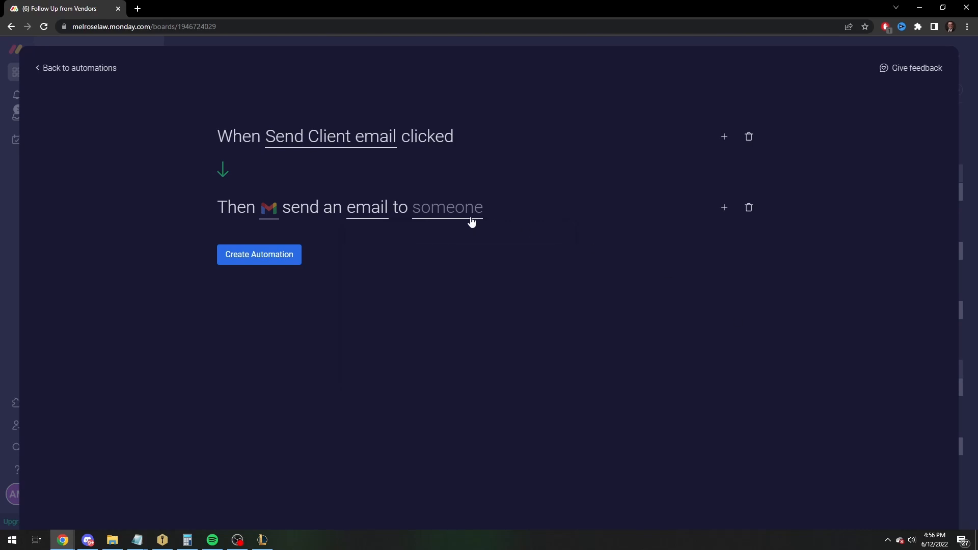
Step: Send to the address in the Email column, create the automation and use the connected Gmail account
left_click(446, 207)
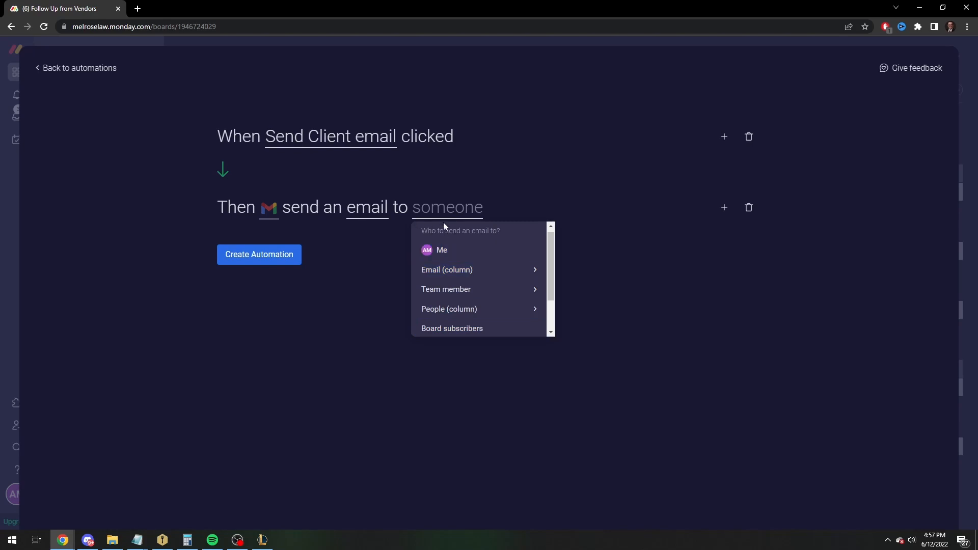
mouse_move(460, 273)
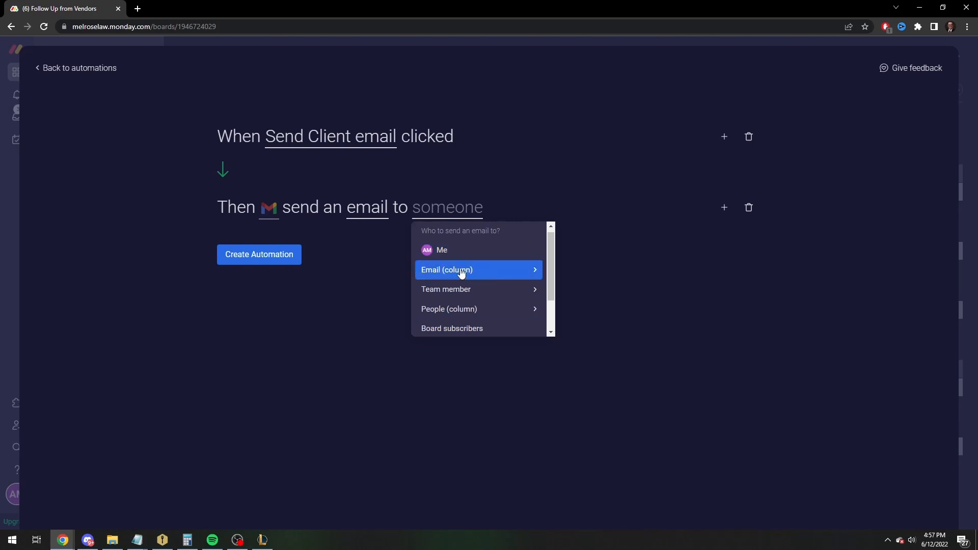
left_click(446, 269)
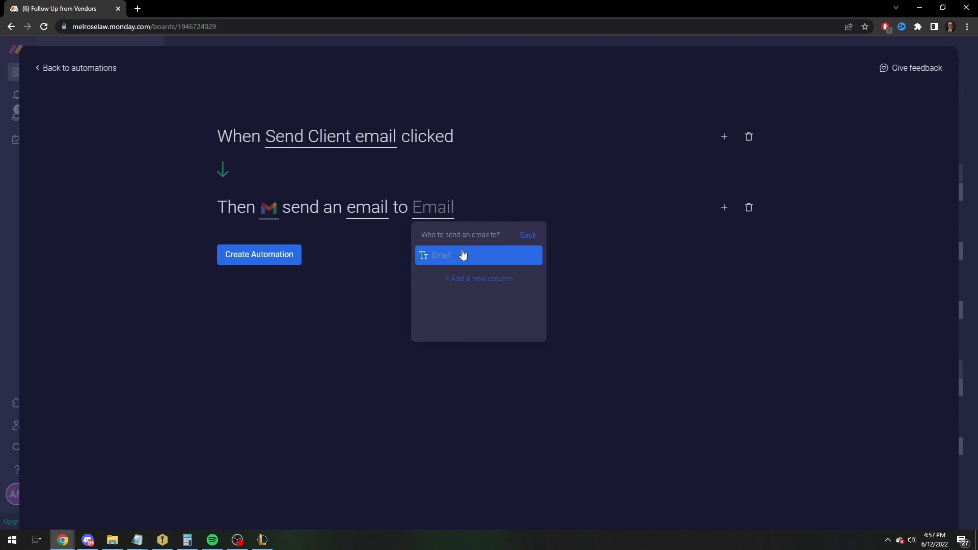
left_click(479, 254)
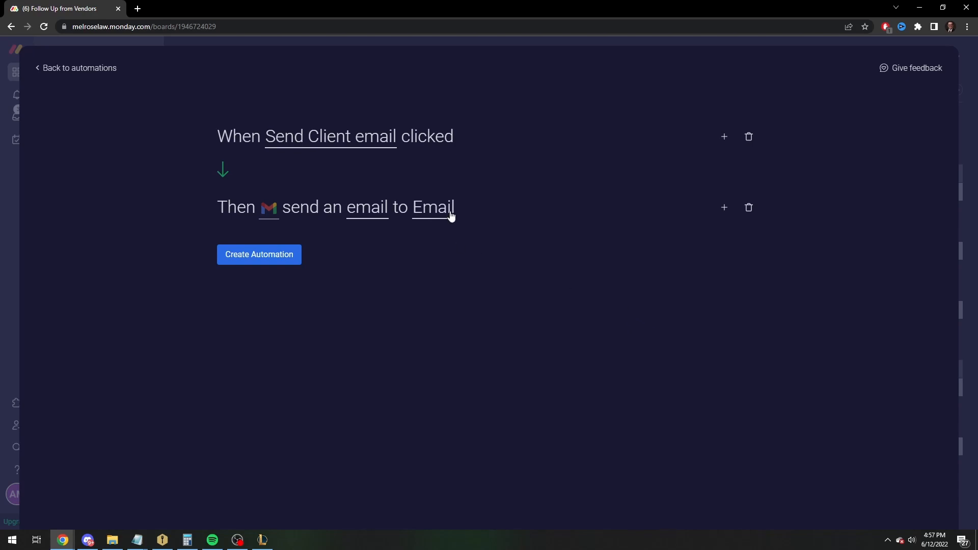
mouse_move(340, 284)
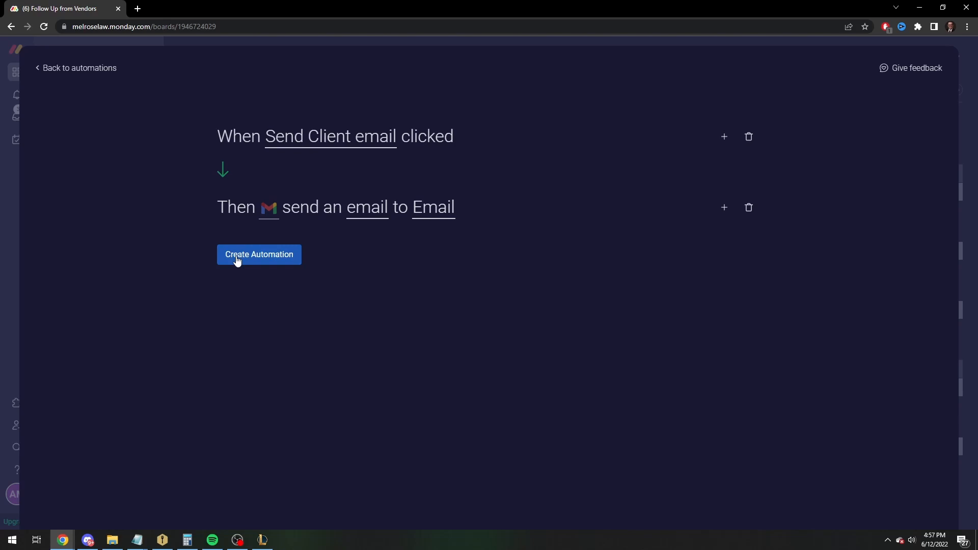
left_click(257, 254)
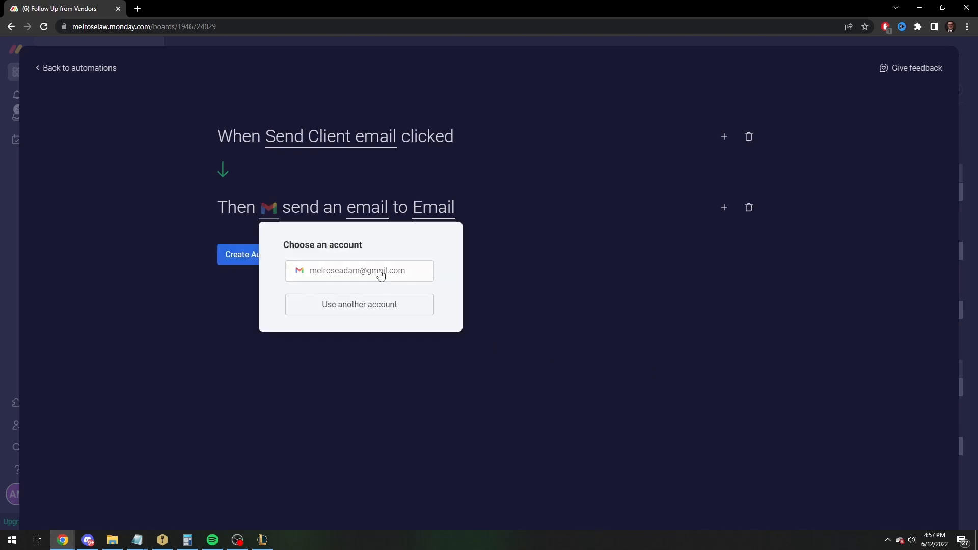
left_click(359, 269)
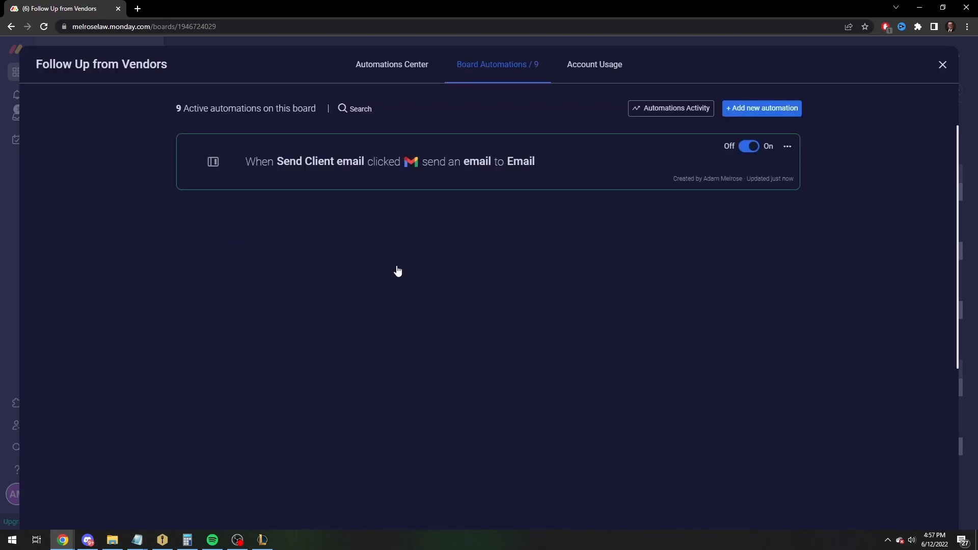
Step: Set the Send Client email button to read 'Email' in yellow and press it for Invoice (Sally)
left_click(941, 65)
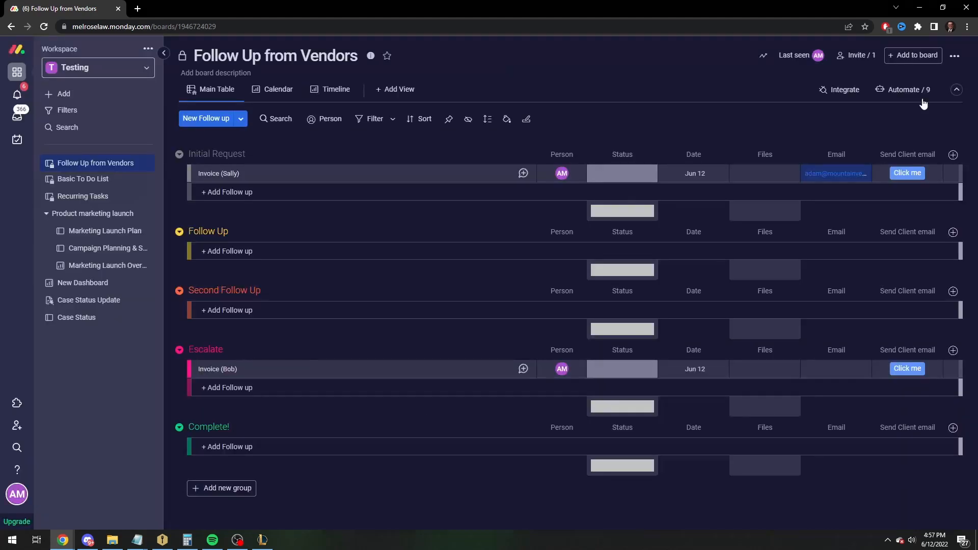
left_click(934, 154)
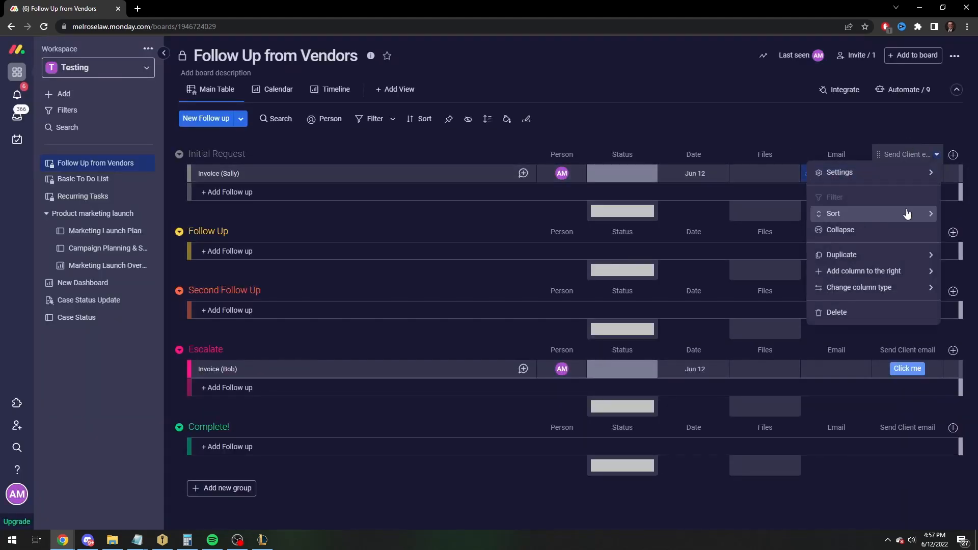
left_click(838, 172)
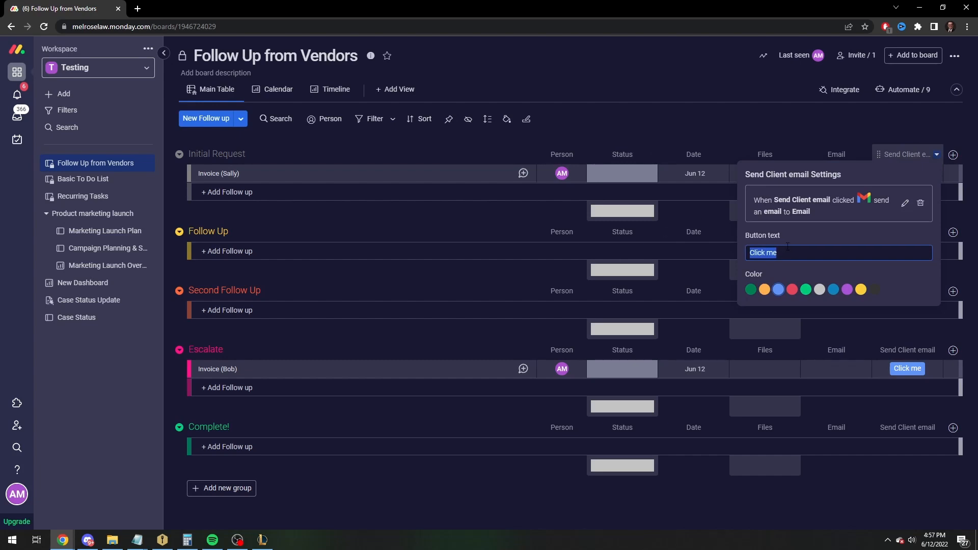
type("Email")
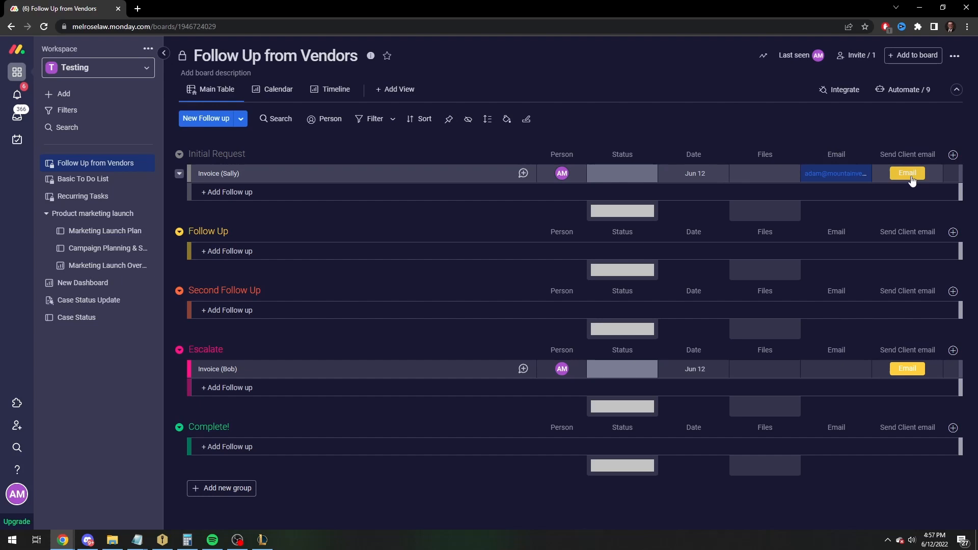
left_click(906, 174)
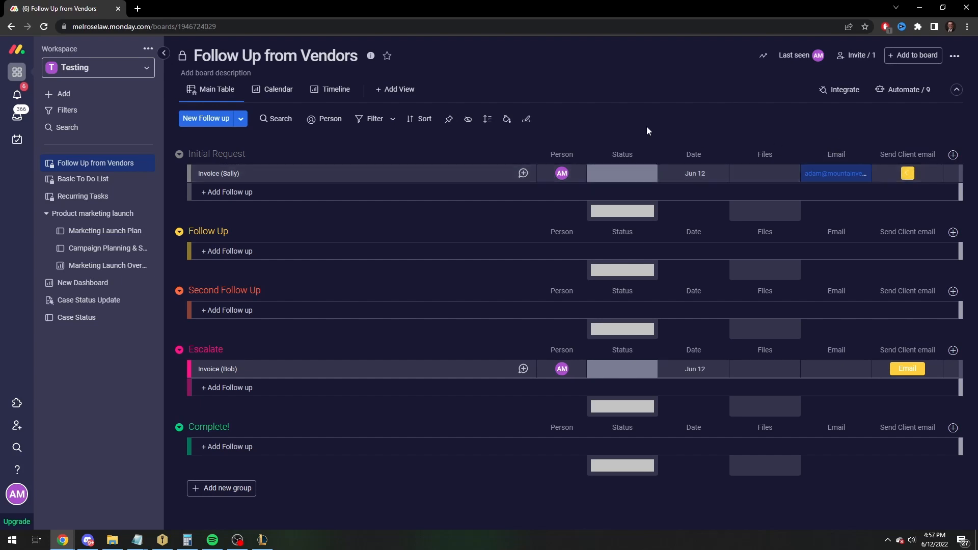
left_click(906, 173)
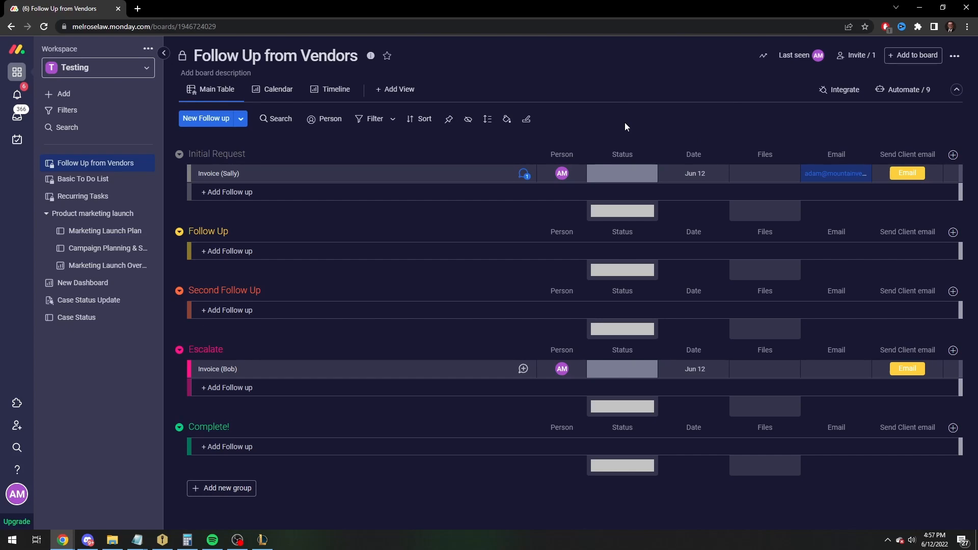
mouse_move(614, 113)
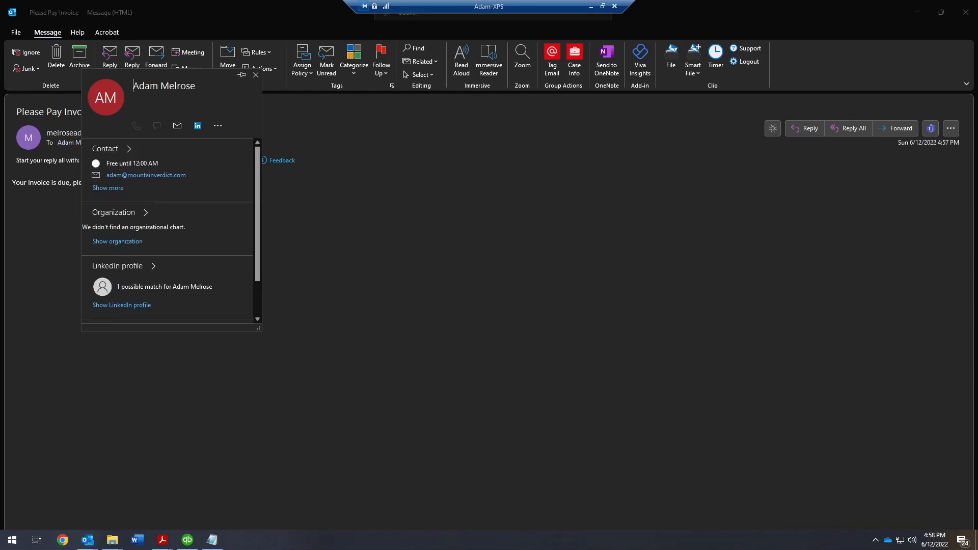
Step: Check the Please Pay Invoice email in Outlook and return to the vendor board in Chrome
left_click(255, 75)
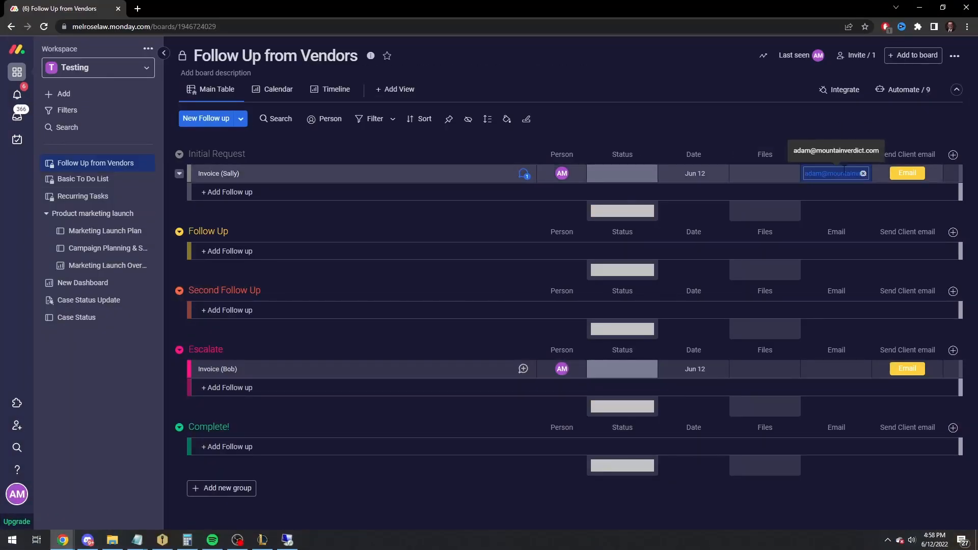
mouse_move(843, 176)
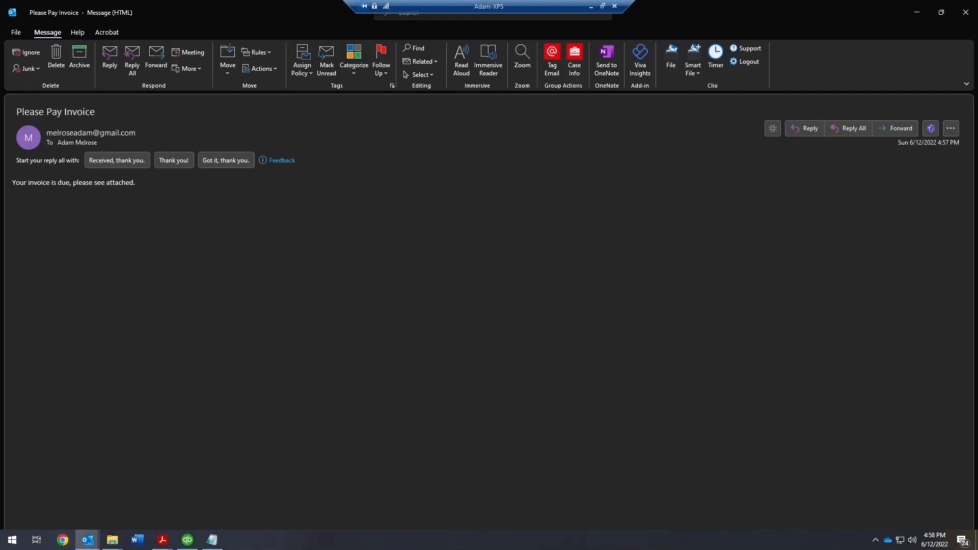
left_click(62, 540)
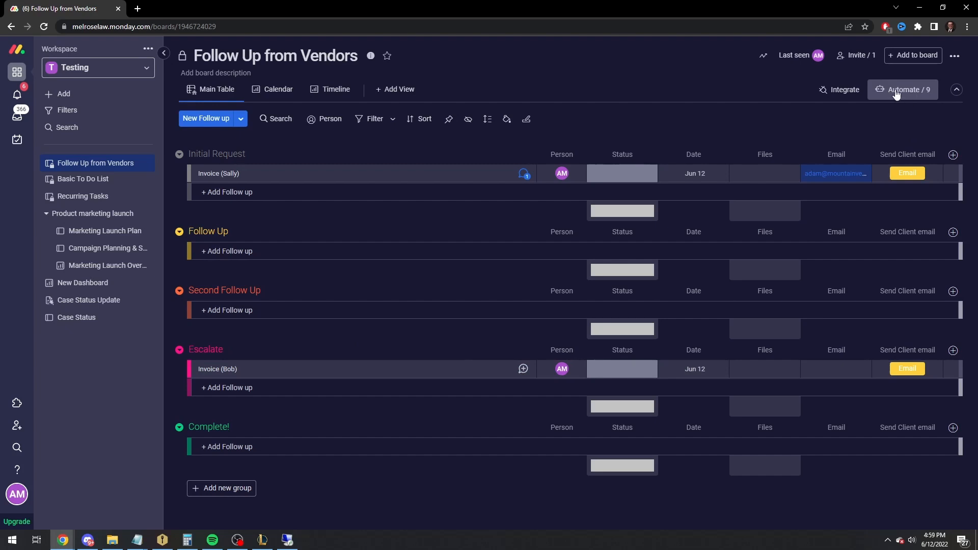
Step: Duplicate the existing Send Client email automation from the Automations panel
left_click(901, 90)
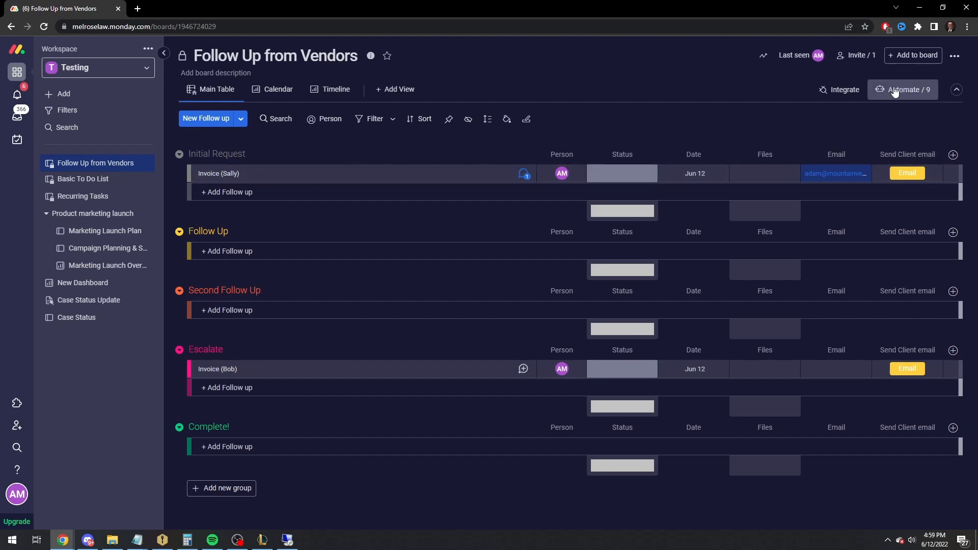
left_click(902, 90)
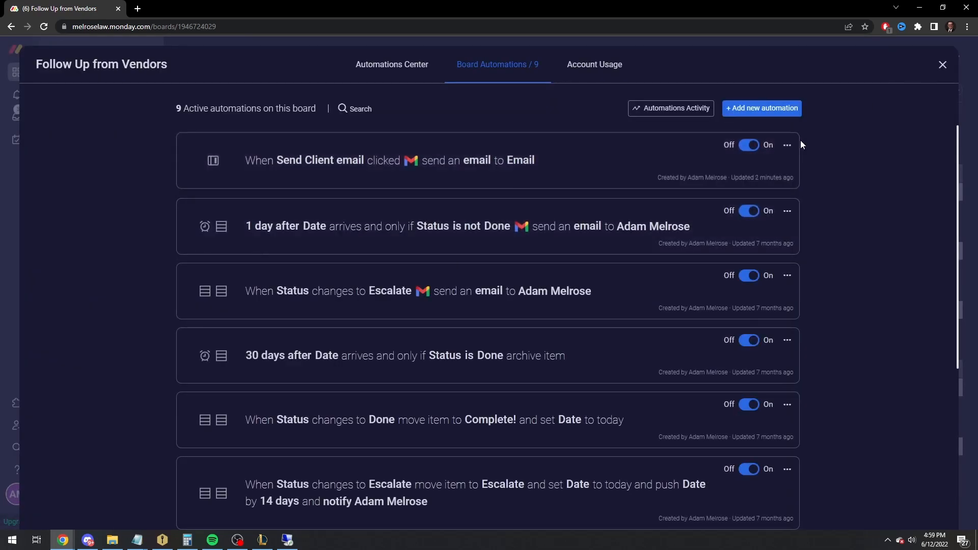
left_click(390, 159)
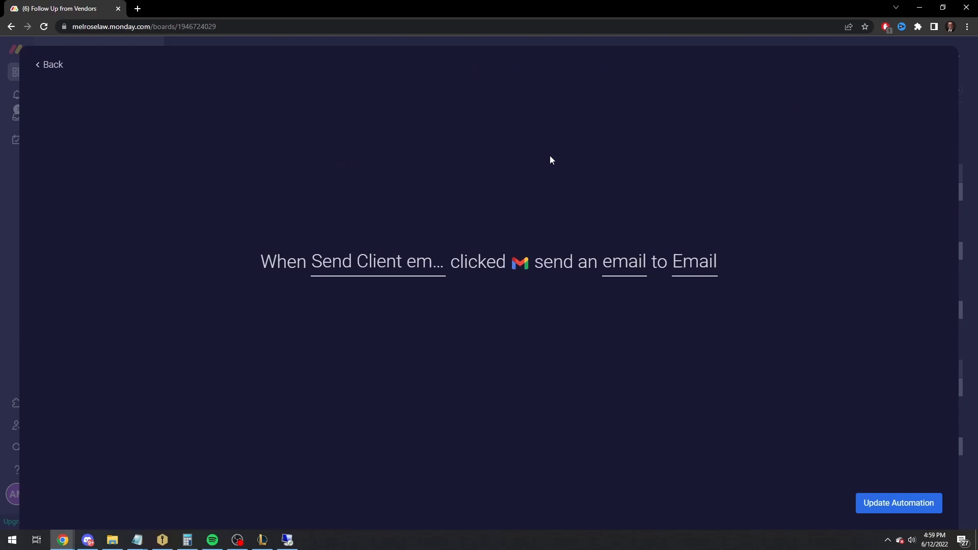
mouse_move(124, 83)
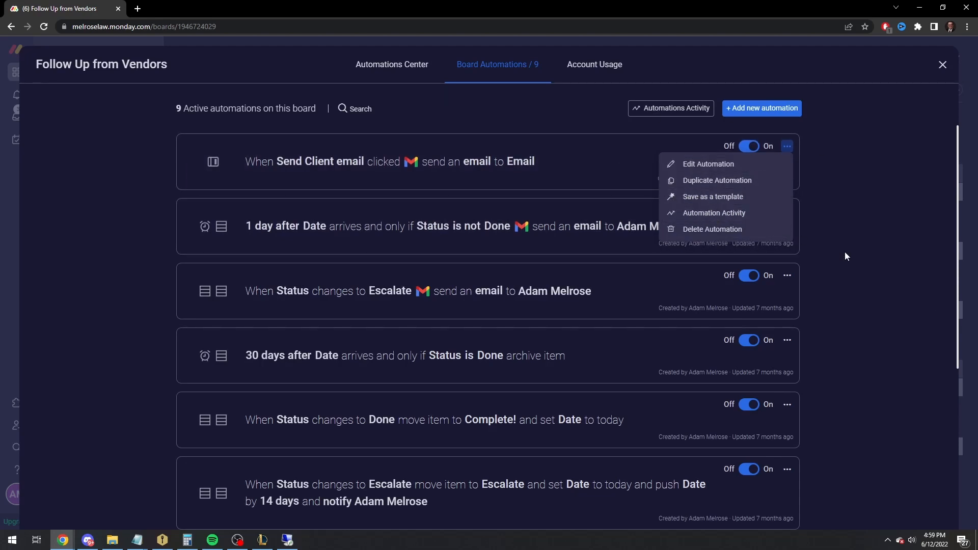
mouse_move(716, 180)
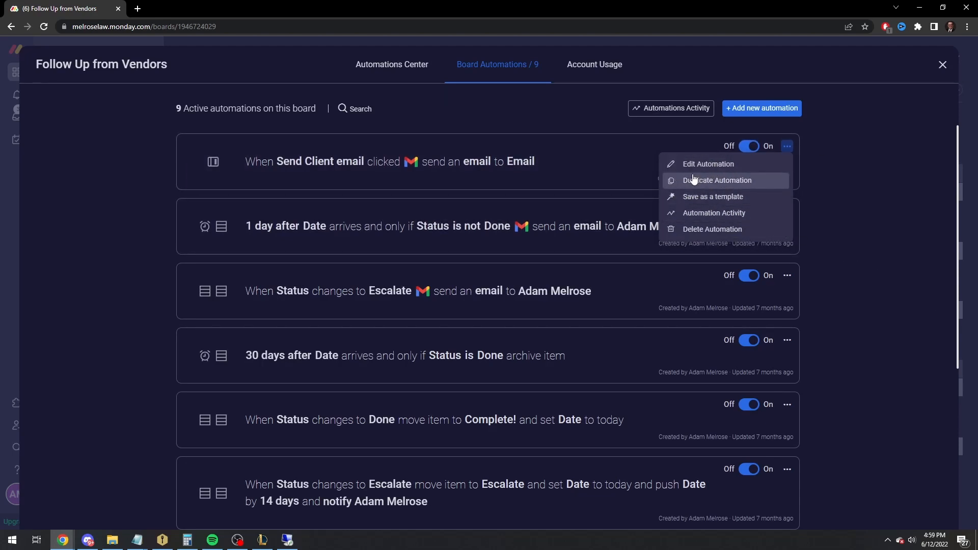
left_click(716, 180)
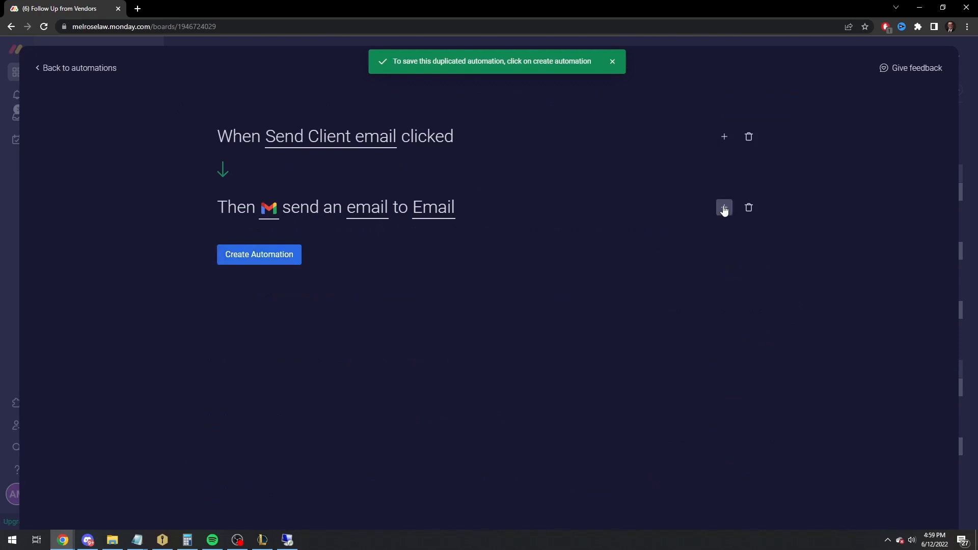
Step: Add a 'move item to group' action targeting Follow Up and create the combined automation
left_click(723, 206)
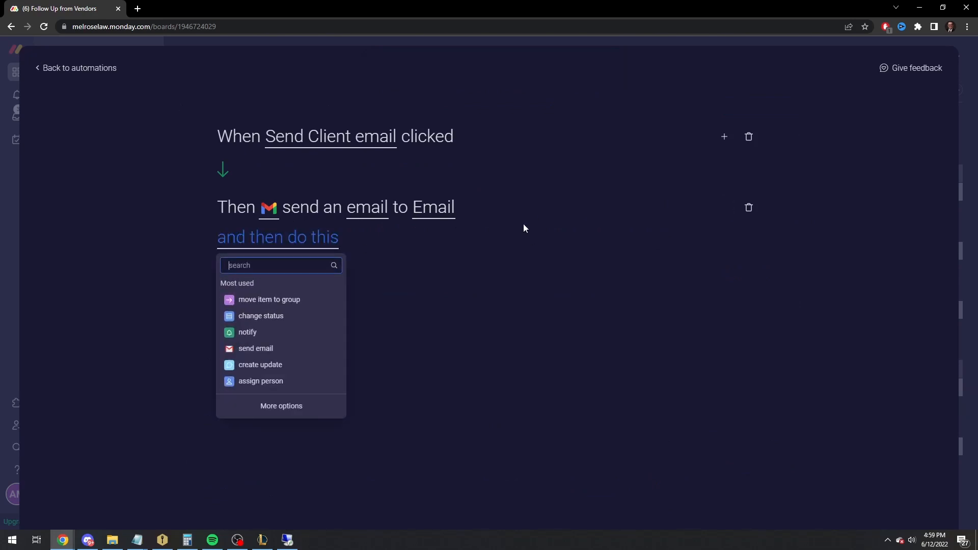
left_click(269, 299)
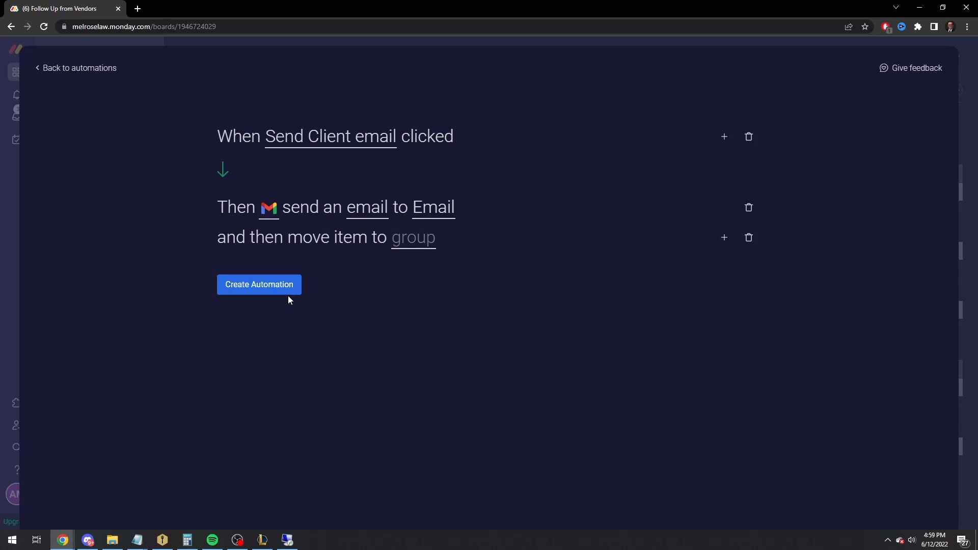
left_click(413, 237)
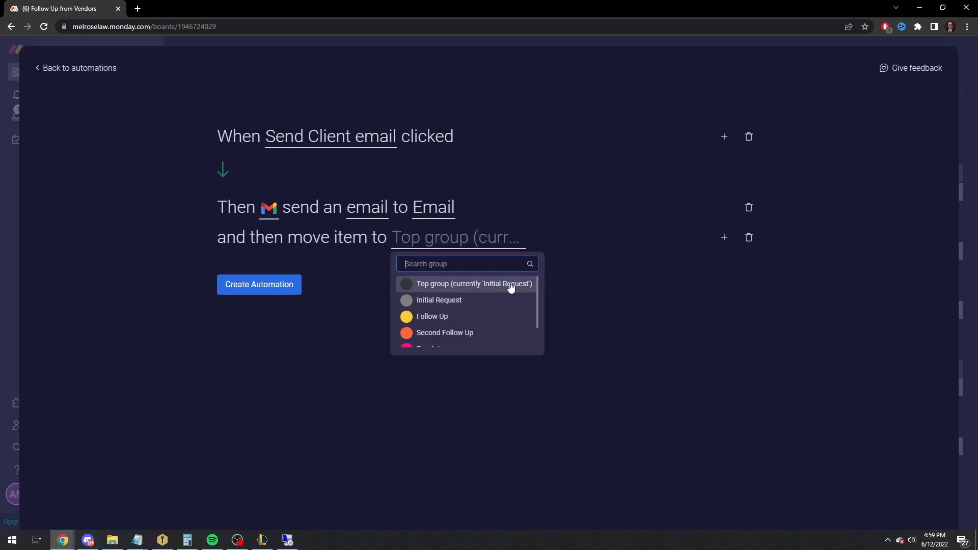
left_click(432, 316)
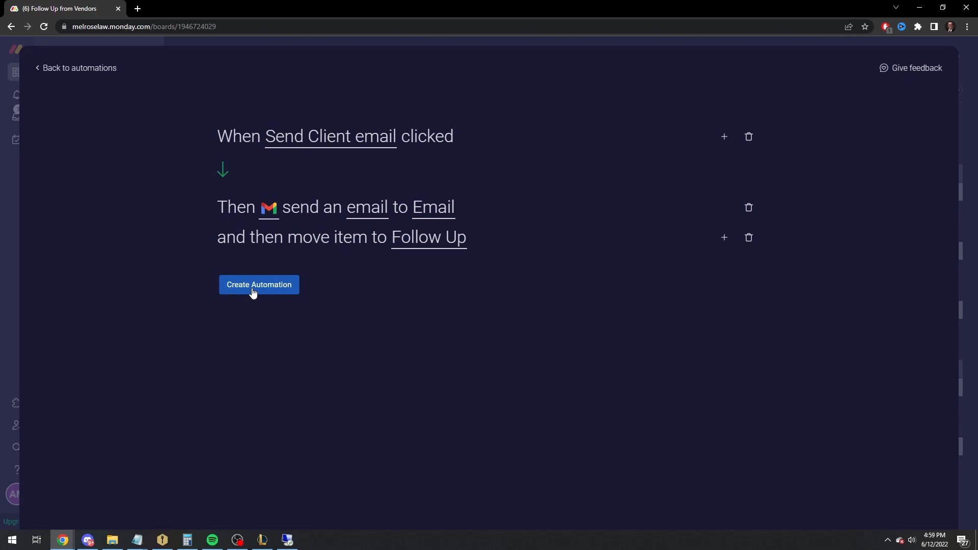
left_click(258, 284)
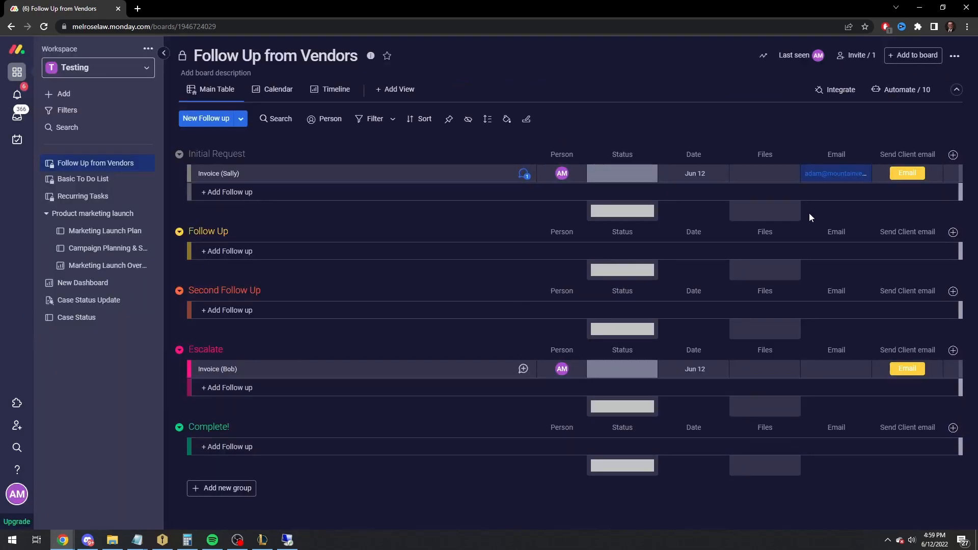
left_click(904, 89)
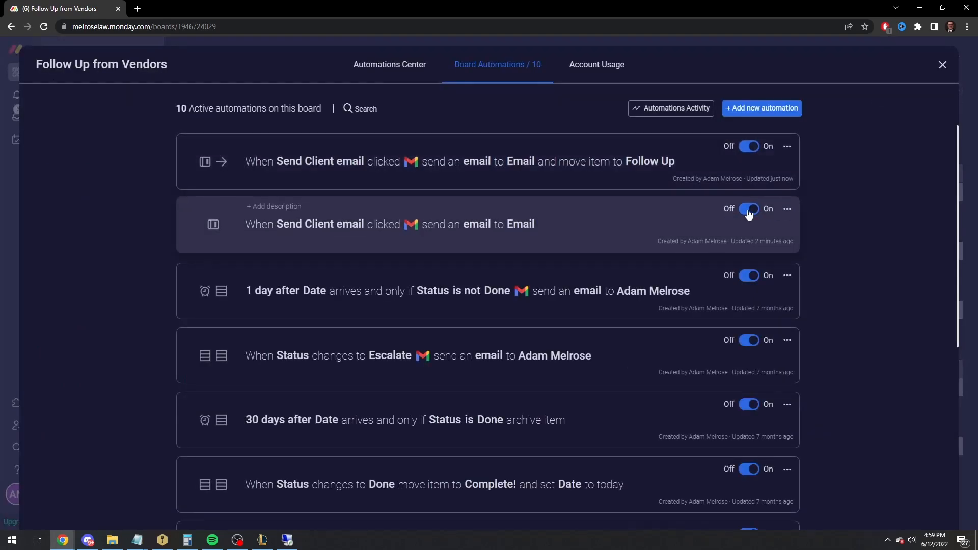
Step: Turn off the original email-only automation, then remove the email columns and Invoice (Sally)
left_click(748, 210)
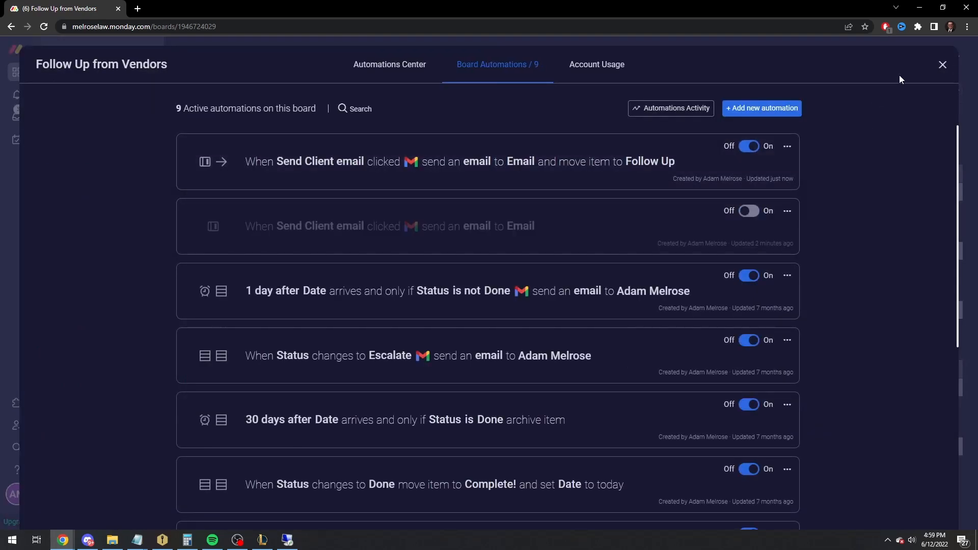
left_click(941, 64)
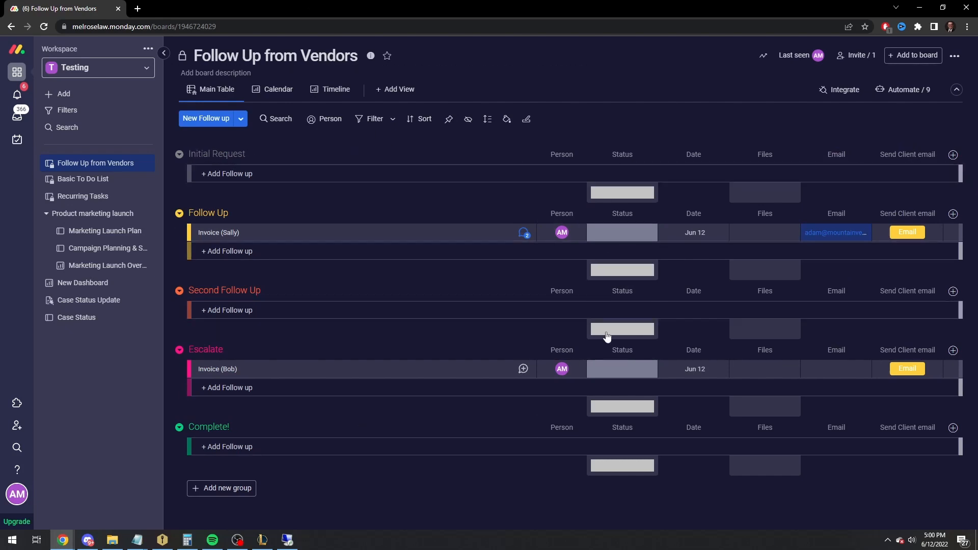
mouse_move(621, 281)
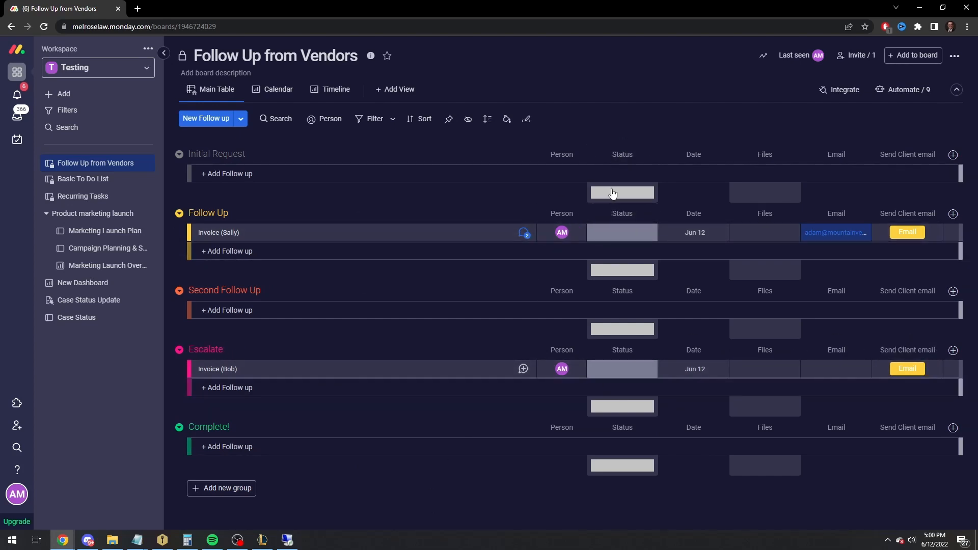
left_click(621, 232)
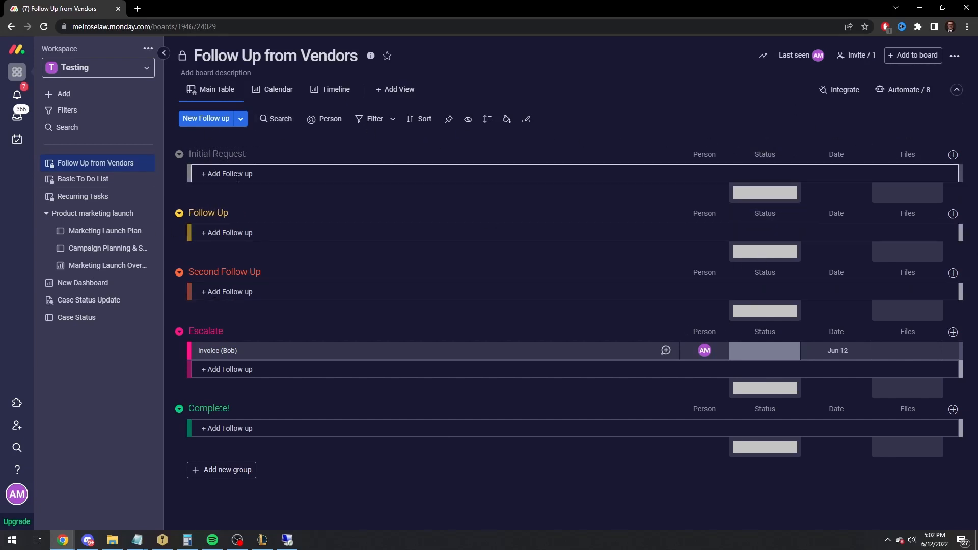
Step: Add a 'To do - Make an invoice for Bob' item under Initial Request, dated Jun 12
type("Te")
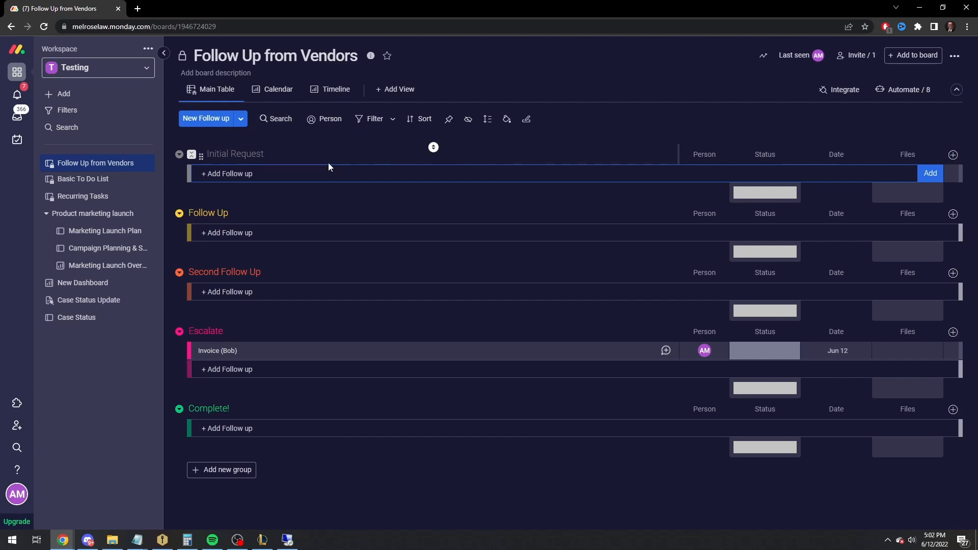
type("To do")
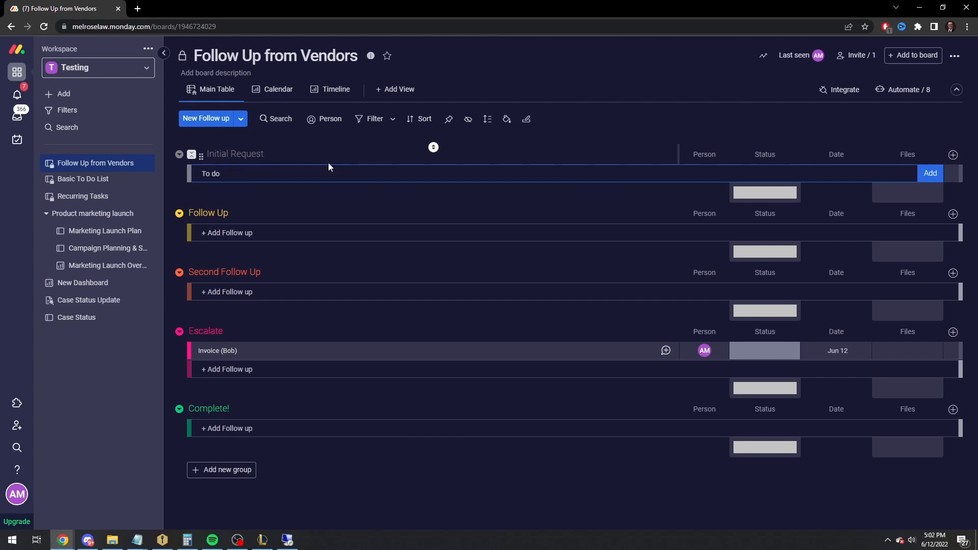
type("-")
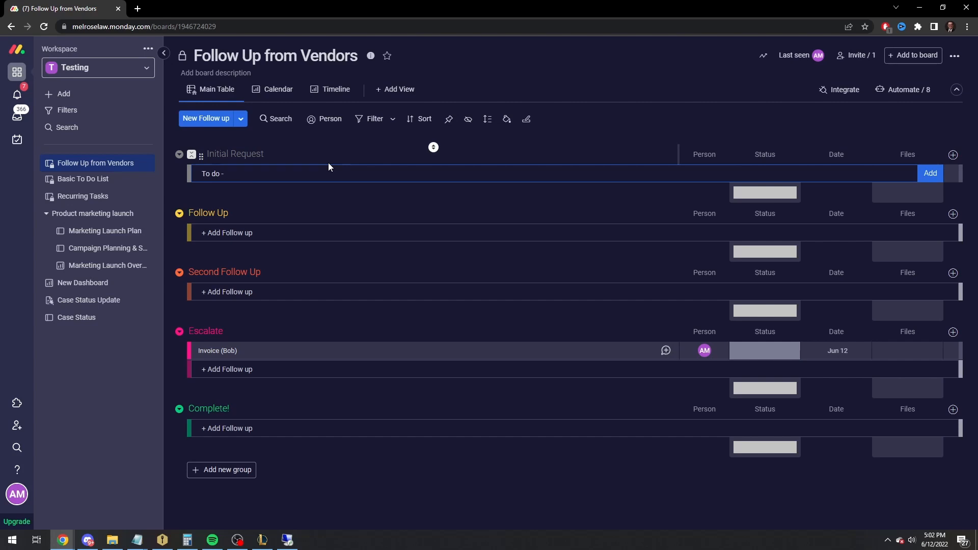
type("Make an")
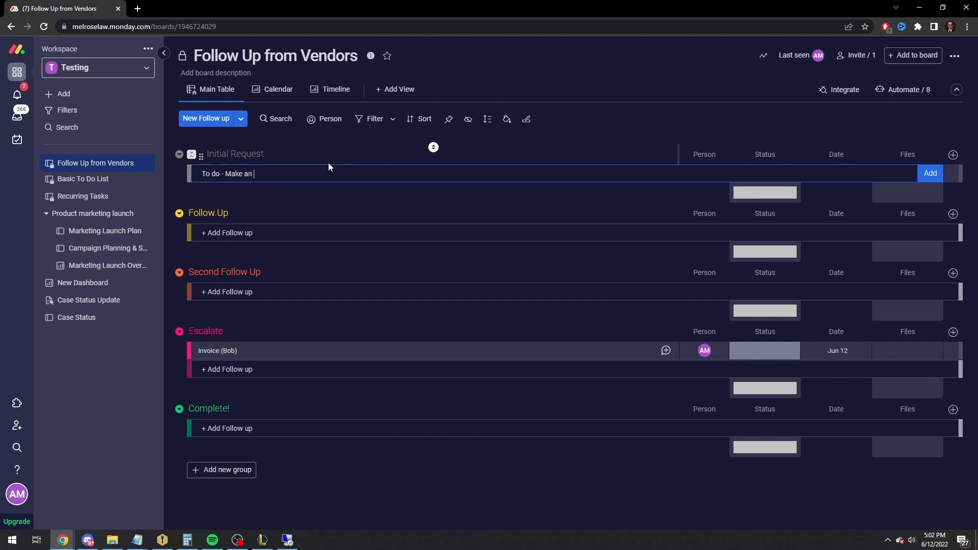
type("invoice for Bob")
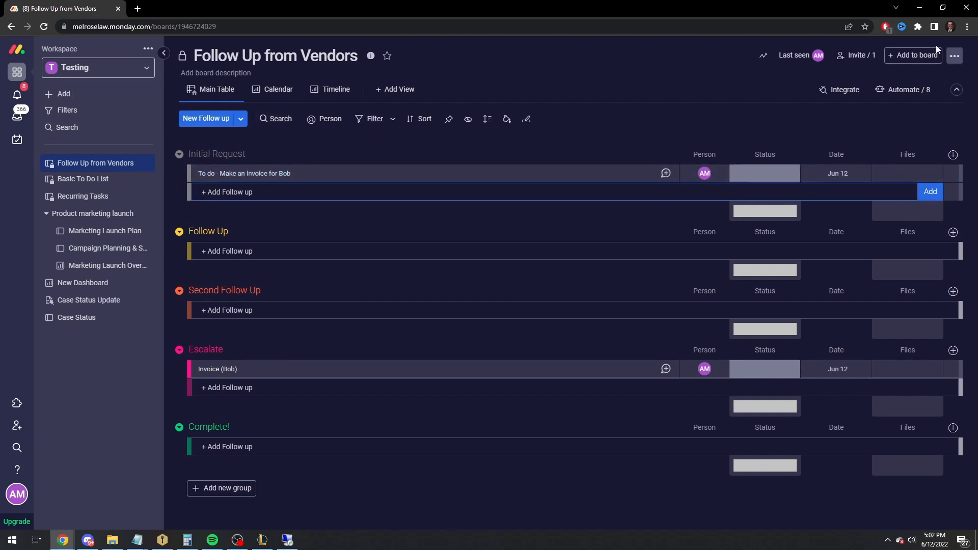
left_click(904, 89)
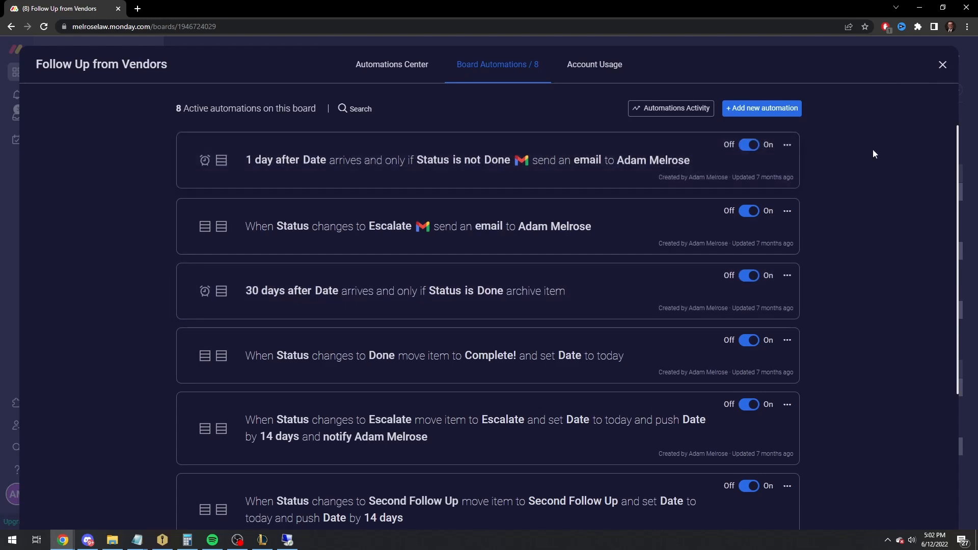
left_click(942, 64)
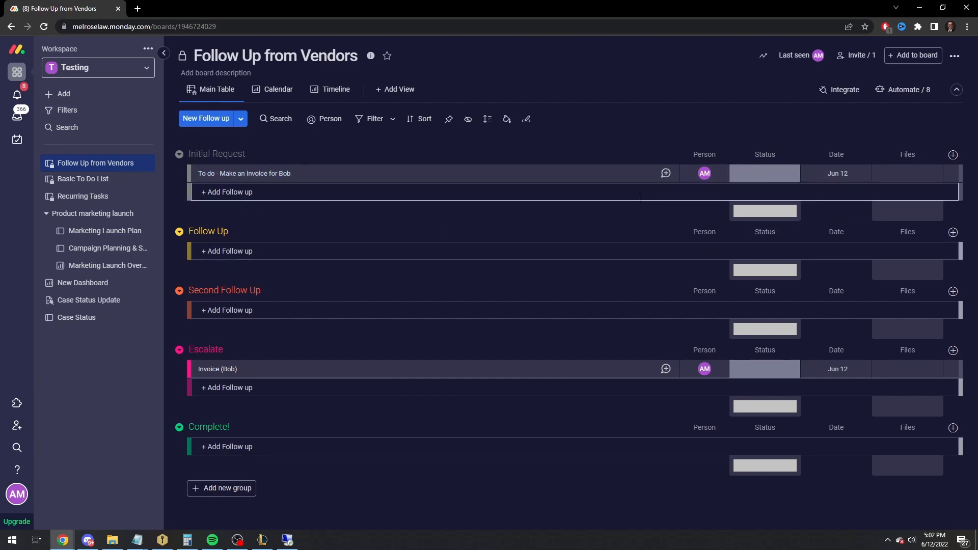
left_click(837, 174)
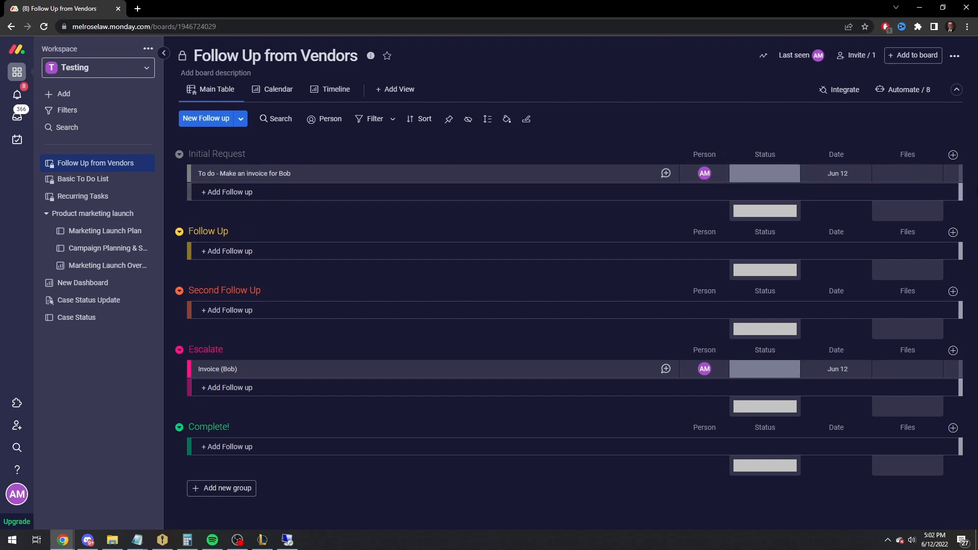
Step: Change the invoice to-do's date to June 15, then to June 22
left_click(837, 173)
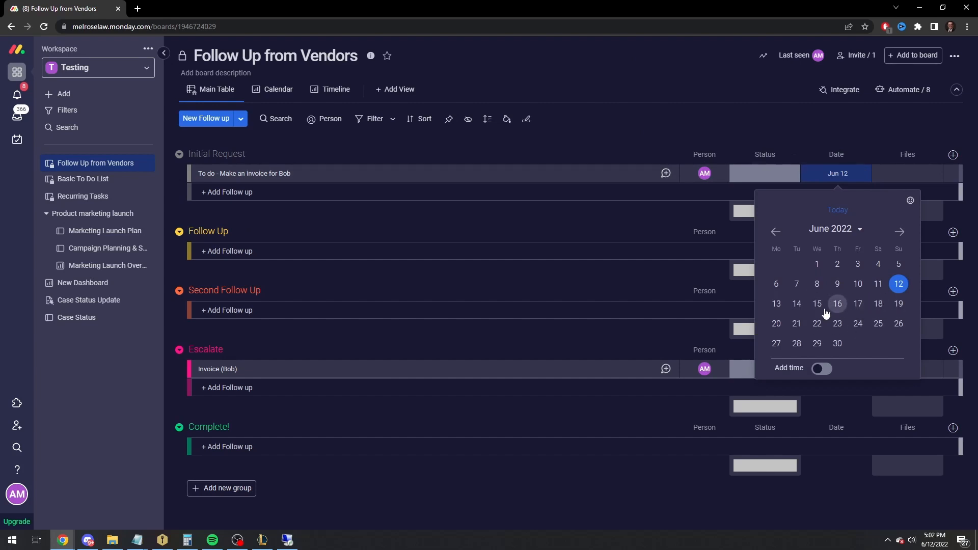
left_click(816, 303)
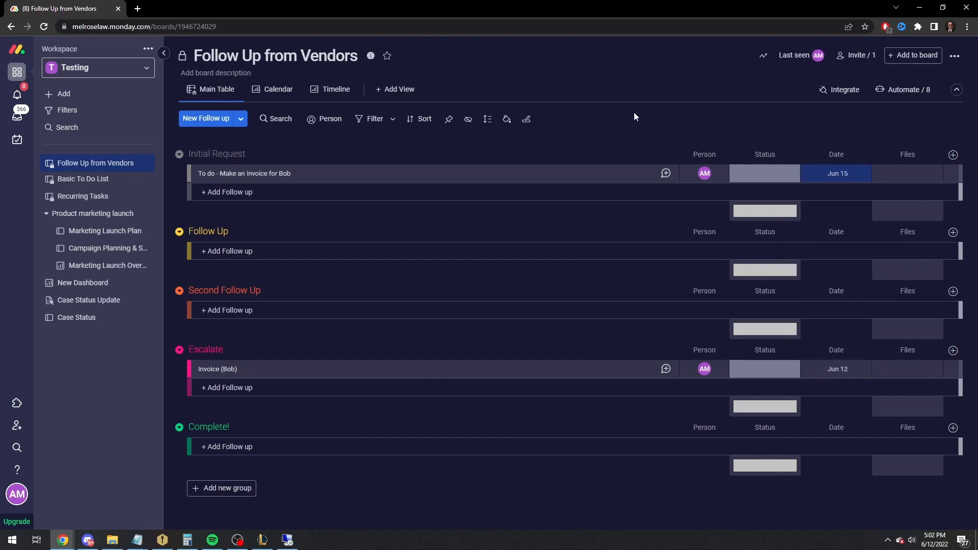
left_click(837, 173)
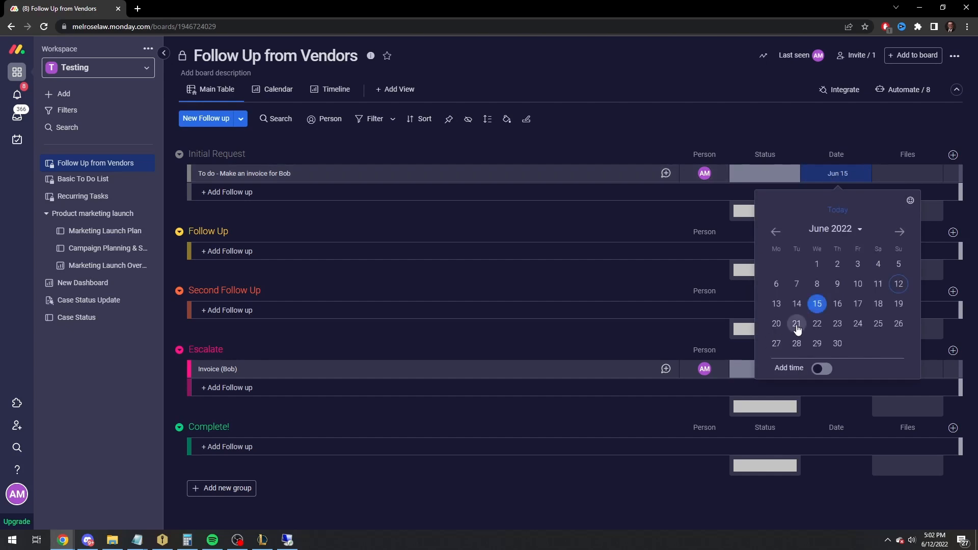
left_click(815, 323)
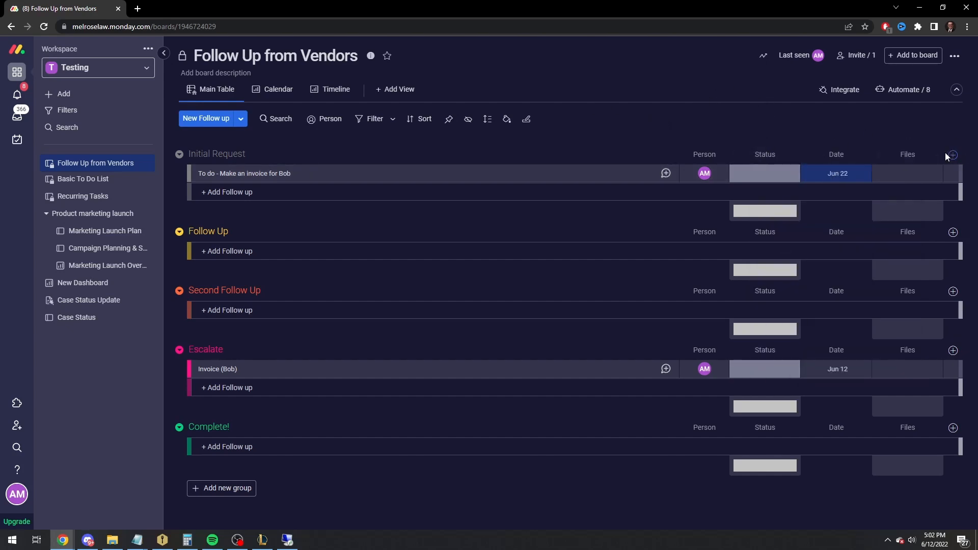
left_click(952, 155)
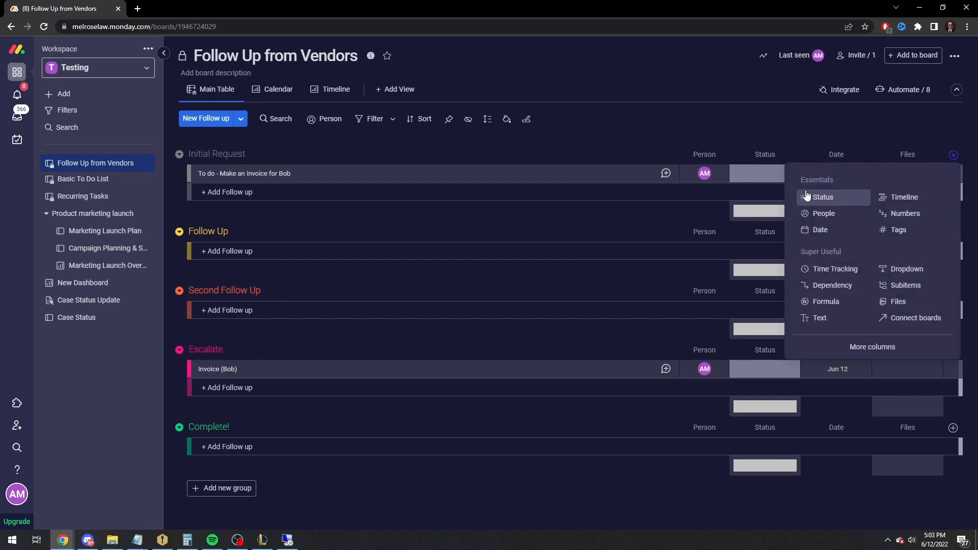
Step: Add a Button column whose automation sets Date to today and pushes it by 7 days
left_click(872, 346)
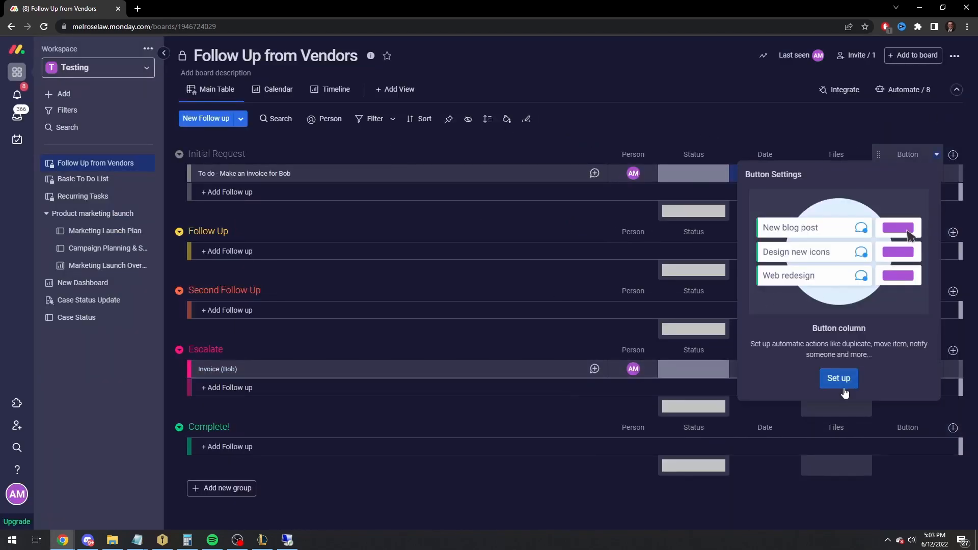
left_click(838, 377)
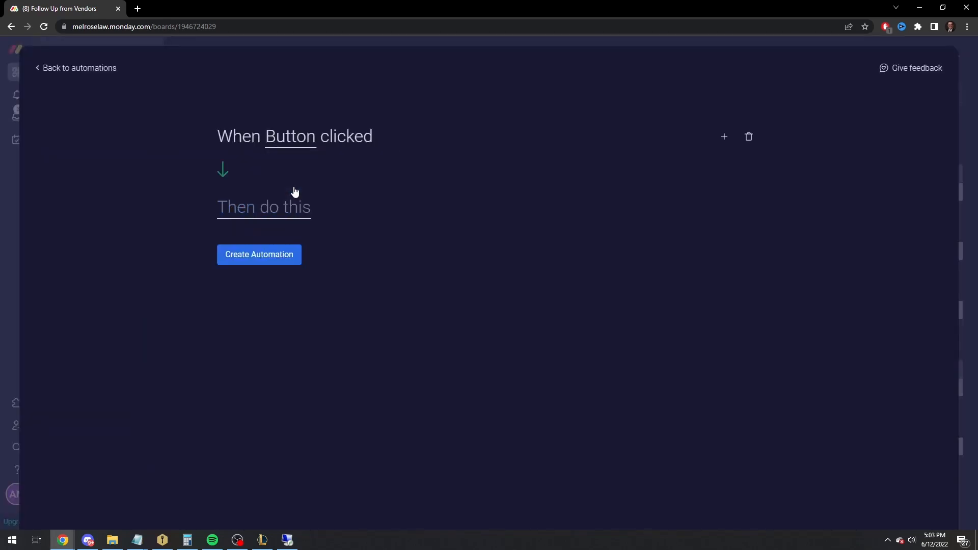
type("set")
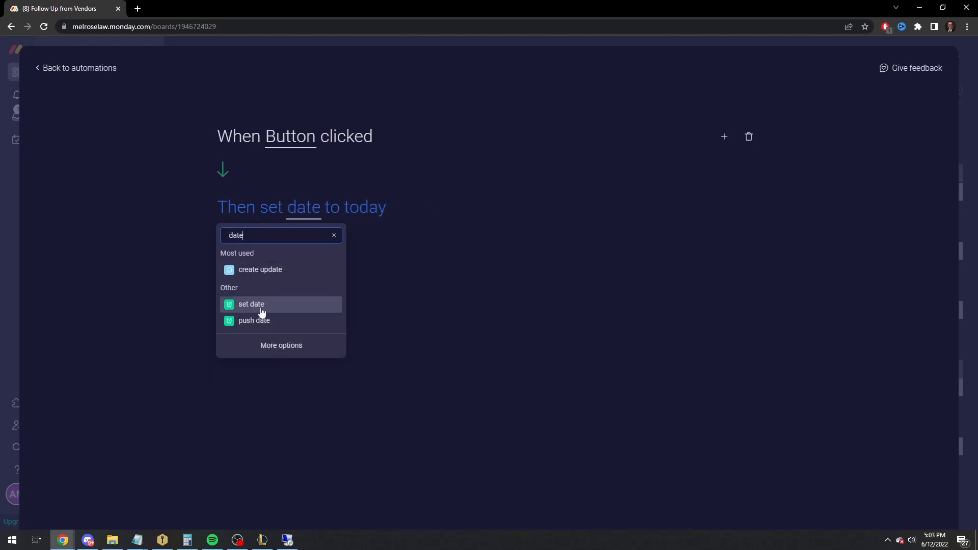
left_click(250, 304)
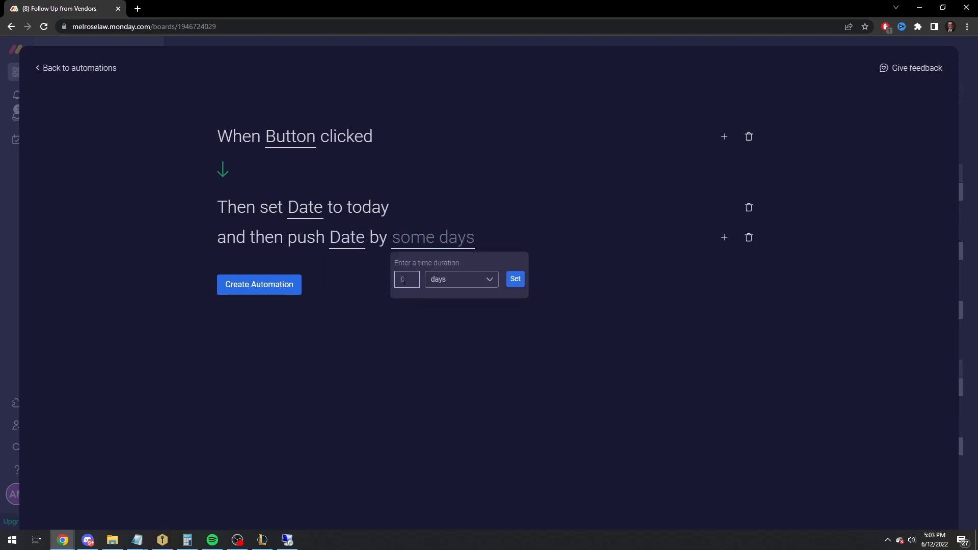
left_click(514, 279)
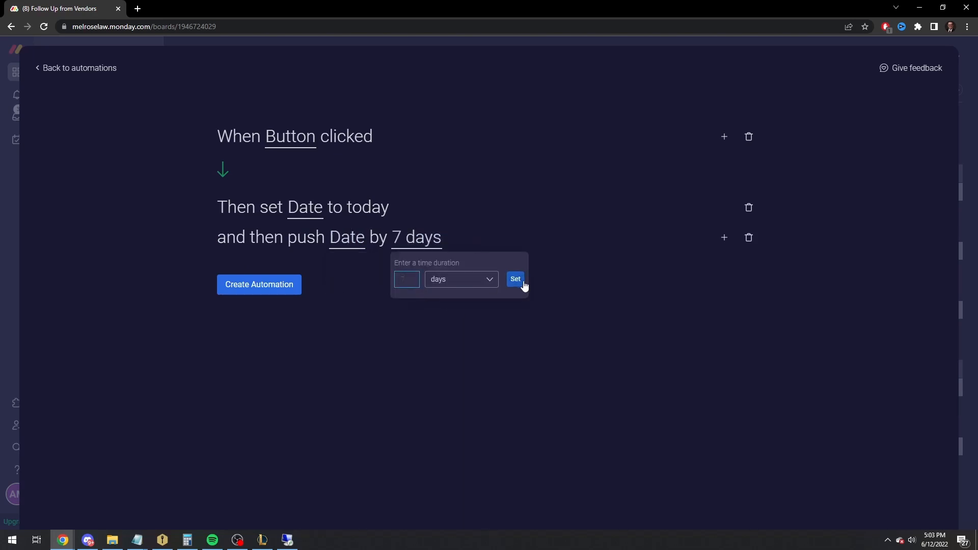
left_click(514, 279)
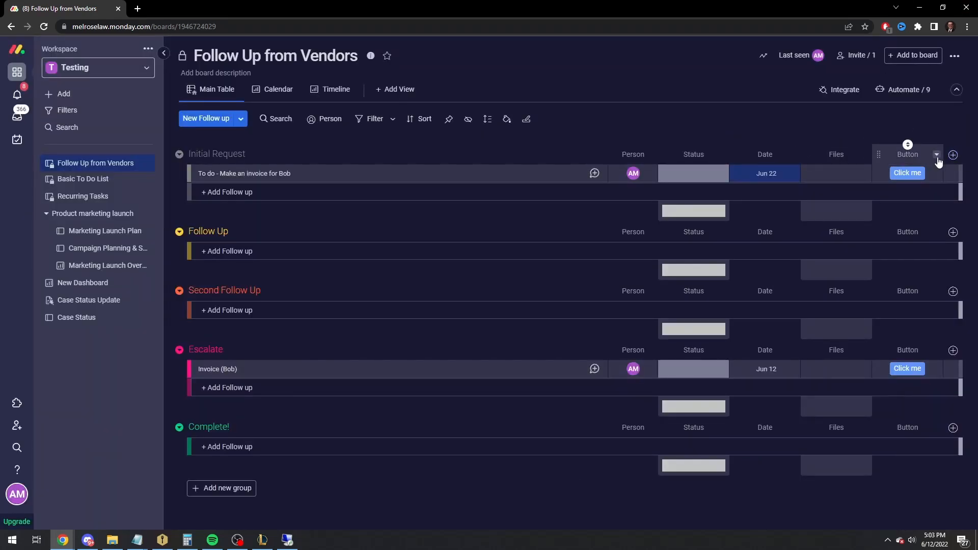
Step: Customize the Button column to read 'Snooze' in blue and snooze the invoice to-do to Jun 19
left_click(935, 154)
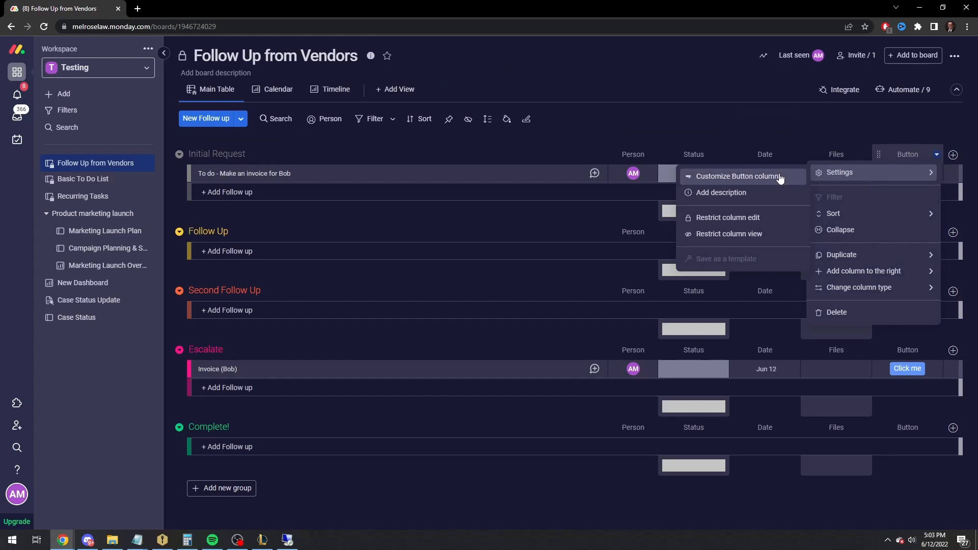
left_click(741, 176)
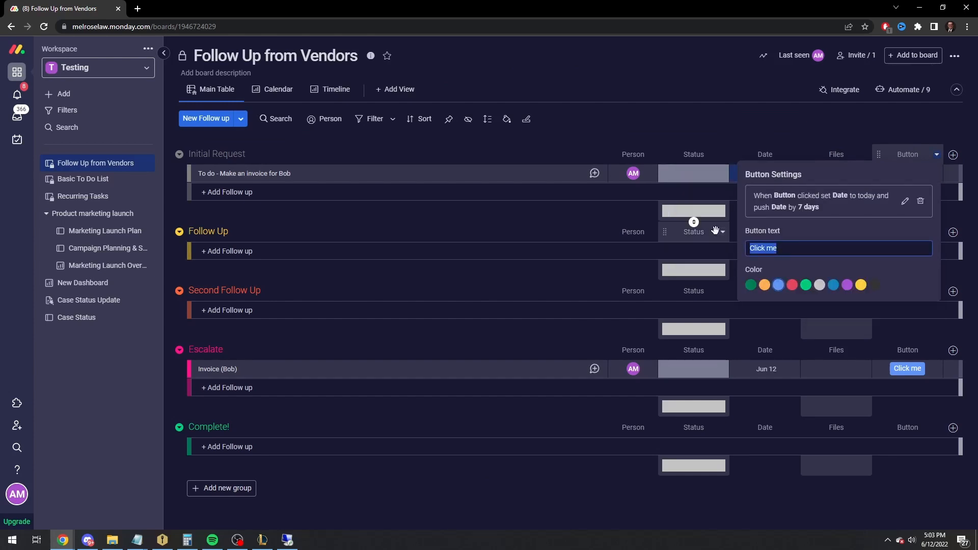
type("Snooze")
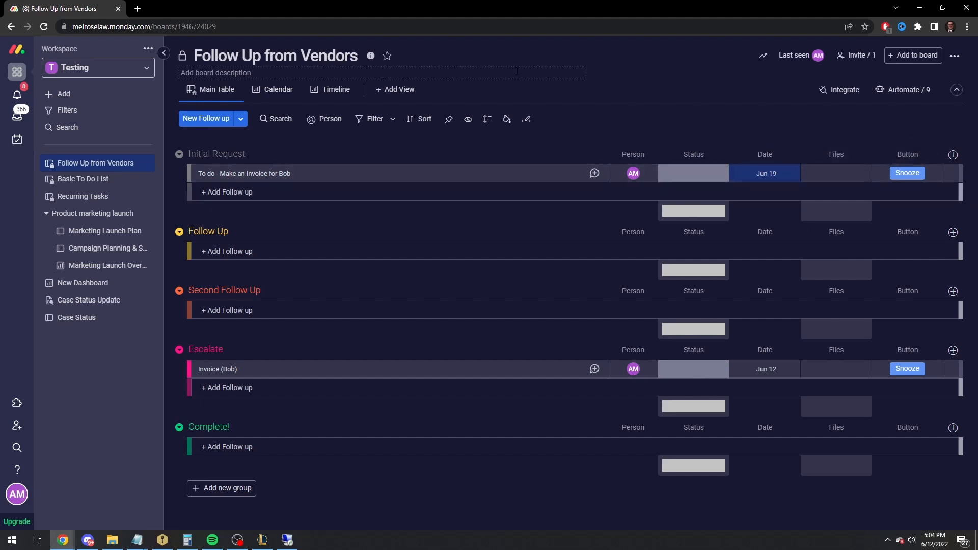
left_click(765, 173)
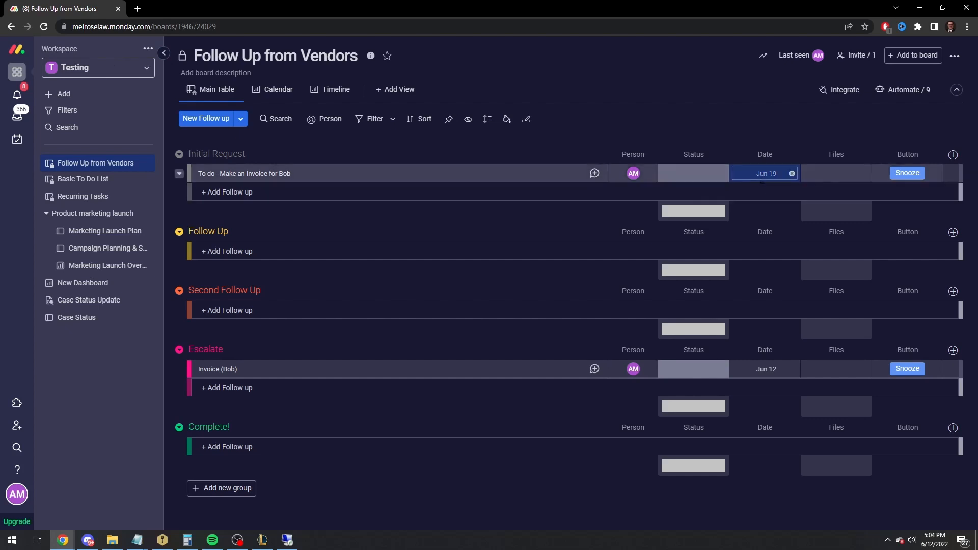
left_click(765, 174)
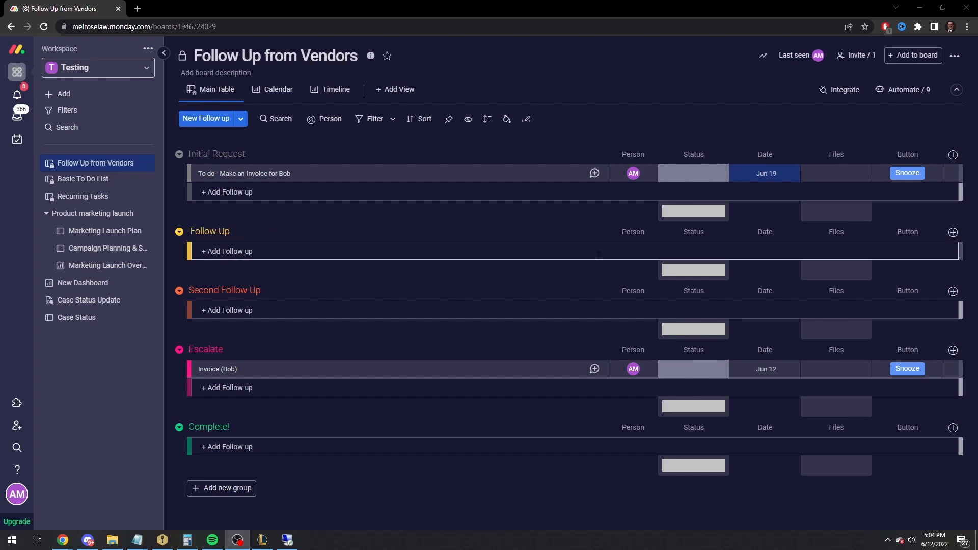
left_click(244, 173)
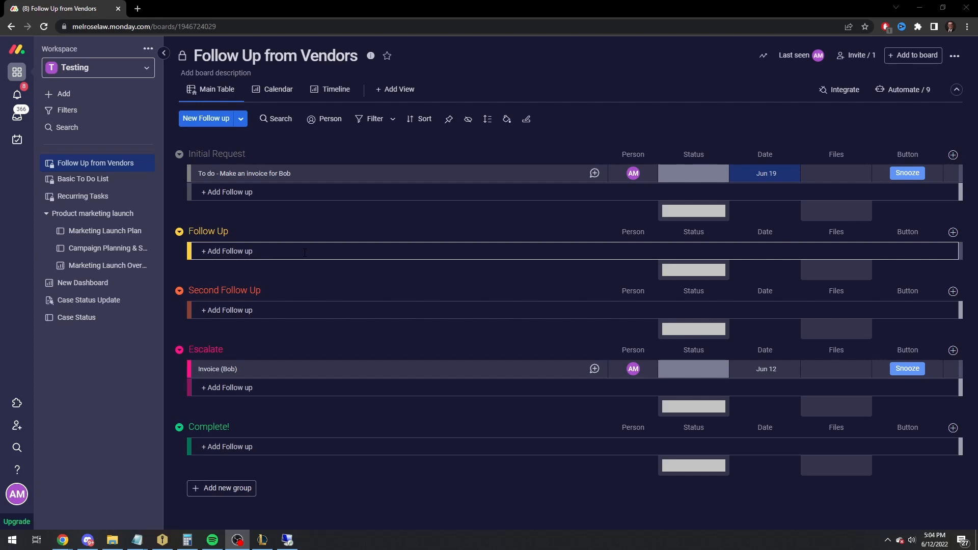
left_click(274, 55)
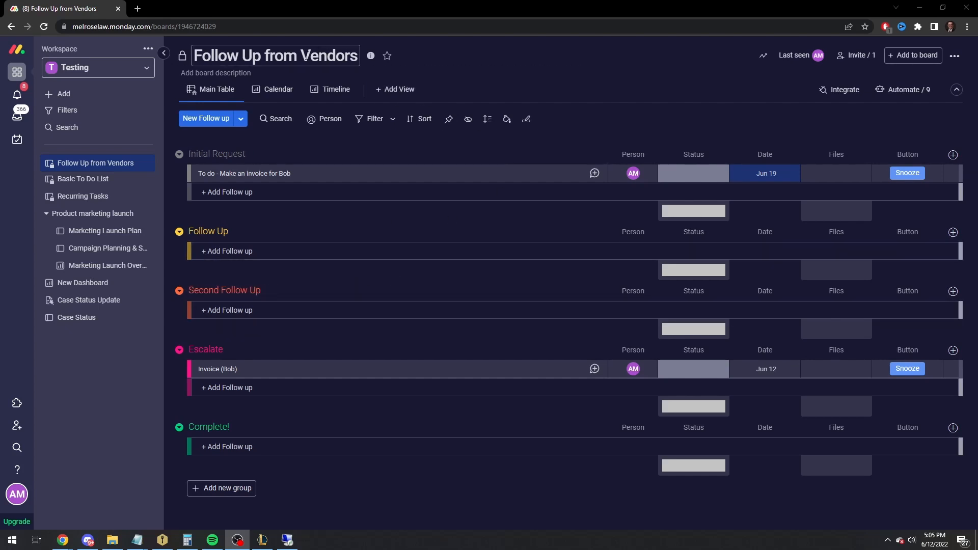
left_click(391, 520)
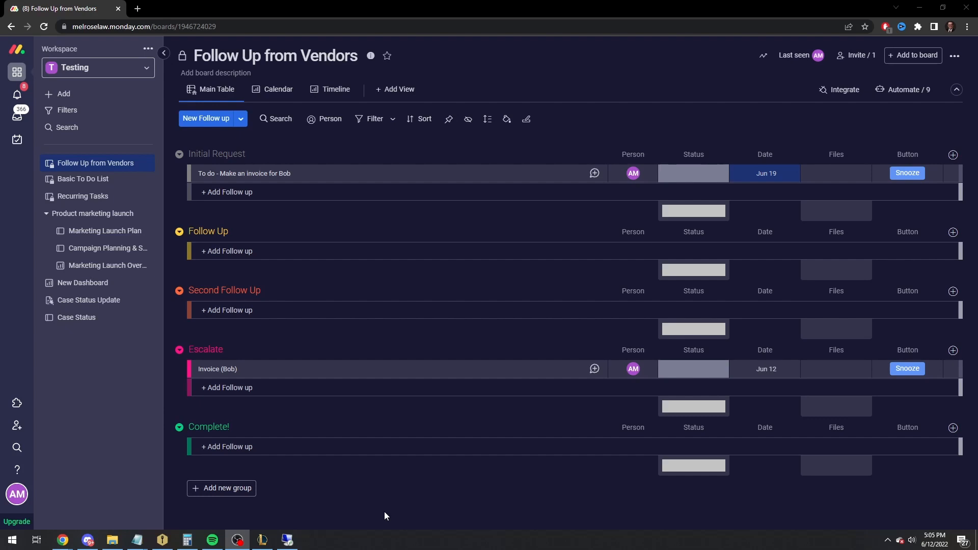
mouse_move(693, 154)
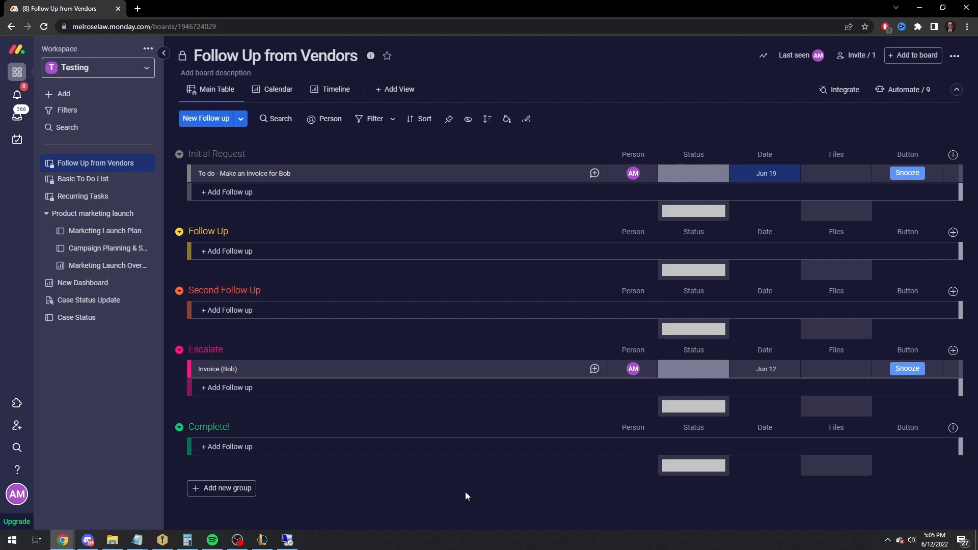
mouse_move(471, 507)
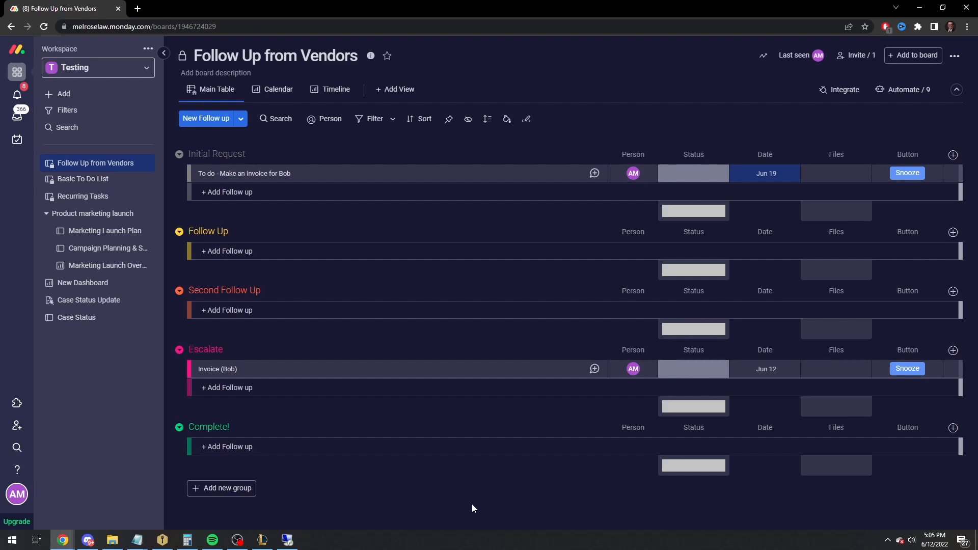
mouse_move(421, 499)
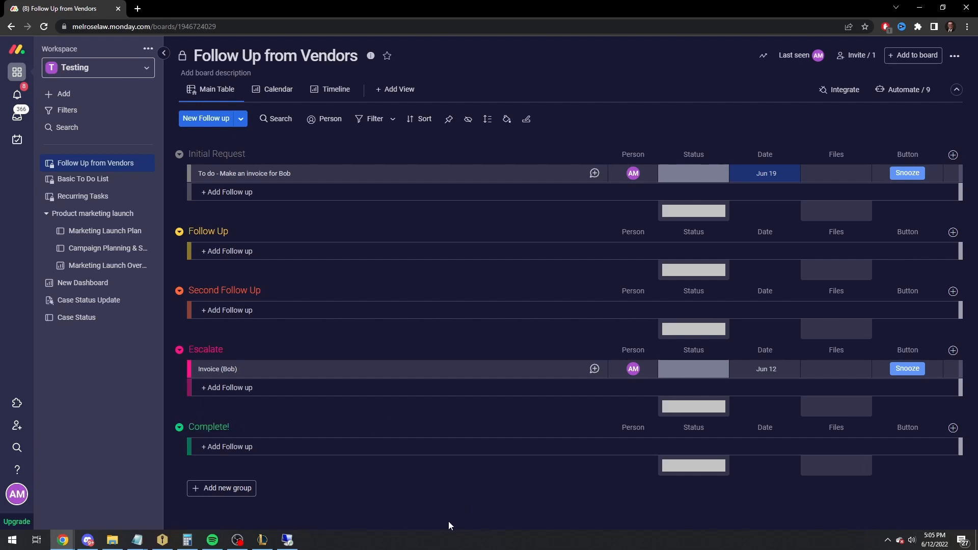
mouse_move(394, 494)
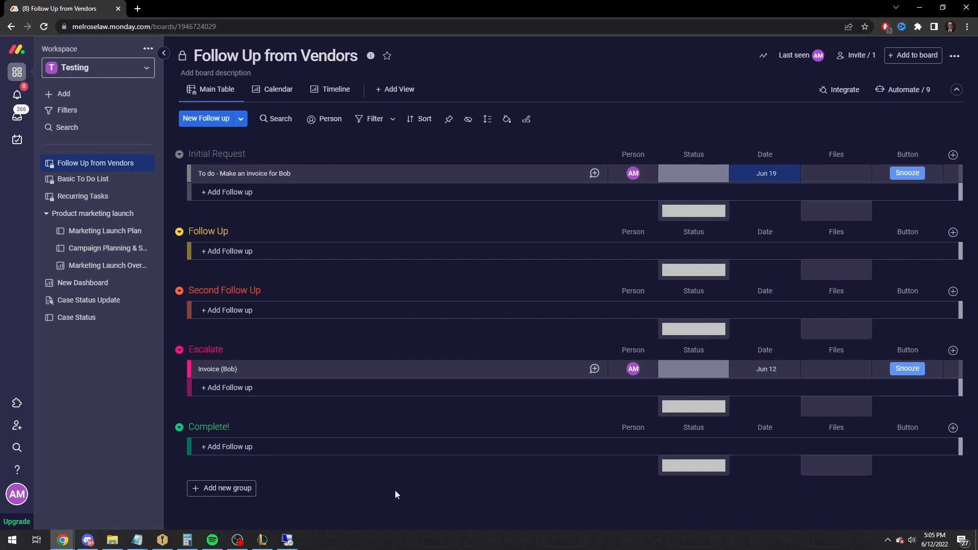